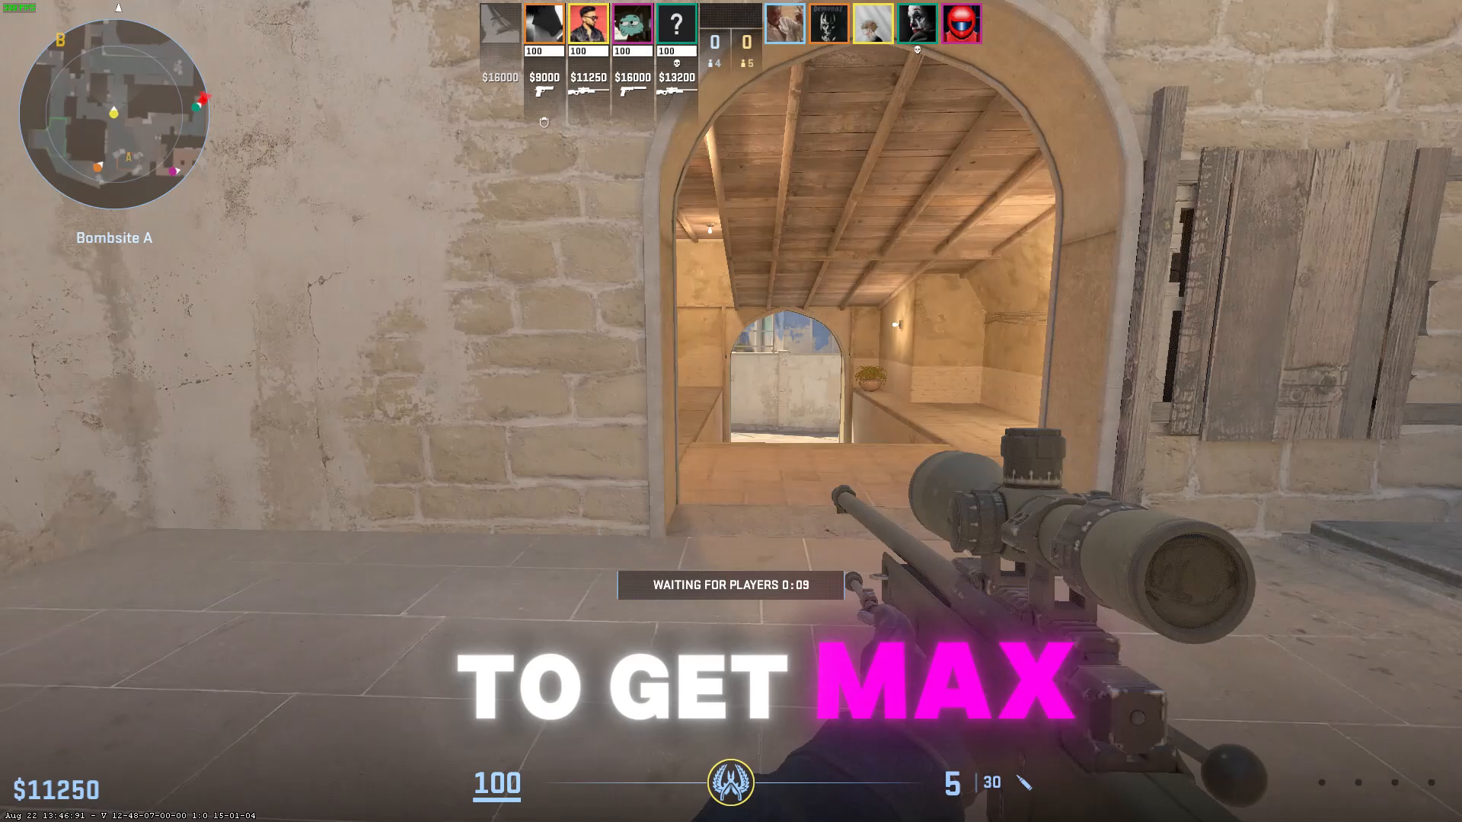
mouse_move(731, 411)
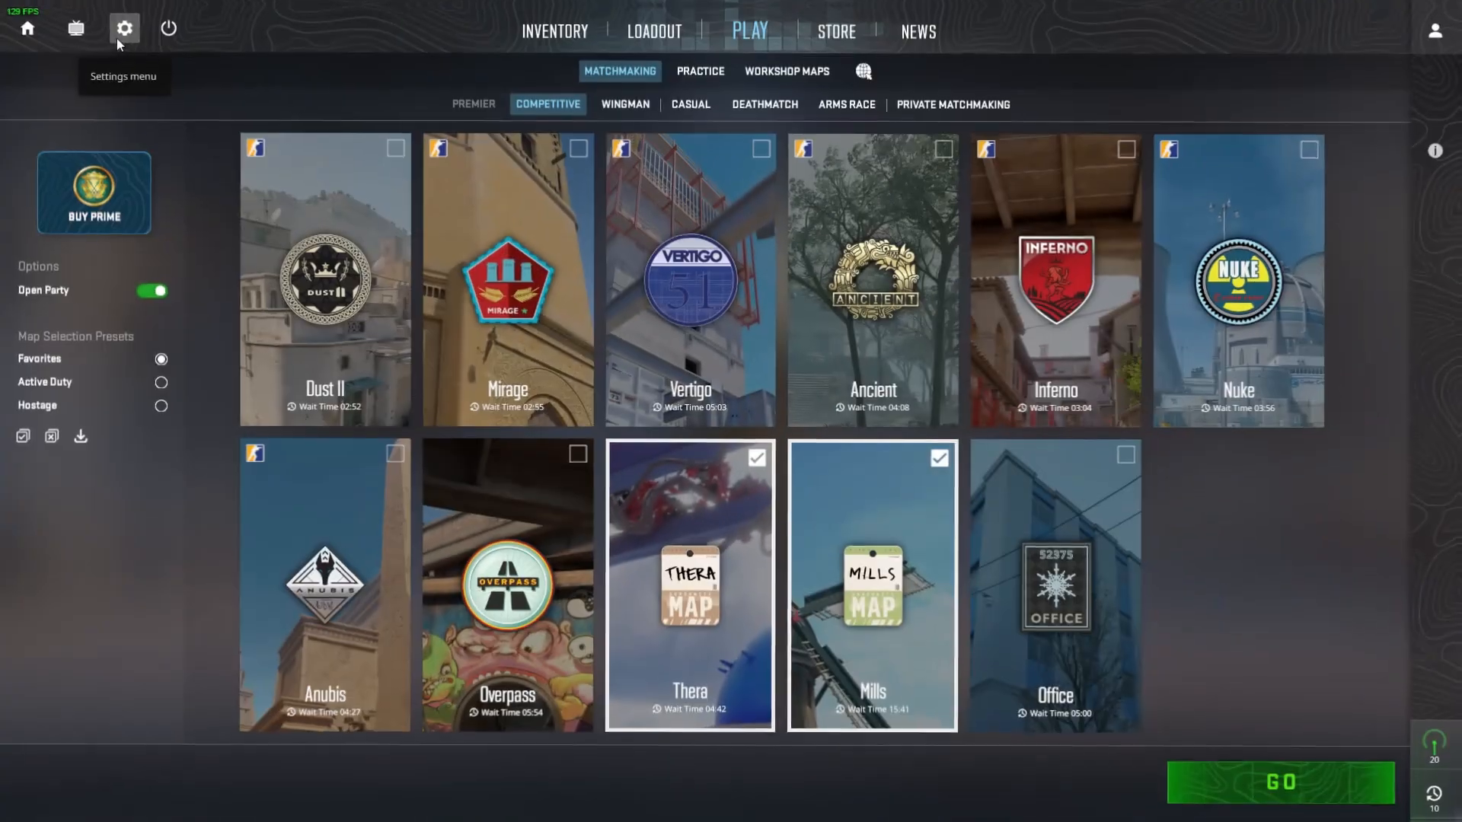
Review the Advanced Video settings: Boost Player Contrast on, V-Sync off, Reflex on, 1000 FPS caps, low presets
click(124, 28)
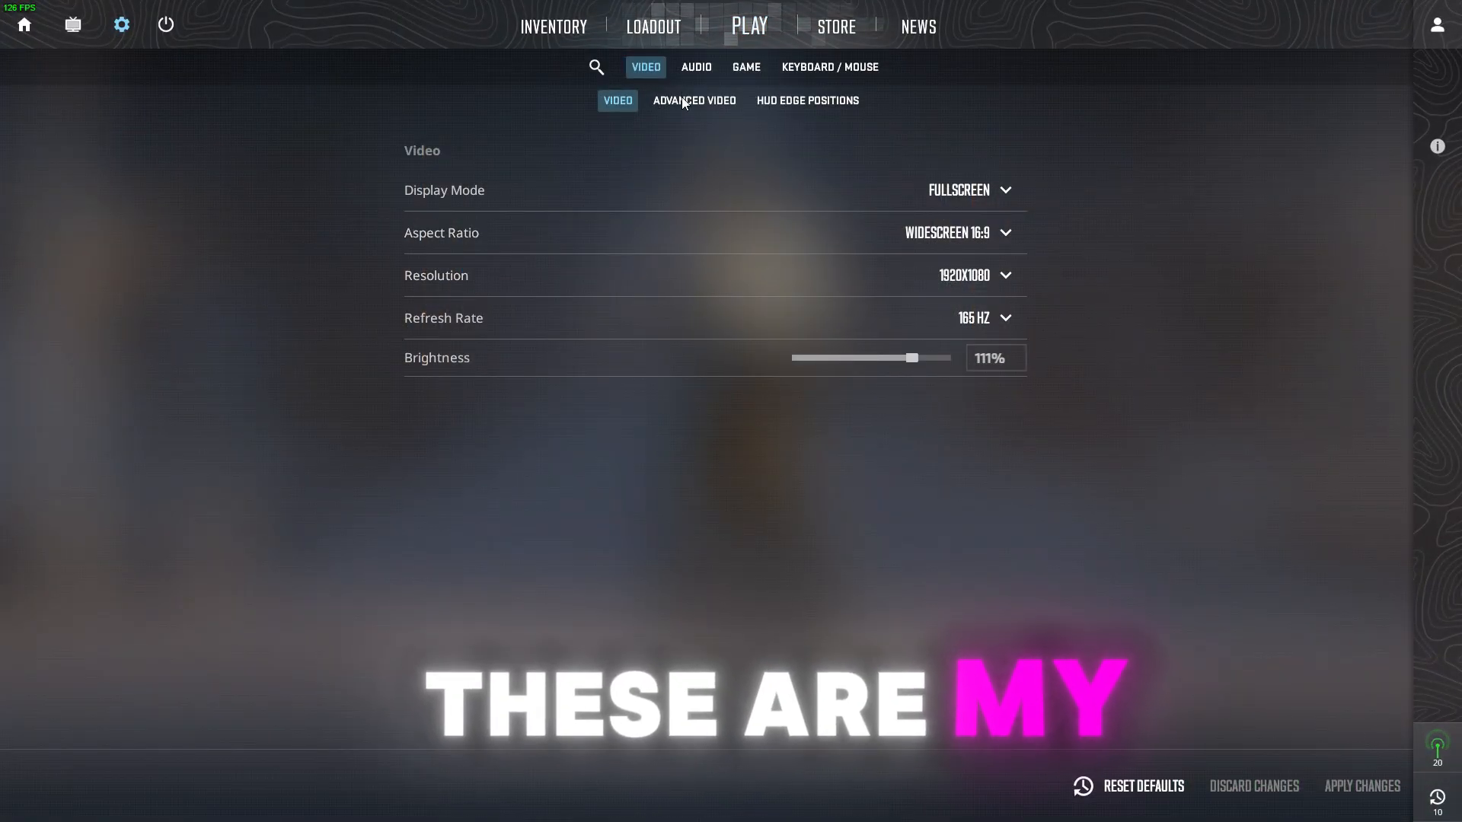
click(694, 99)
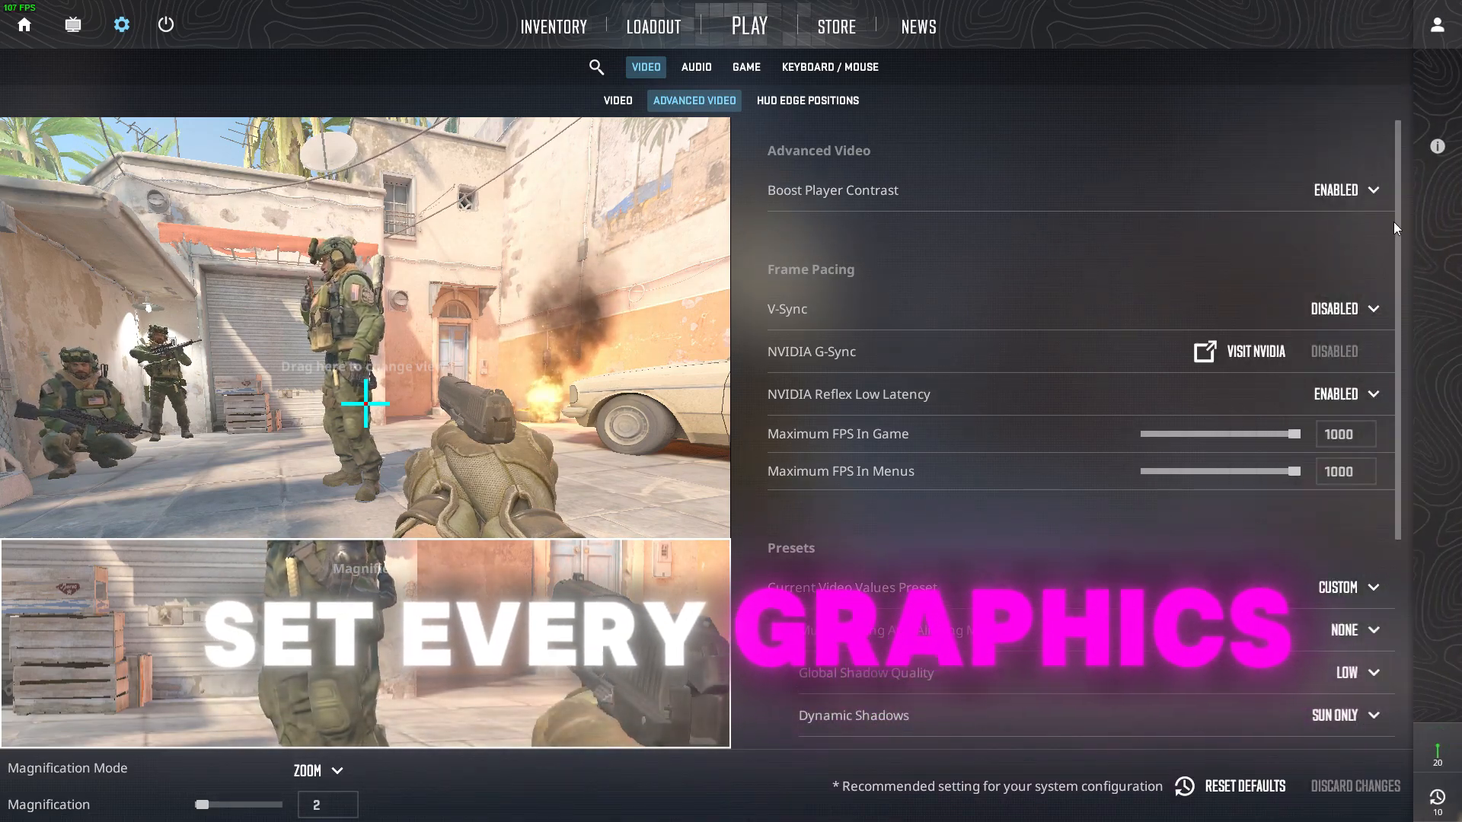
scroll(down, 3)
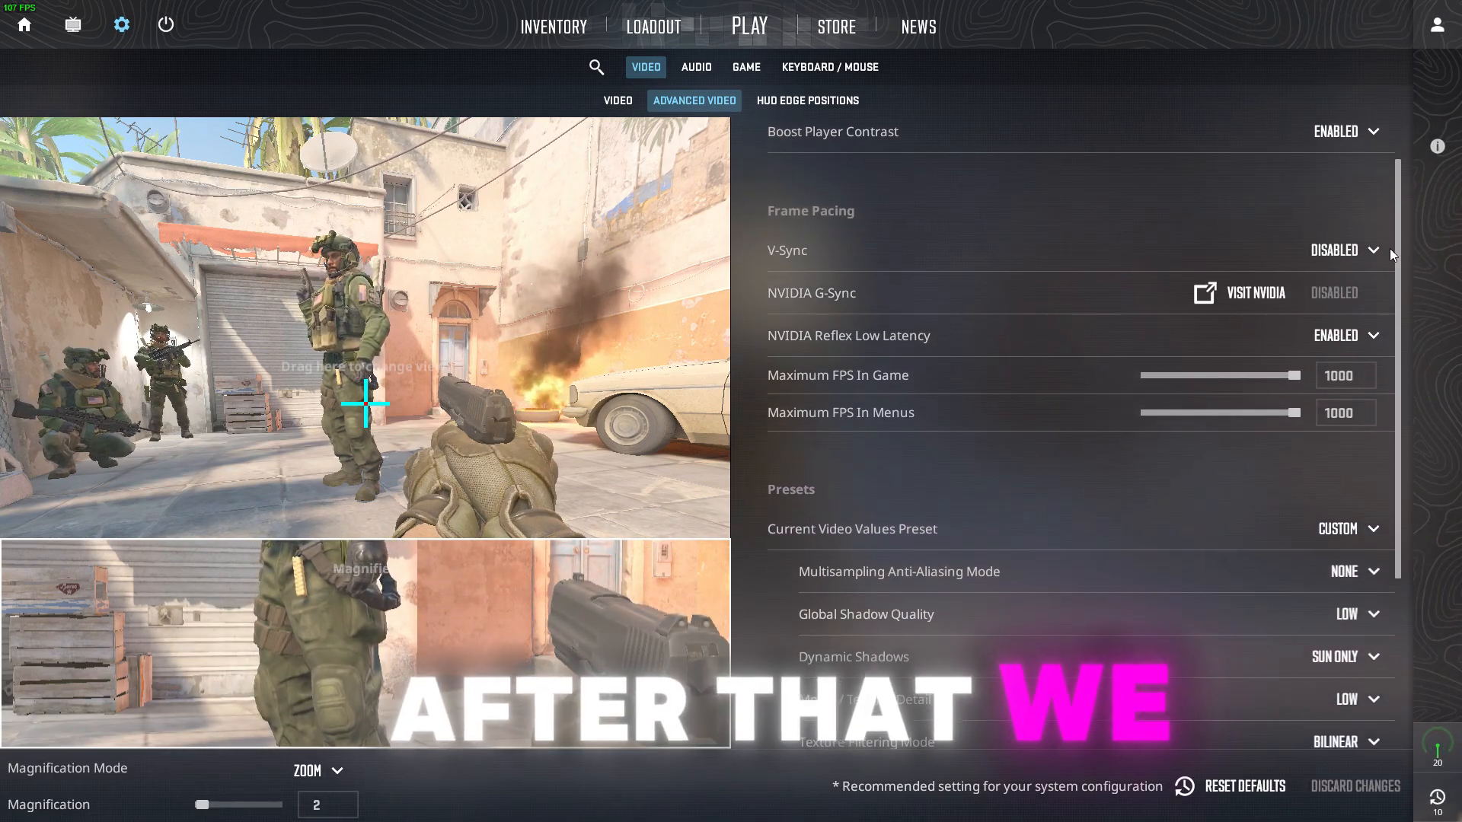
scroll(down, 3)
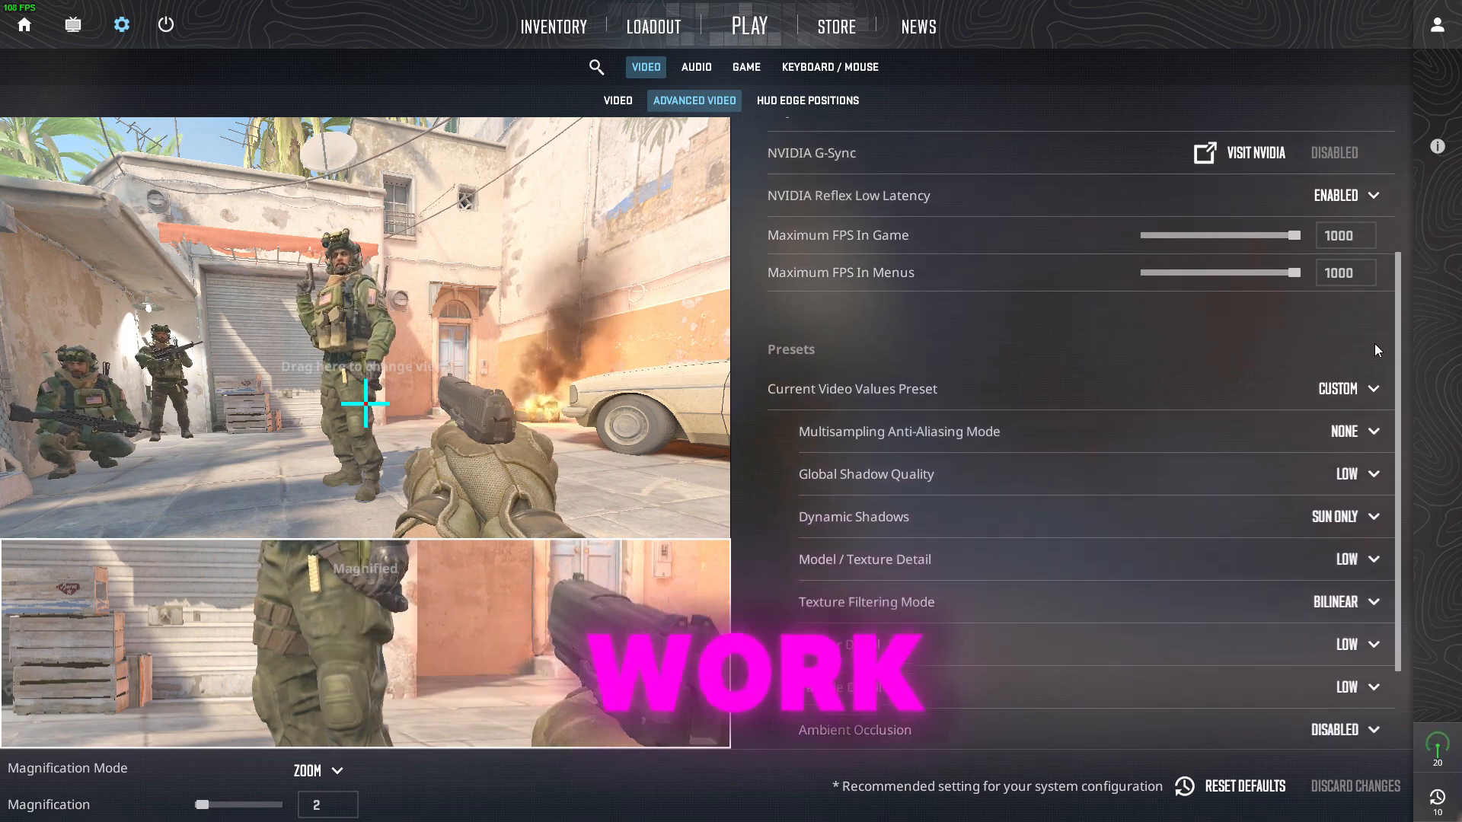
scroll(down, 3)
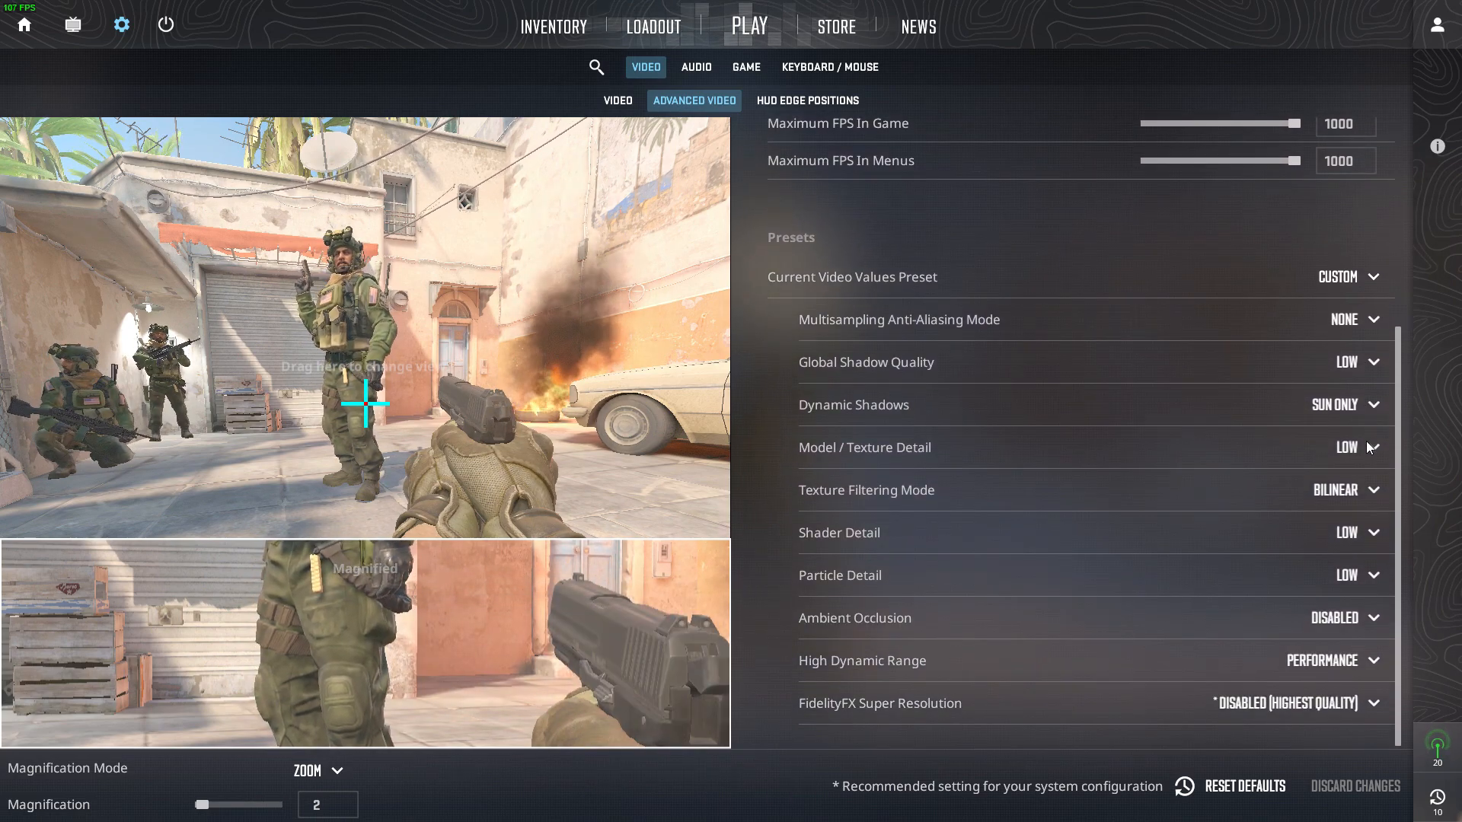
scroll(up, 3)
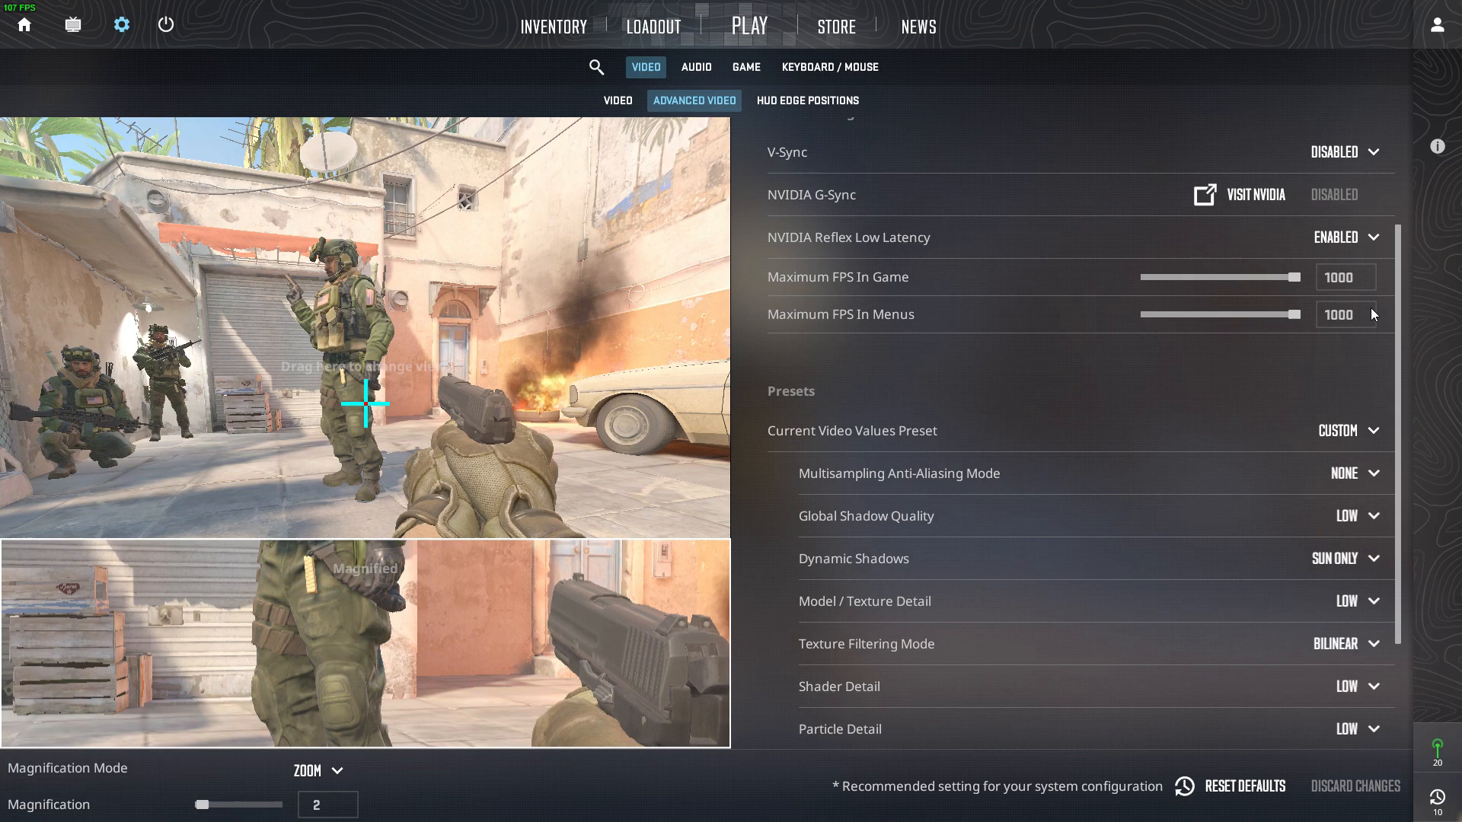
scroll(up, 3)
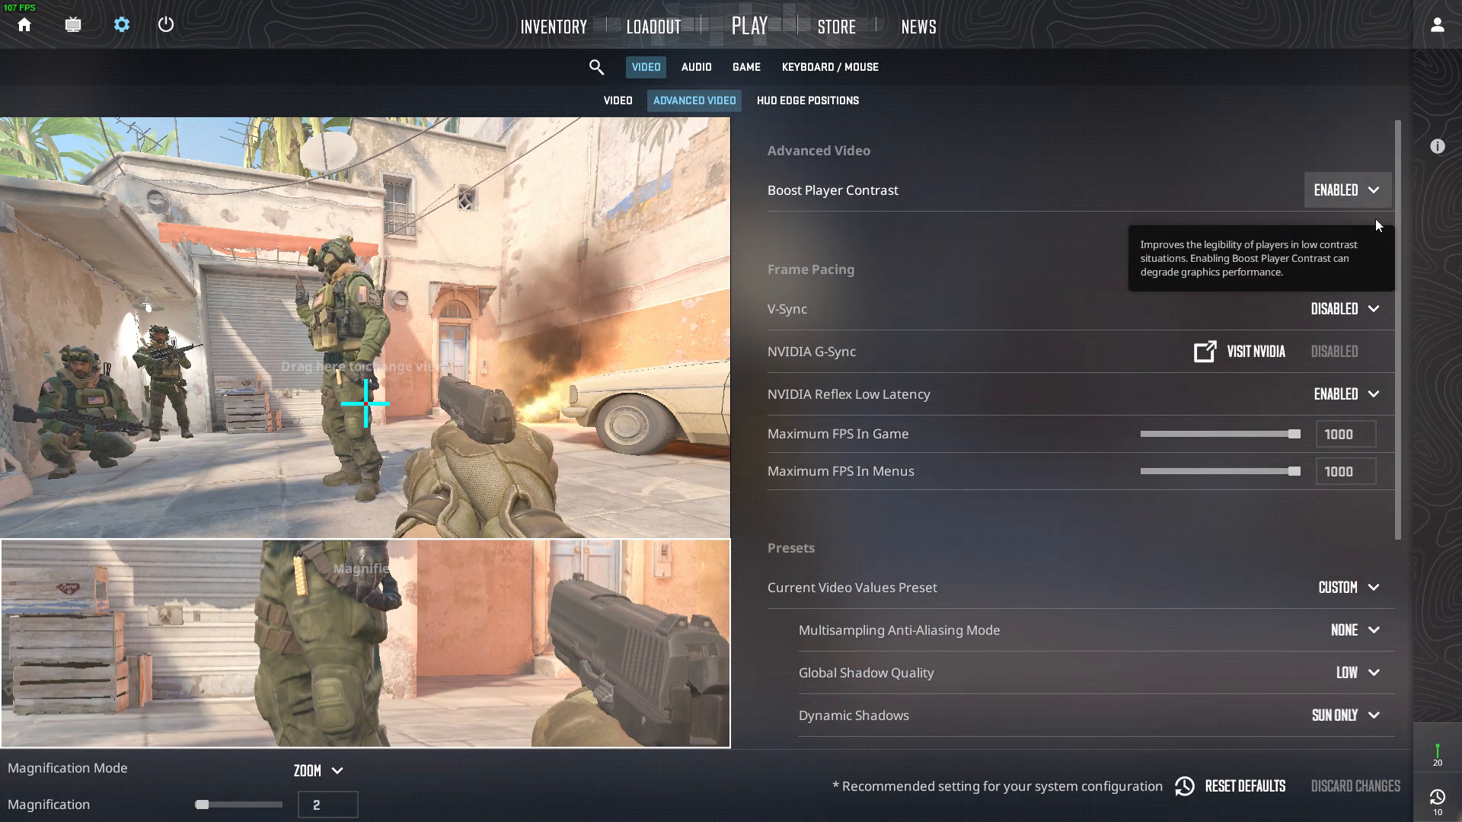
Set the refresh rate to its 165 Hz maximum in the basic Video settings
click(618, 100)
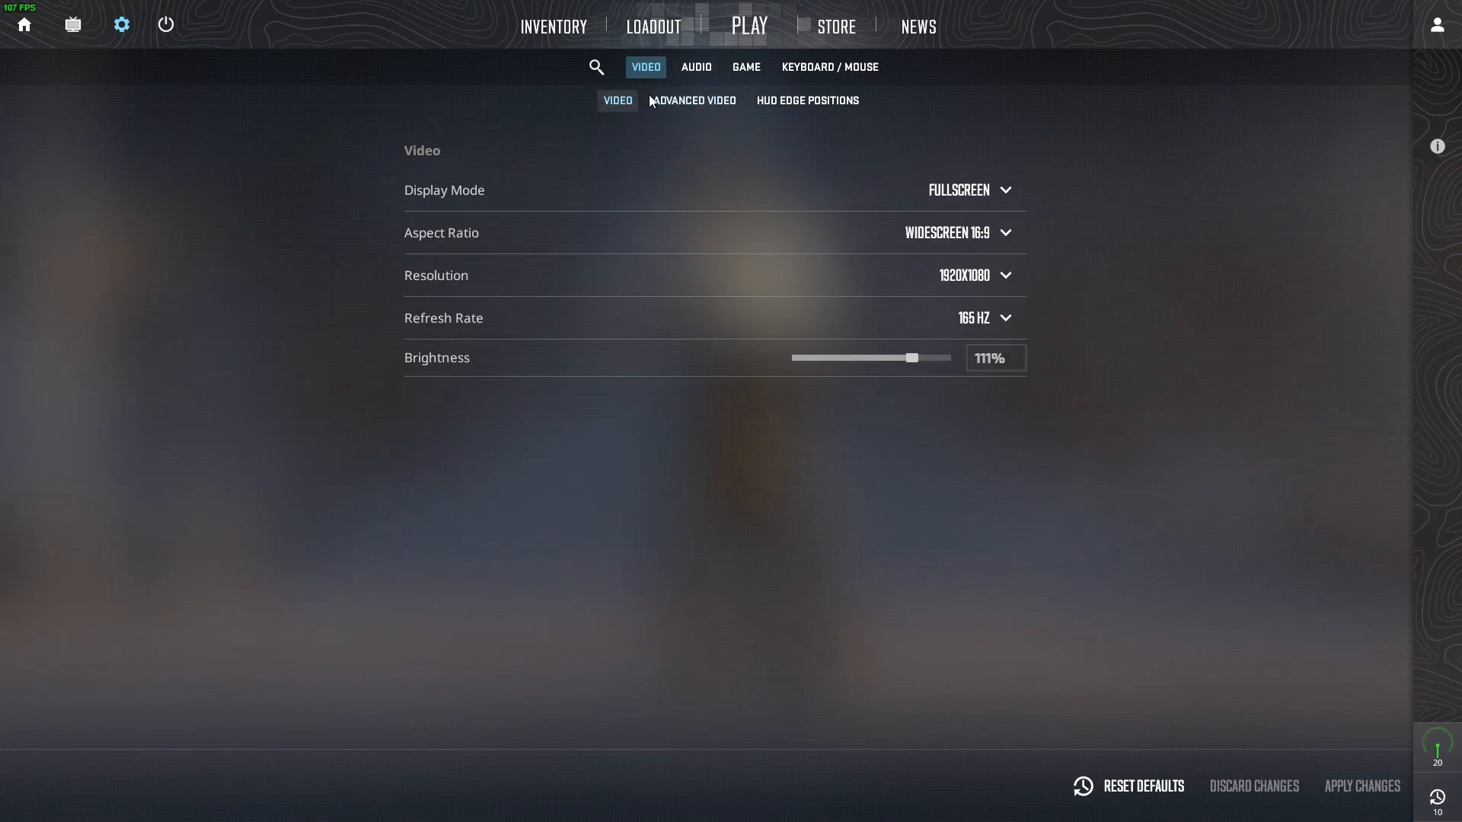
click(985, 319)
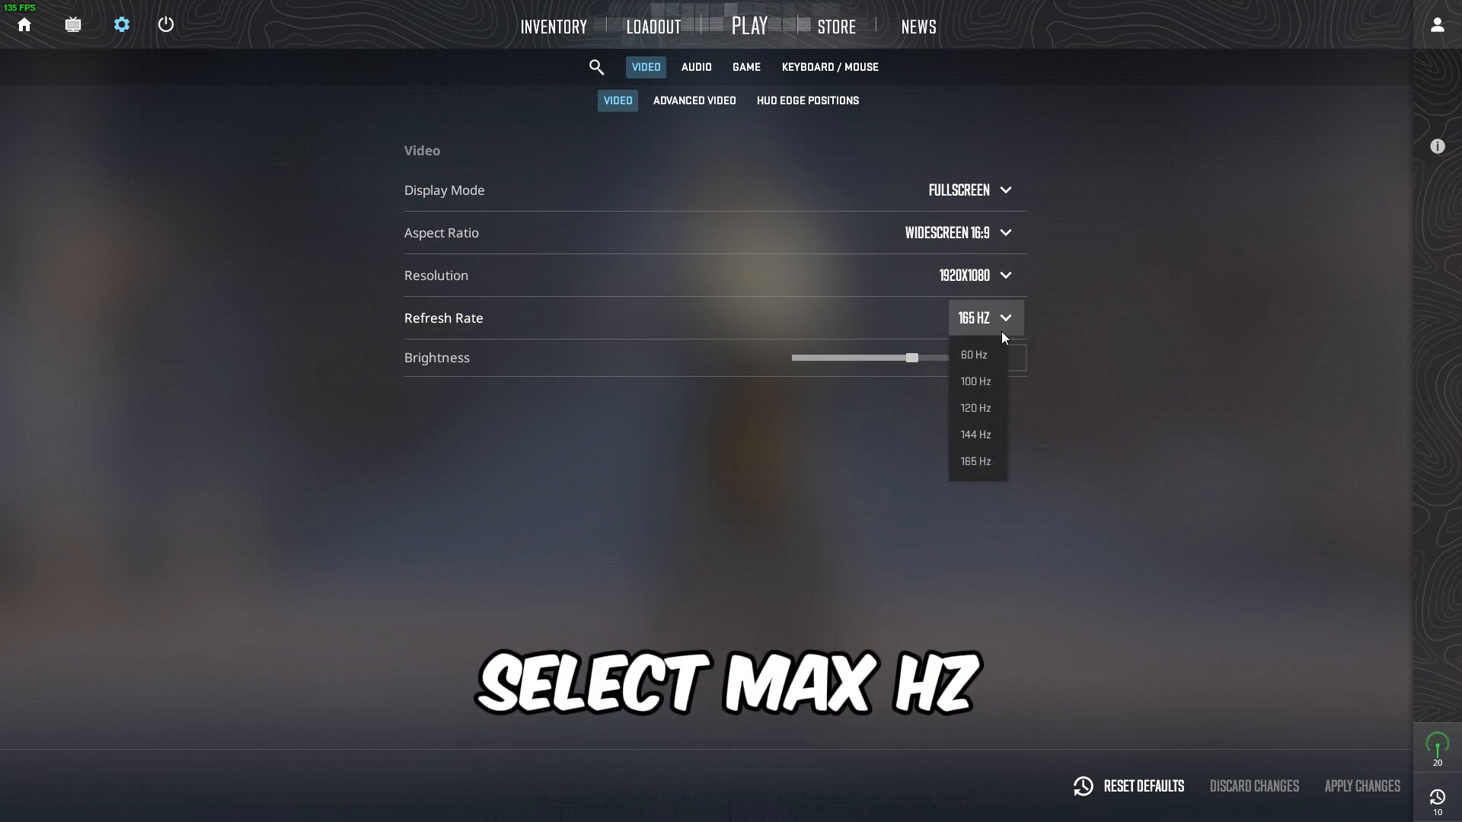
click(976, 460)
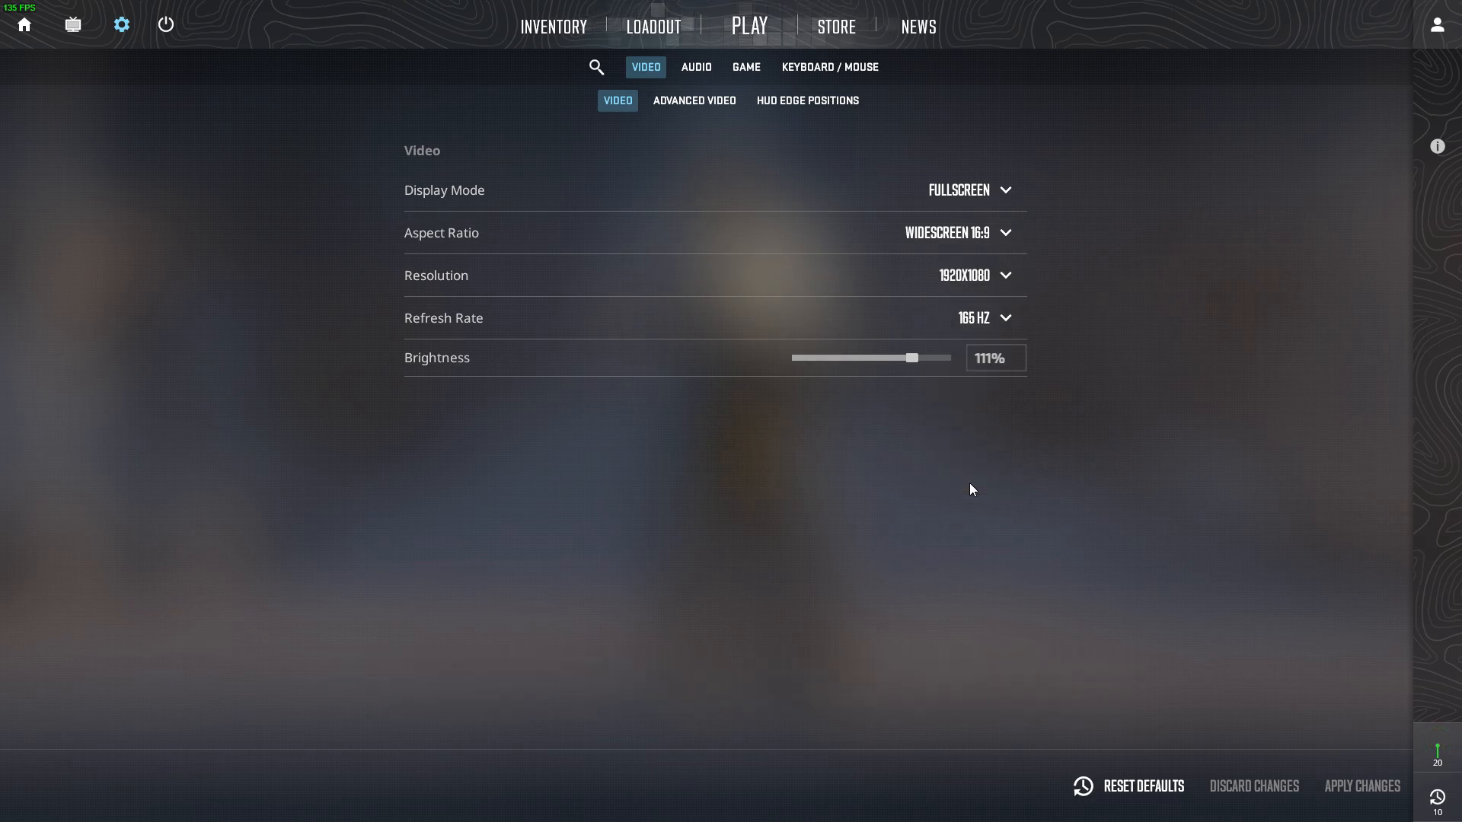
mouse_move(993, 358)
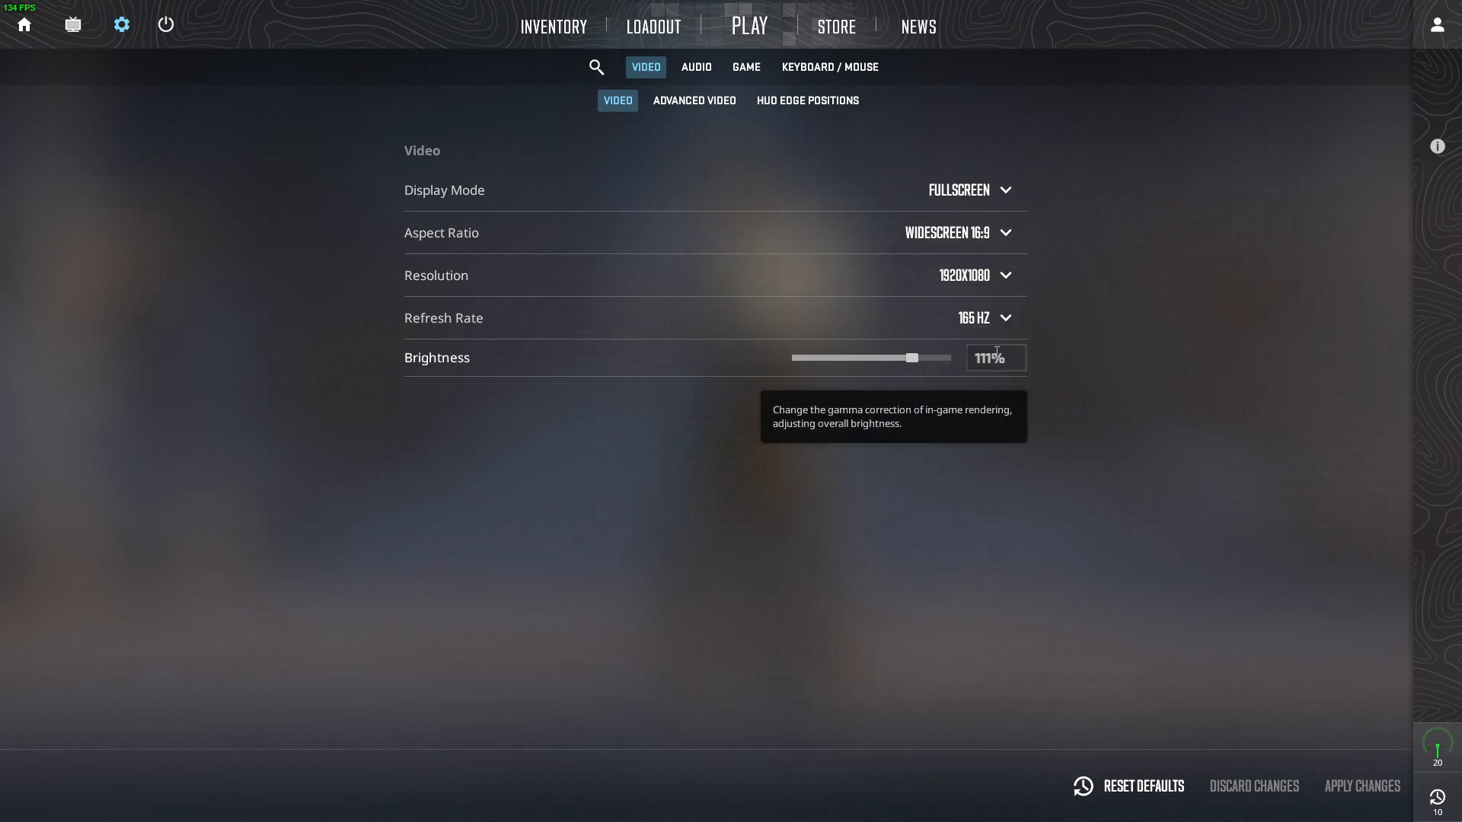
mouse_move(1046, 262)
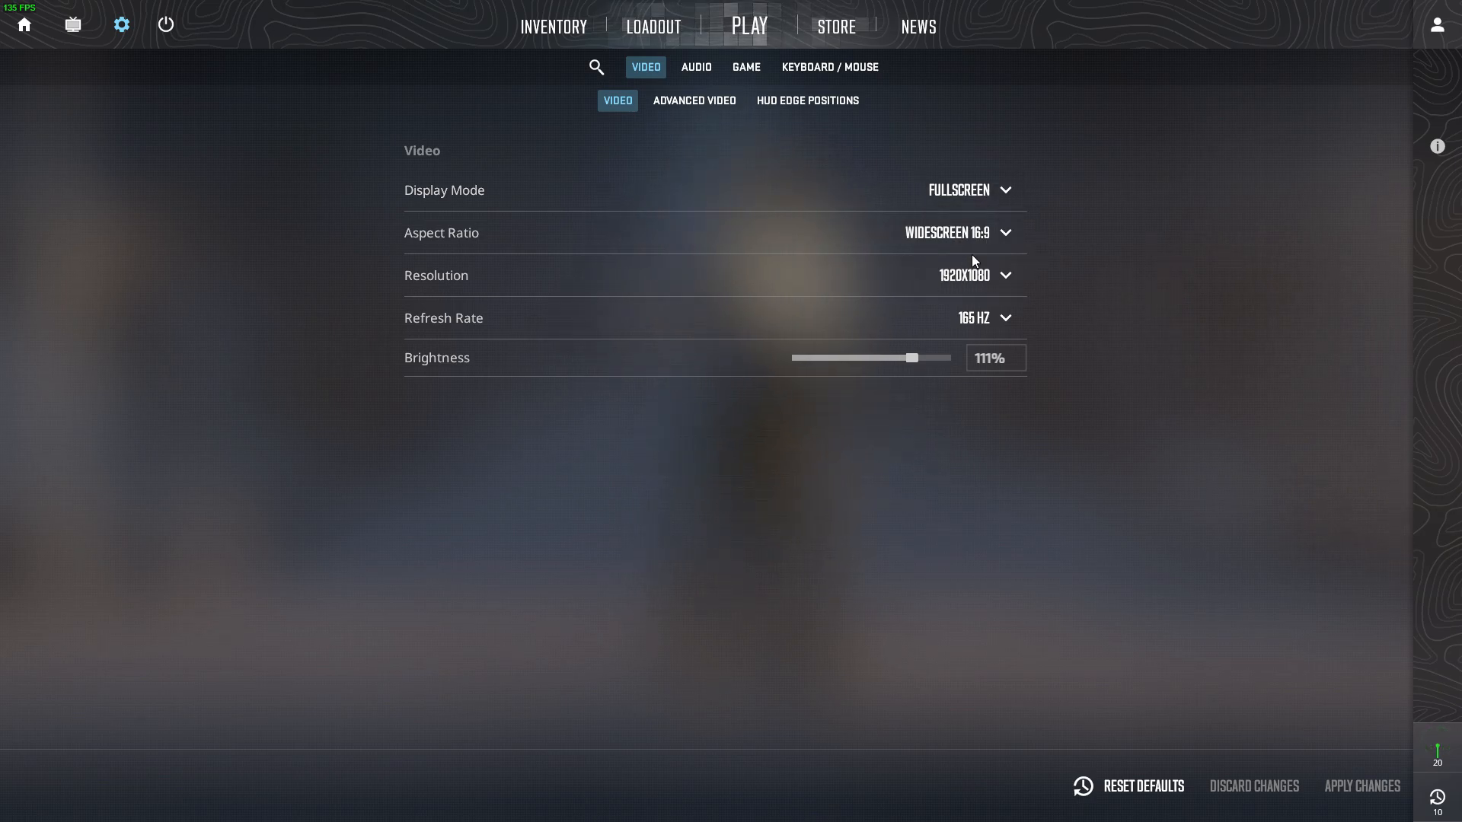
mouse_move(1019, 512)
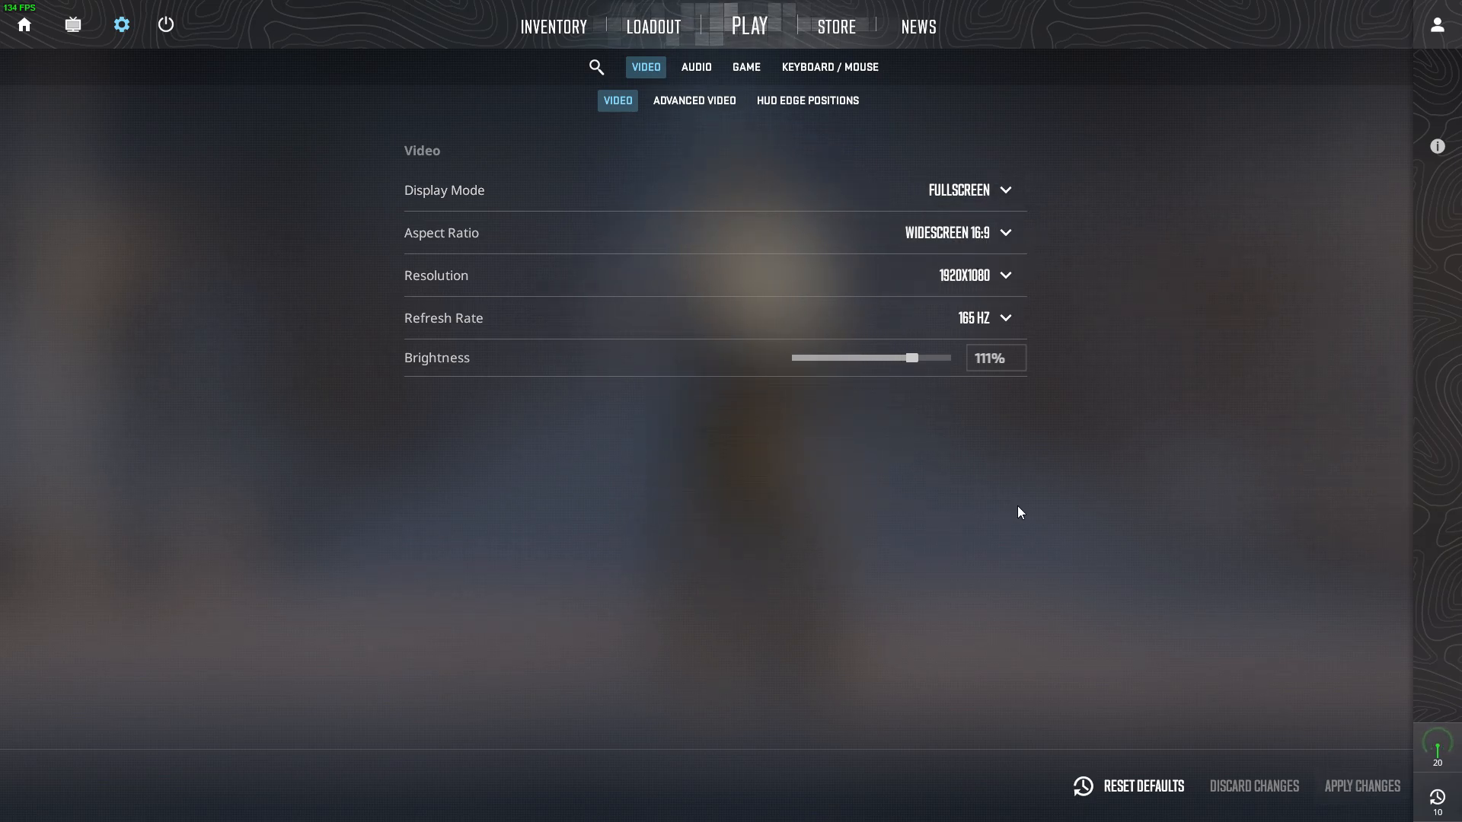
click(749, 25)
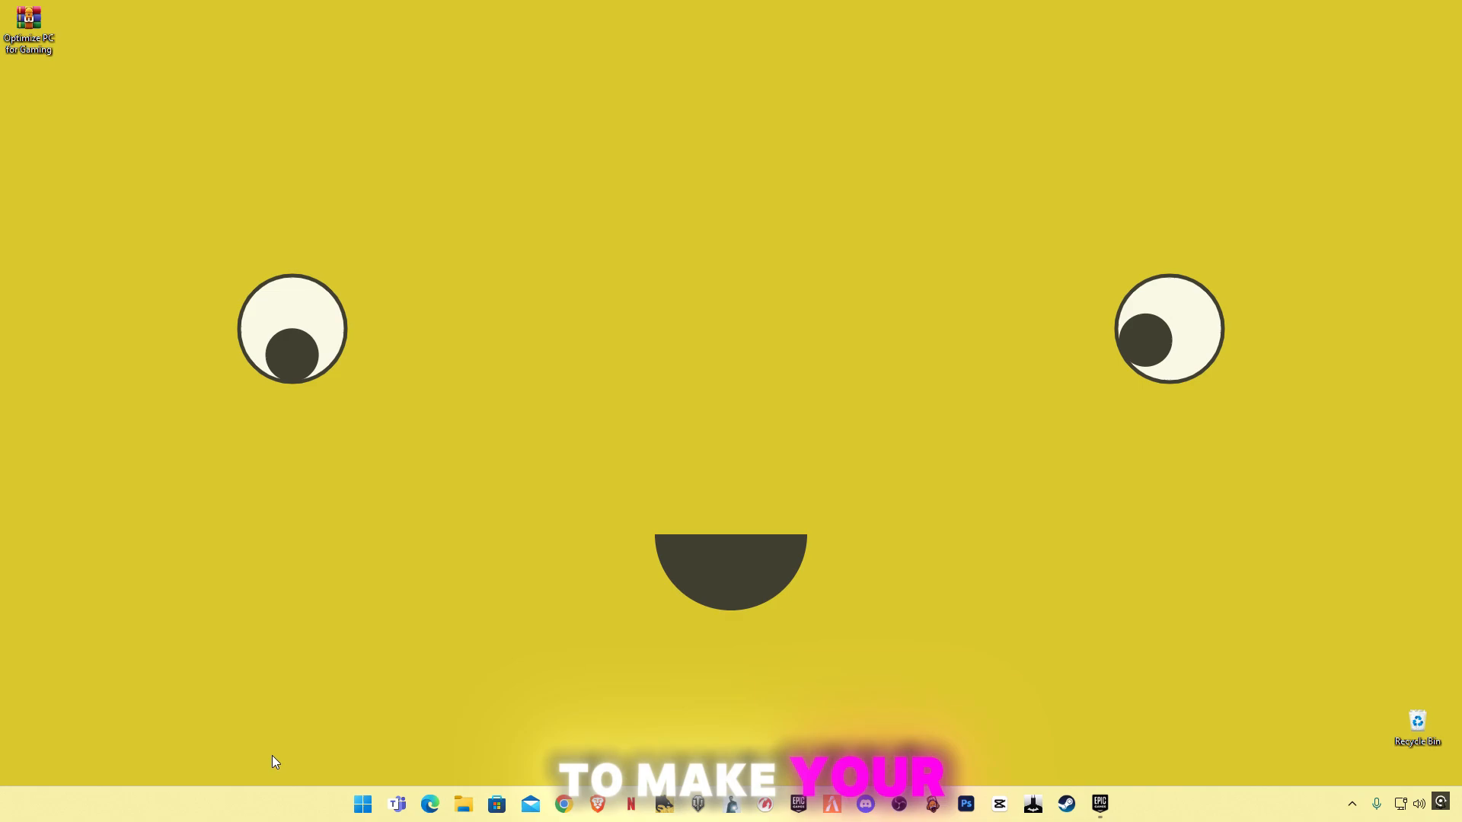
Launch Windows Settings, find Game Mode and switch it Off
click(361, 803)
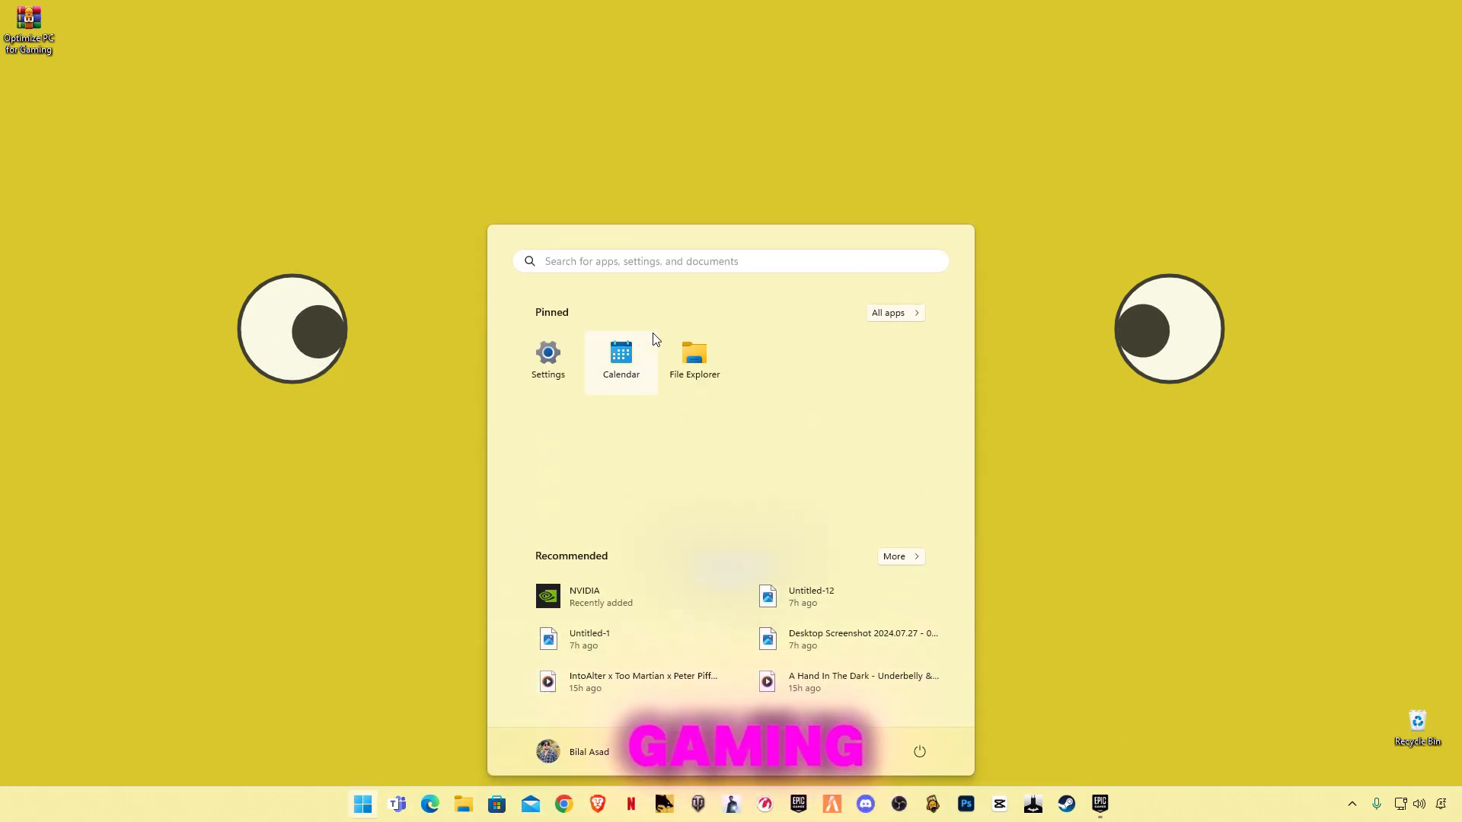
mouse_move(548, 360)
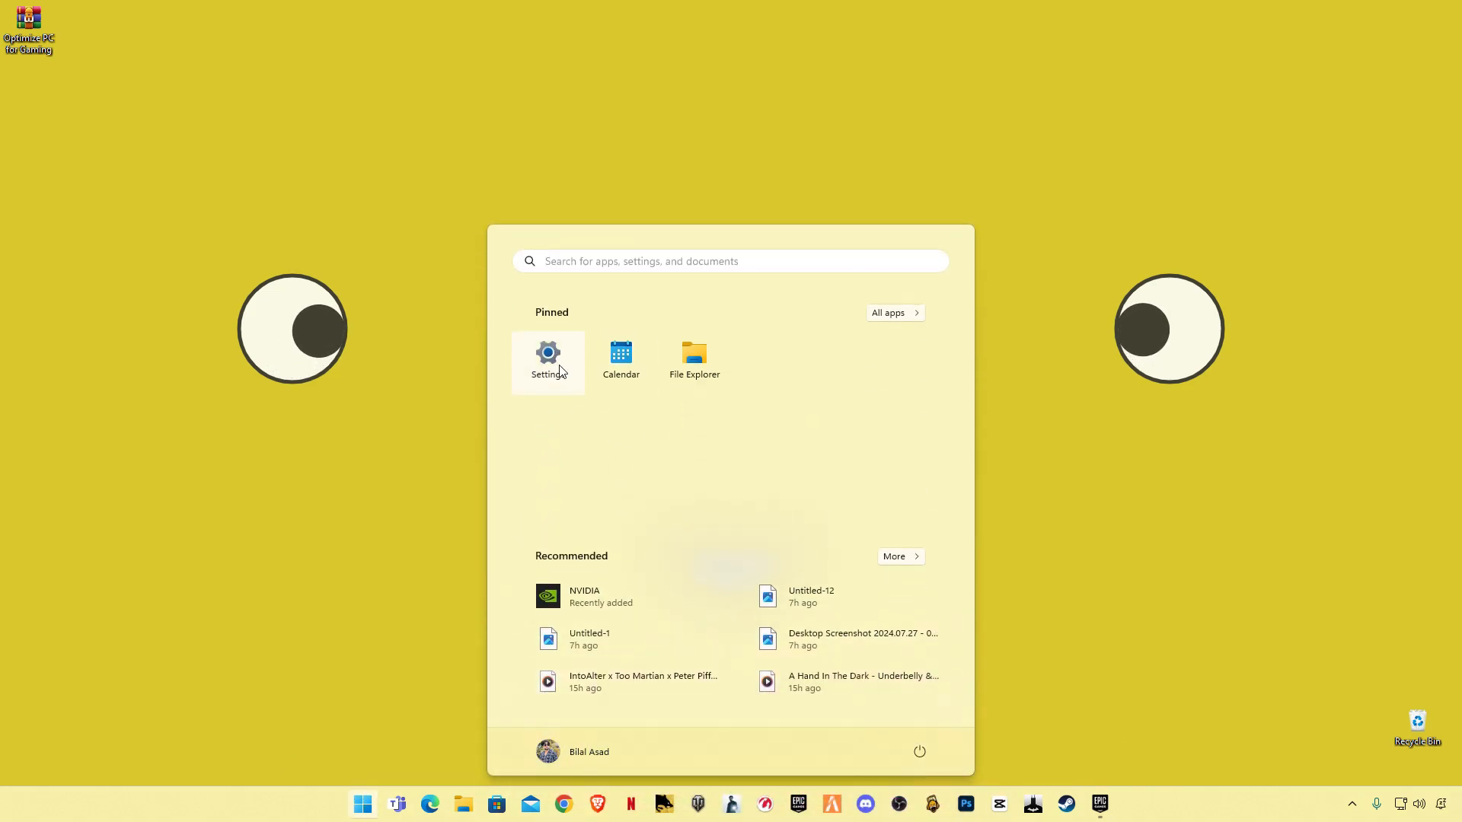
click(549, 358)
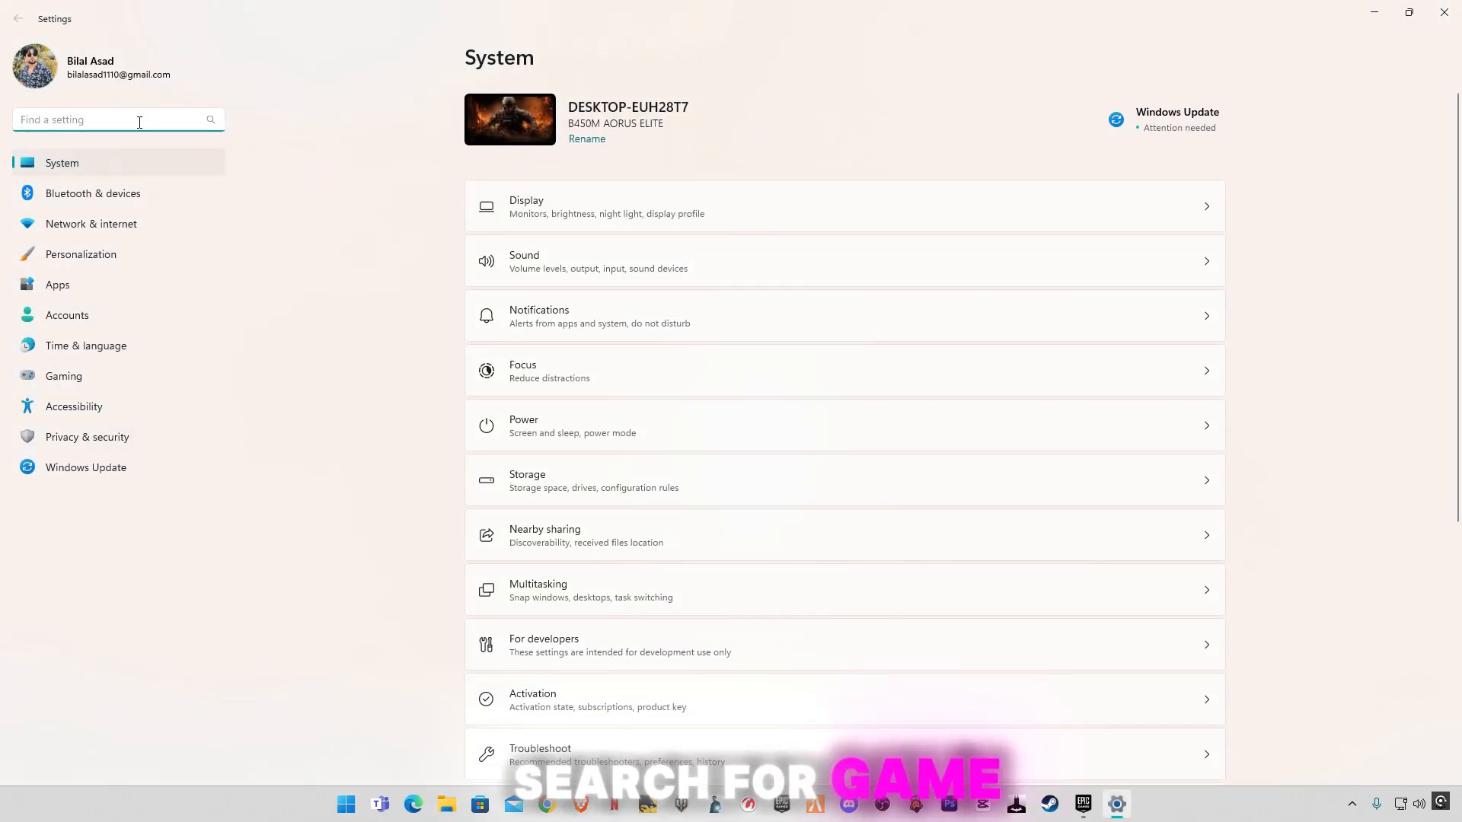
text(game)
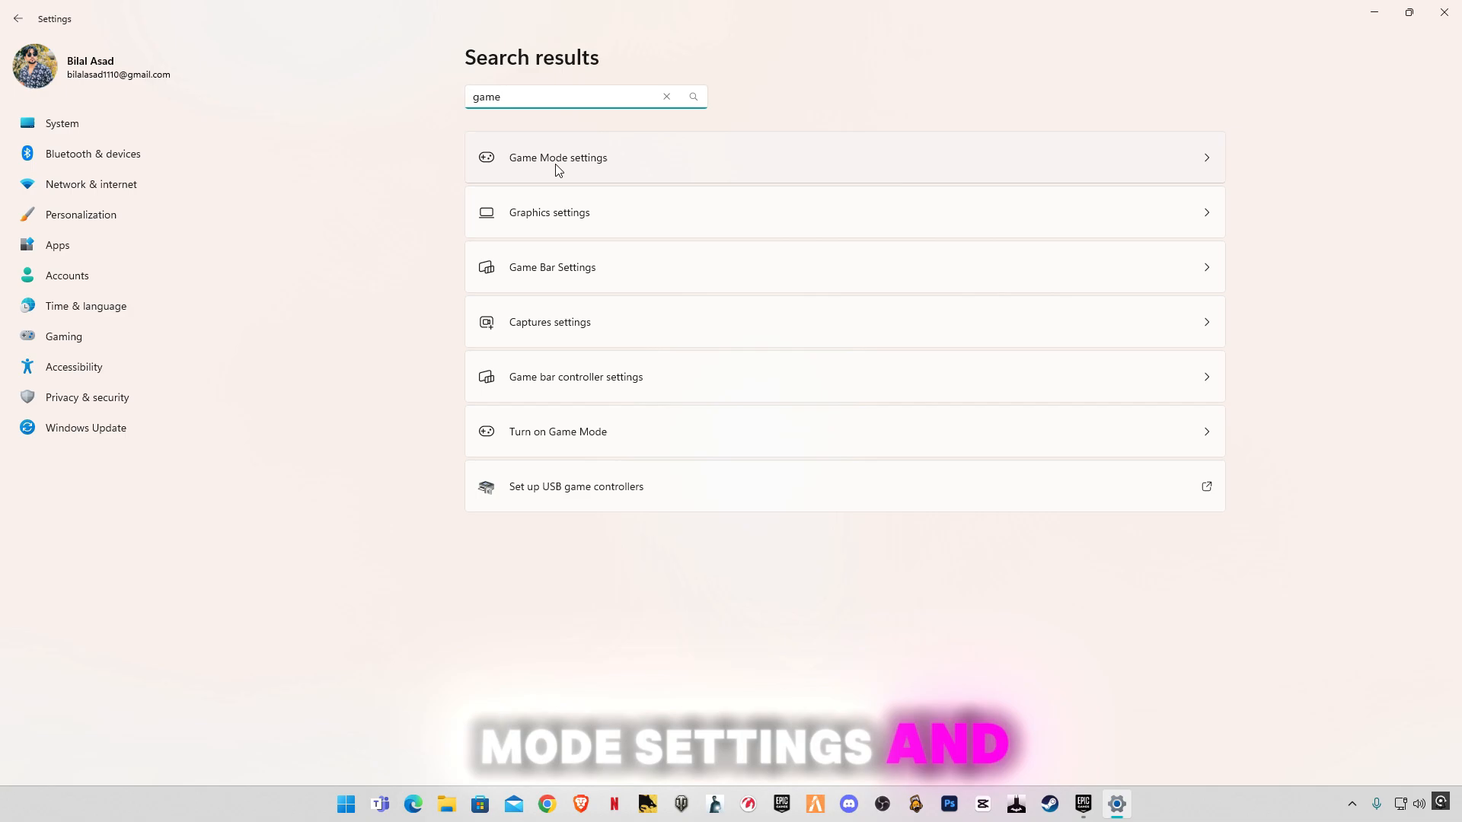
click(558, 157)
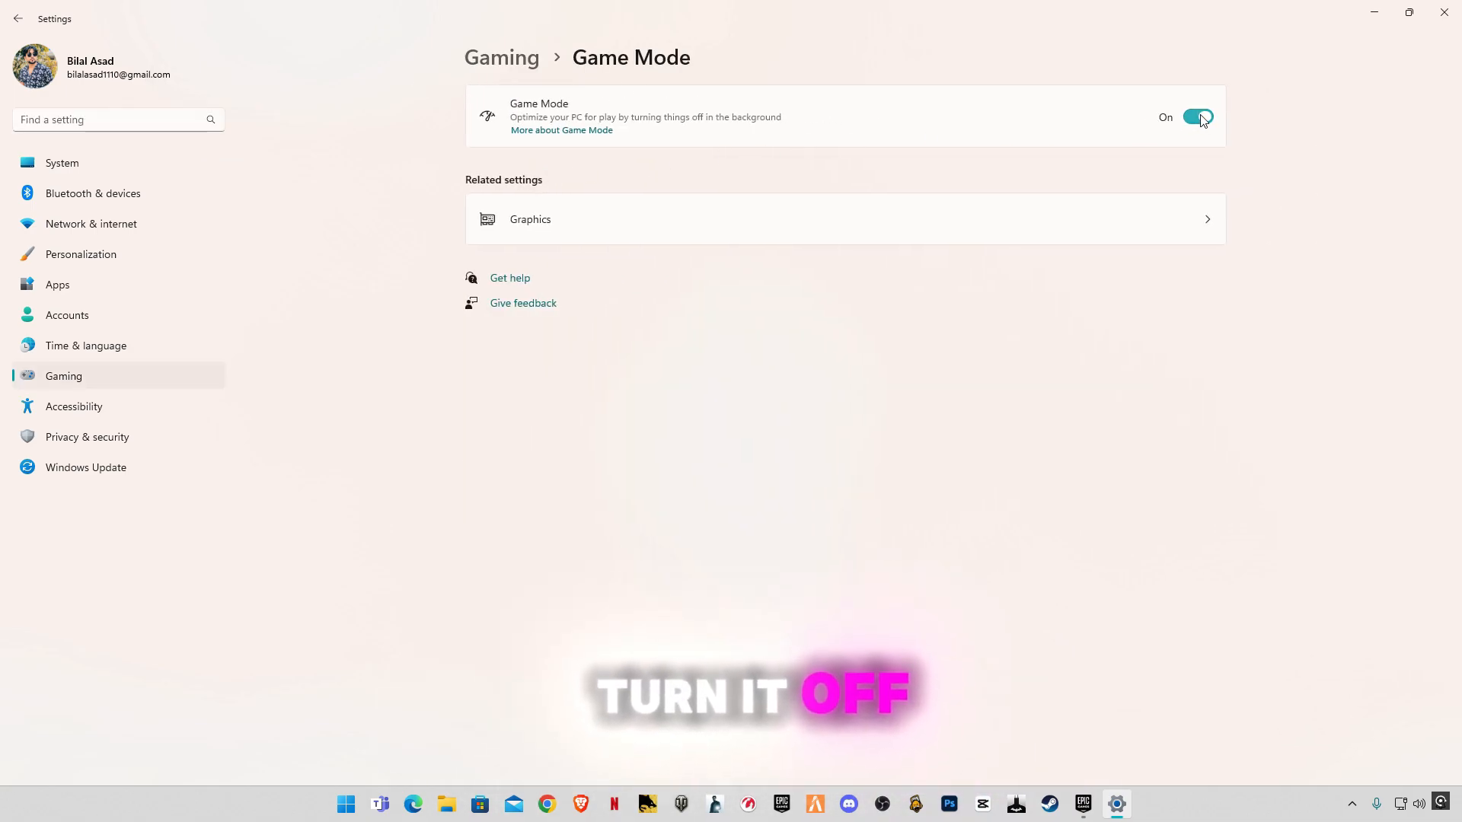
click(1196, 117)
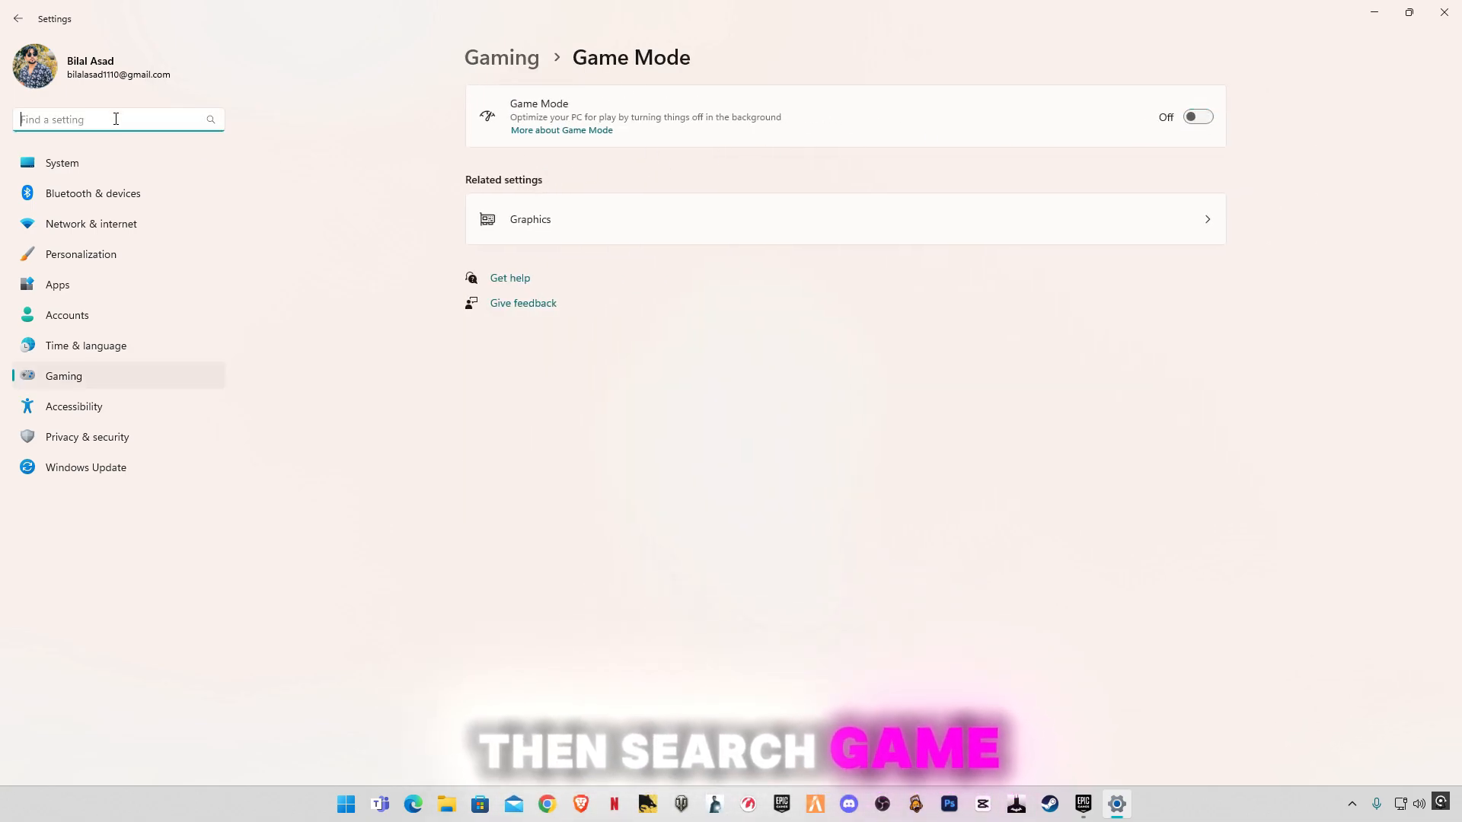
In Game Bar settings, stop the controller button from opening Game Bar
text(game)
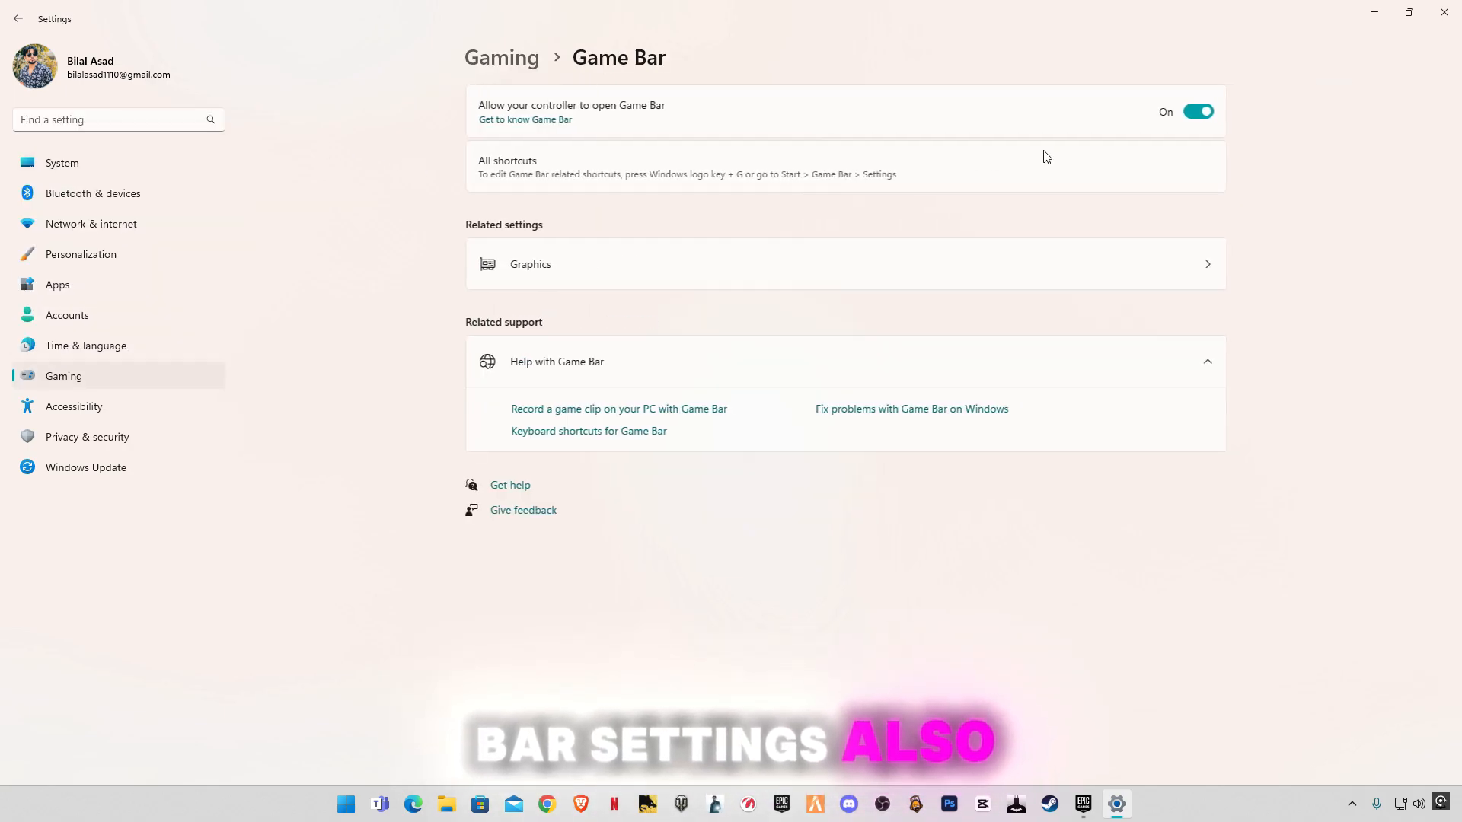
click(1197, 111)
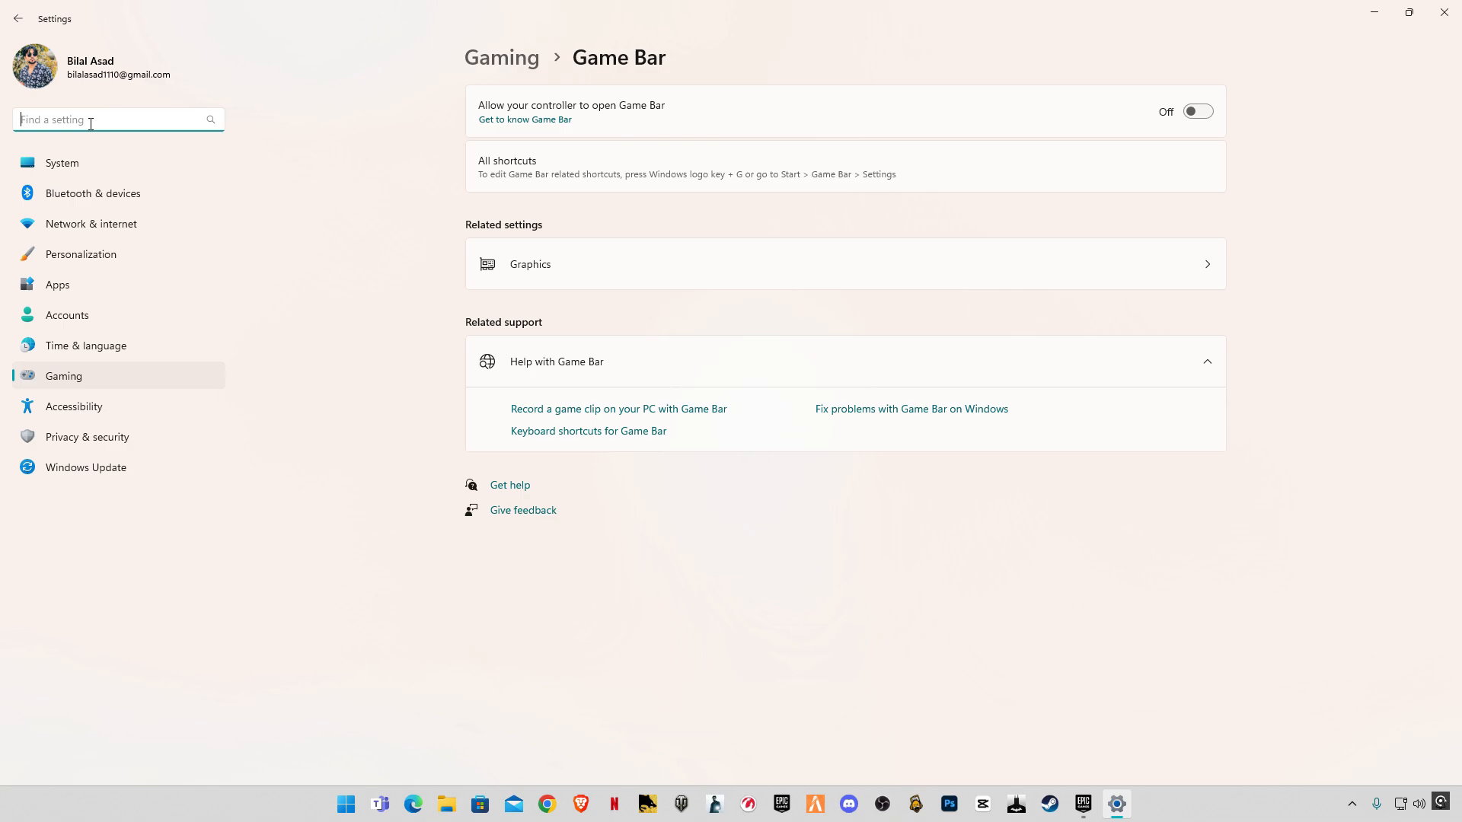
Check hardware-accelerated GPU scheduling is On and enable optimizations for windowed games
text(game)
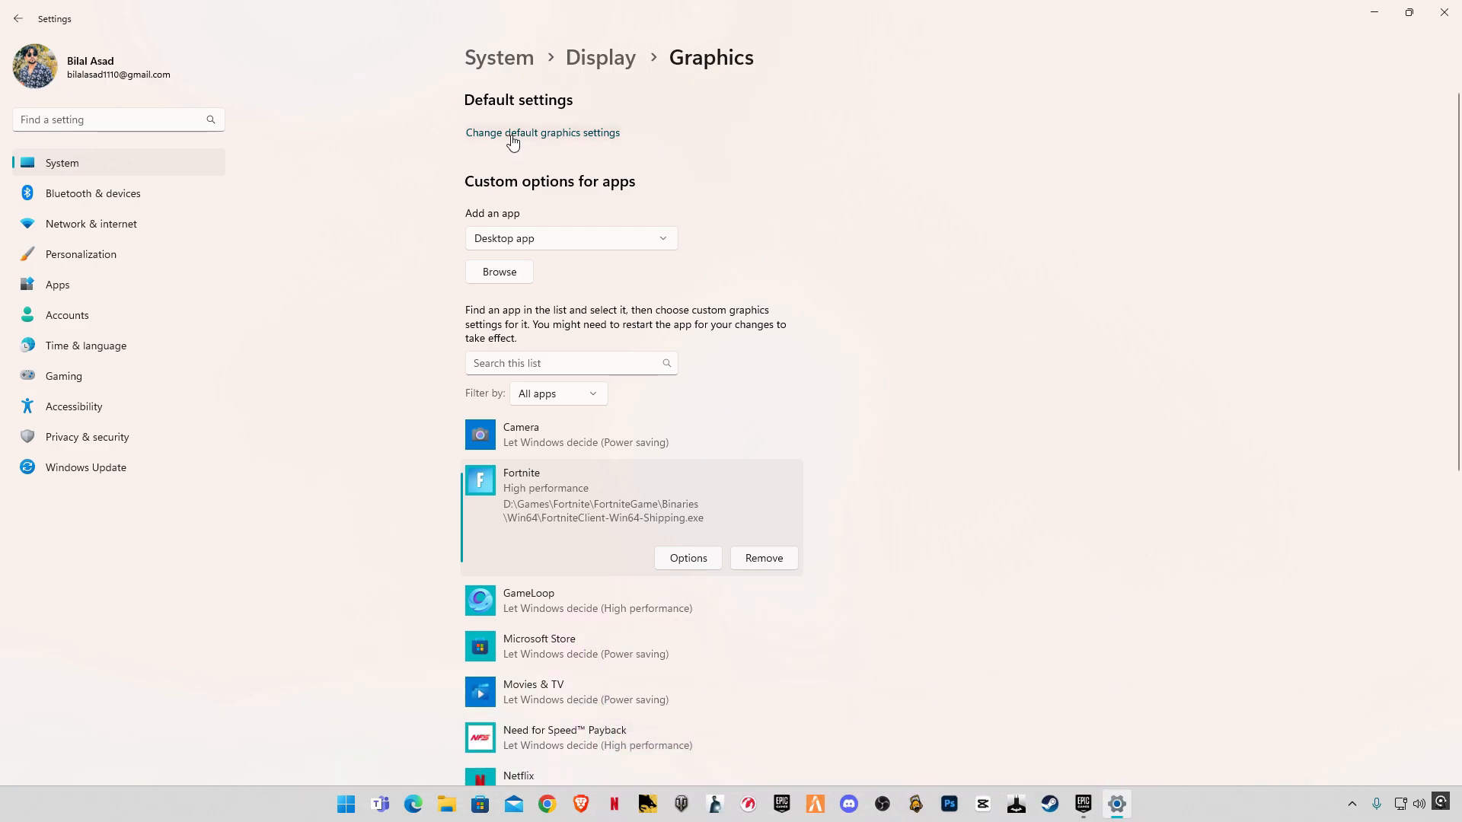
click(542, 133)
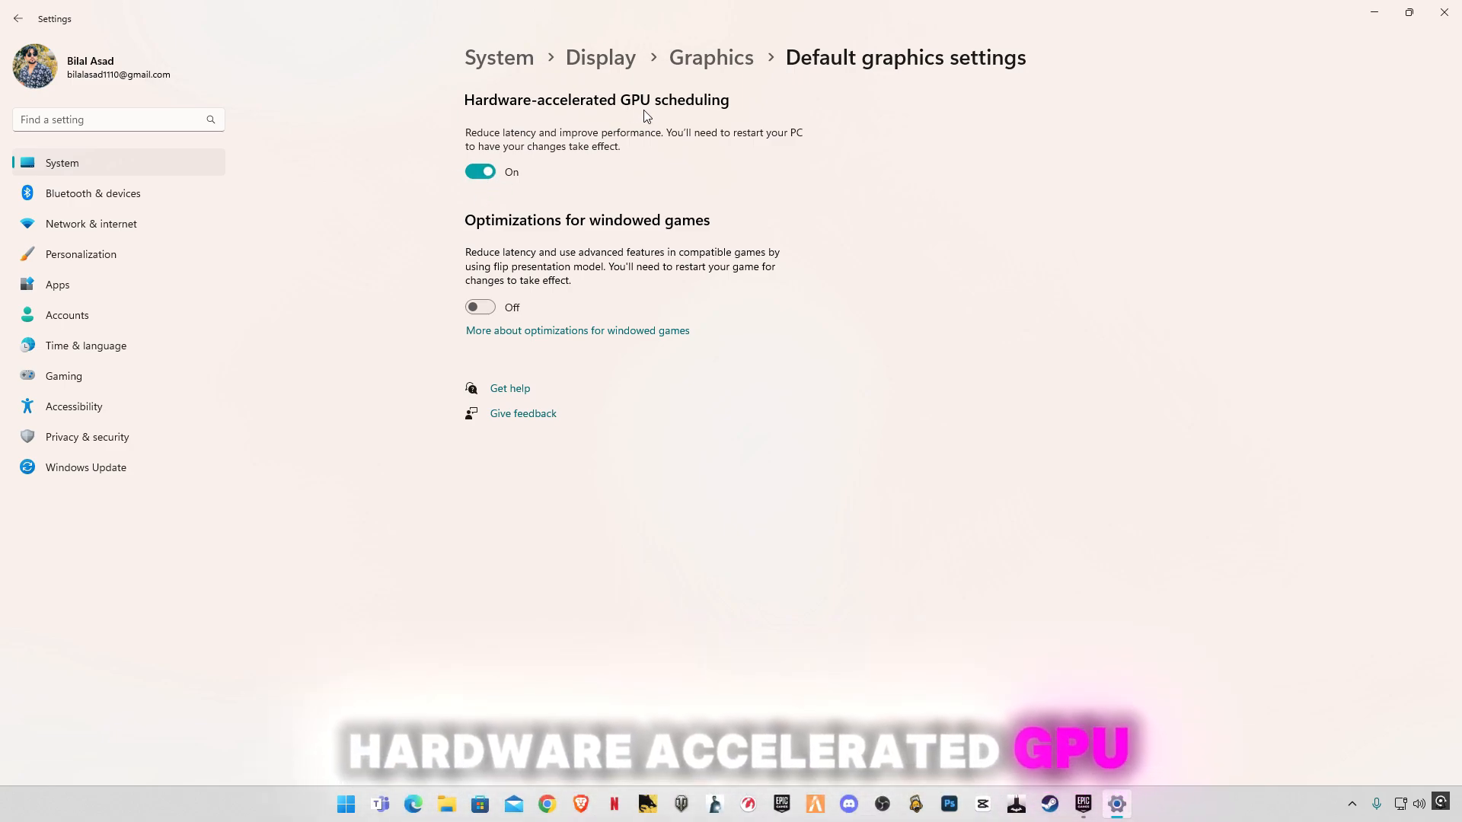
mouse_move(490, 258)
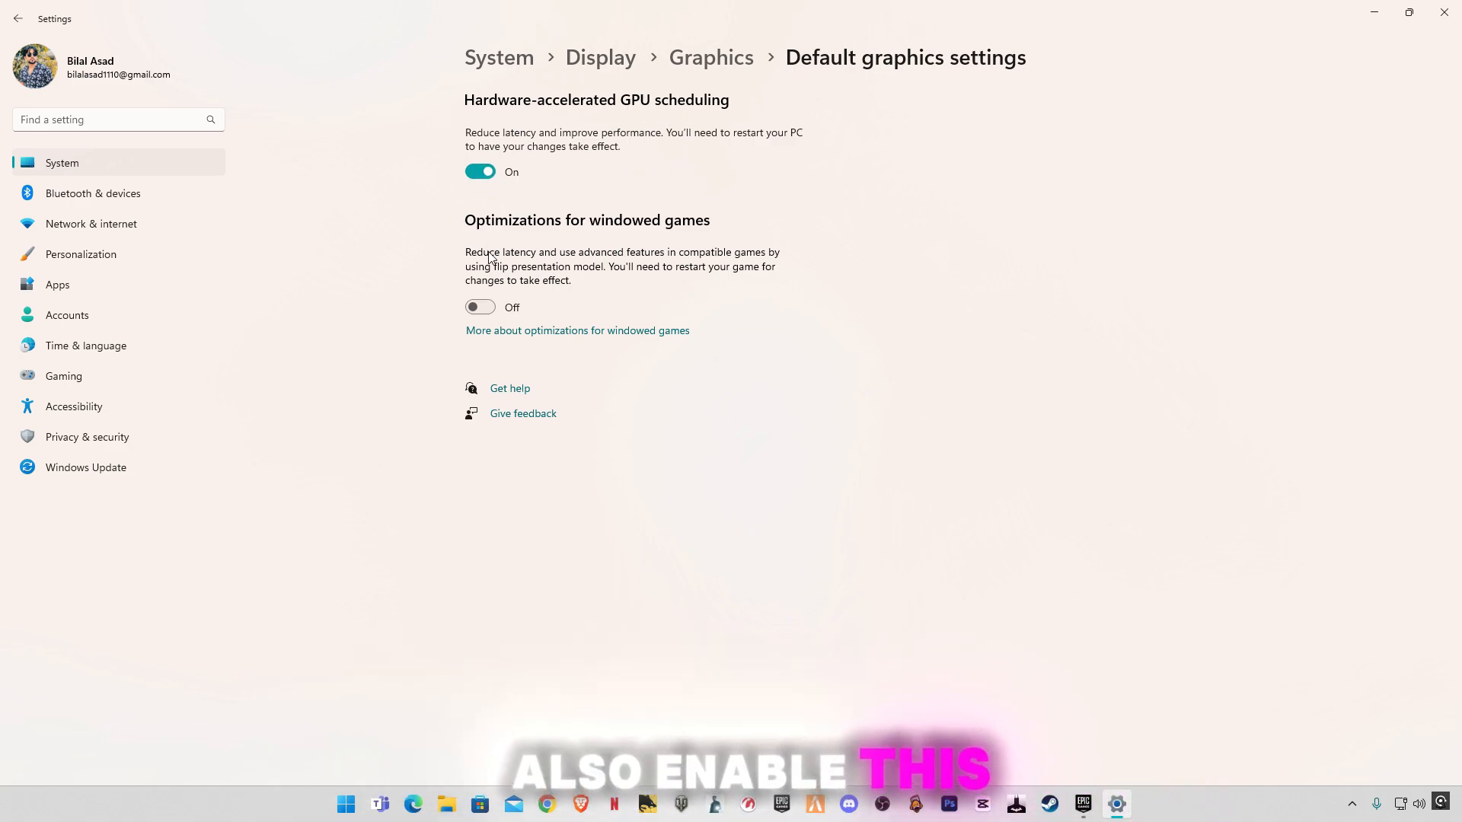
click(480, 307)
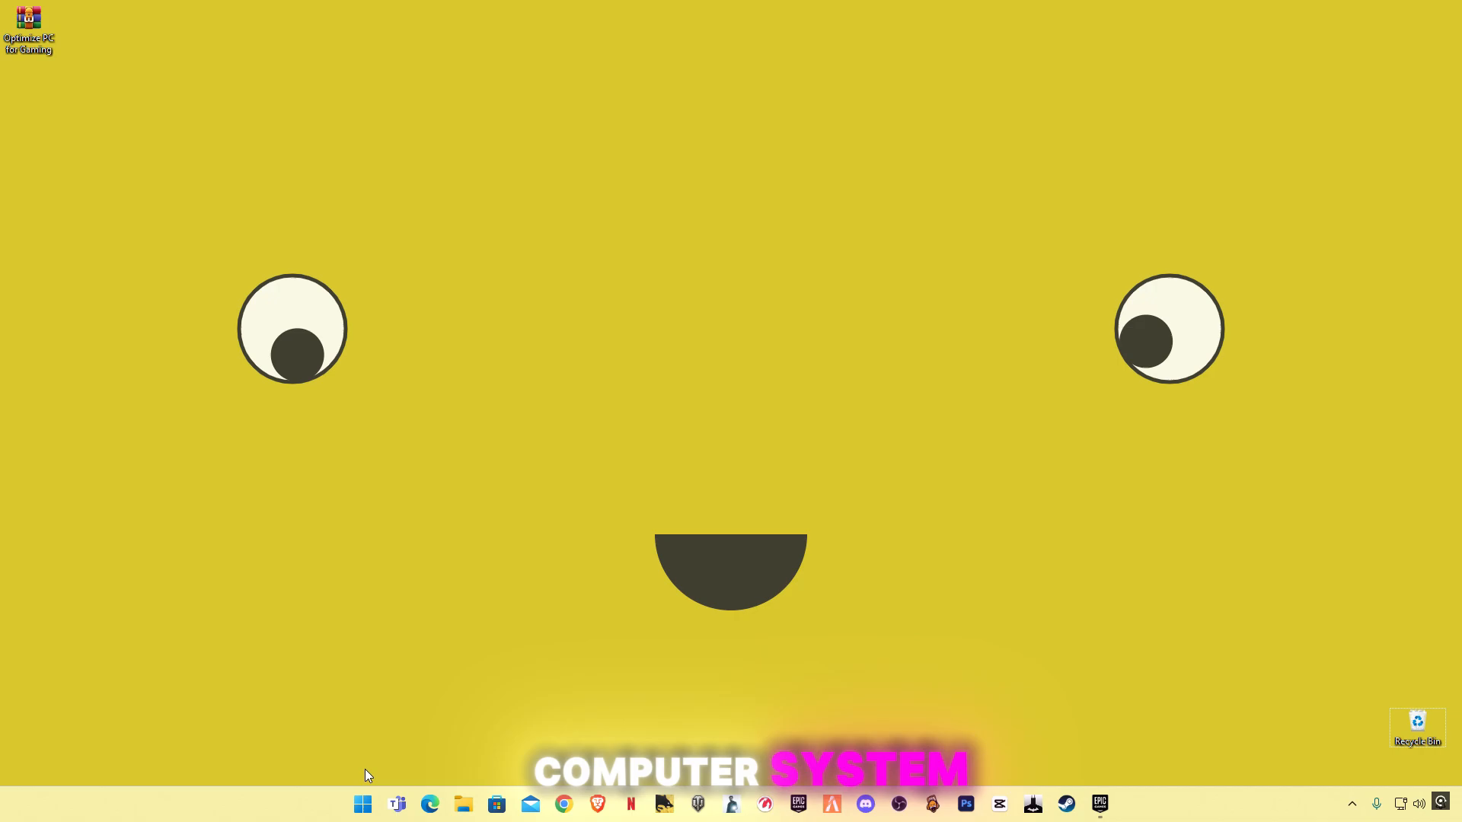
Run 'temp' to reach C:\Windows\Temp and delete every file in it
right_click(361, 803)
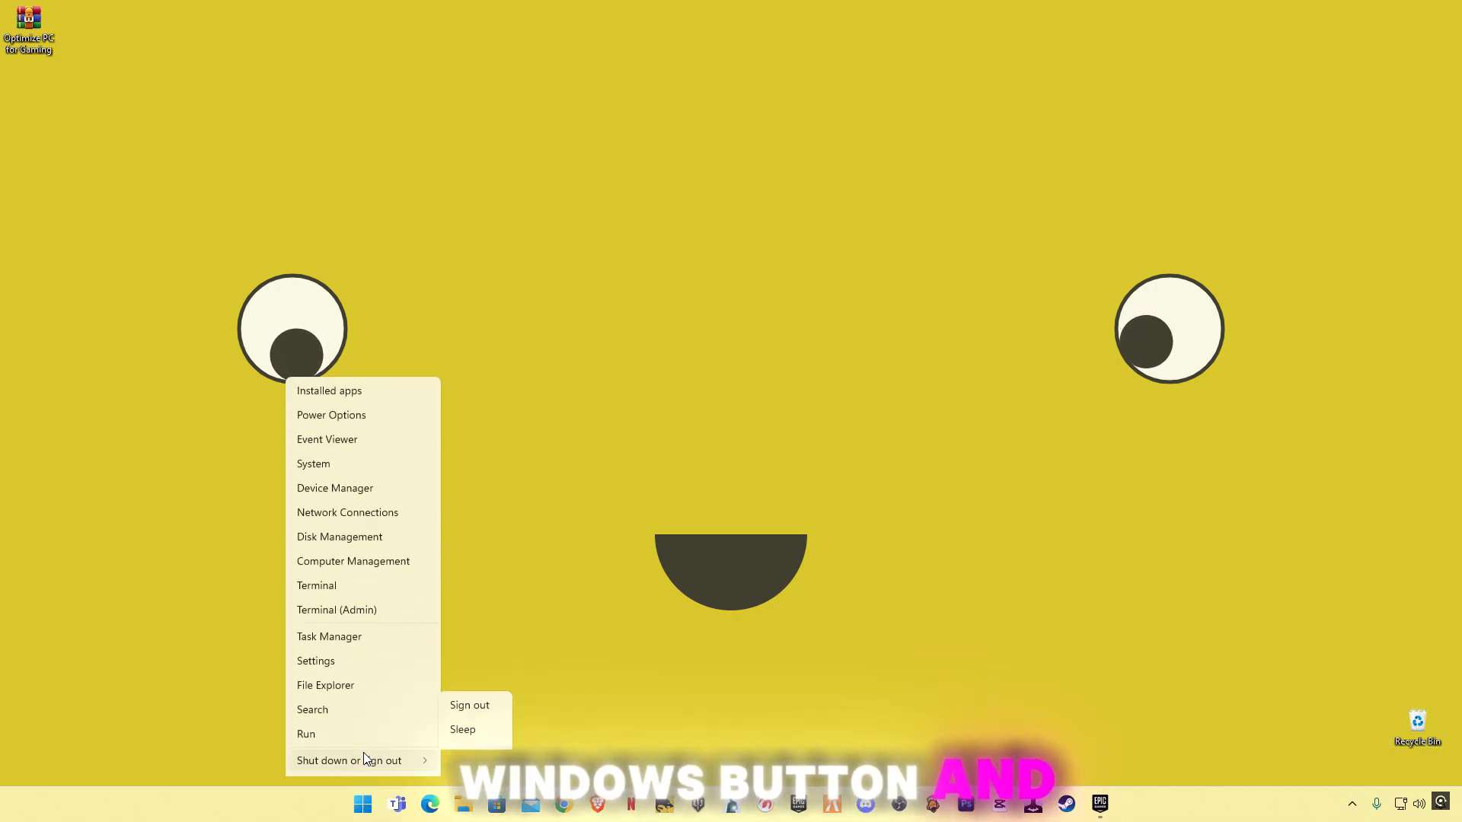
click(553, 655)
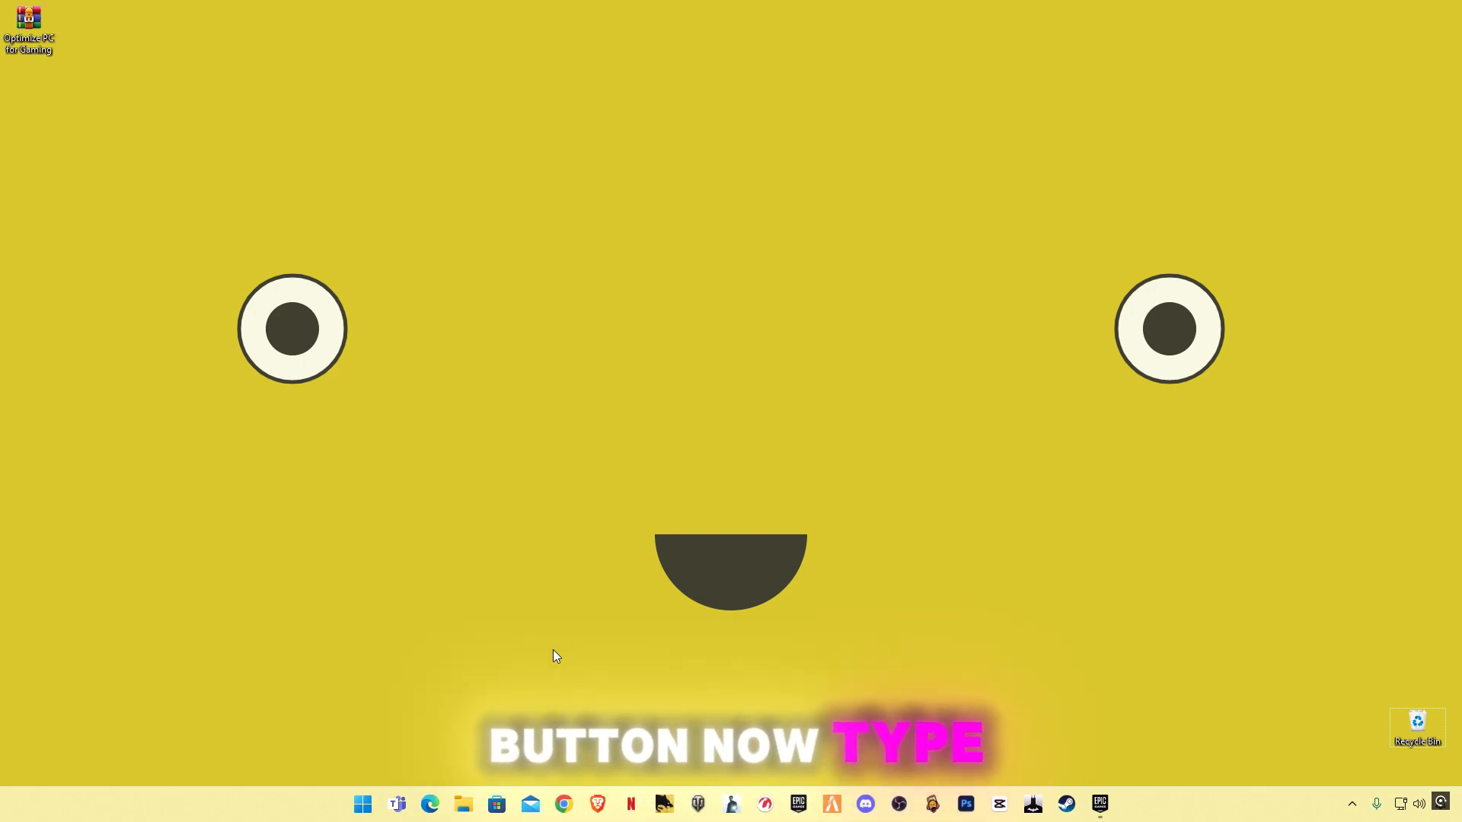
key(Win+r)
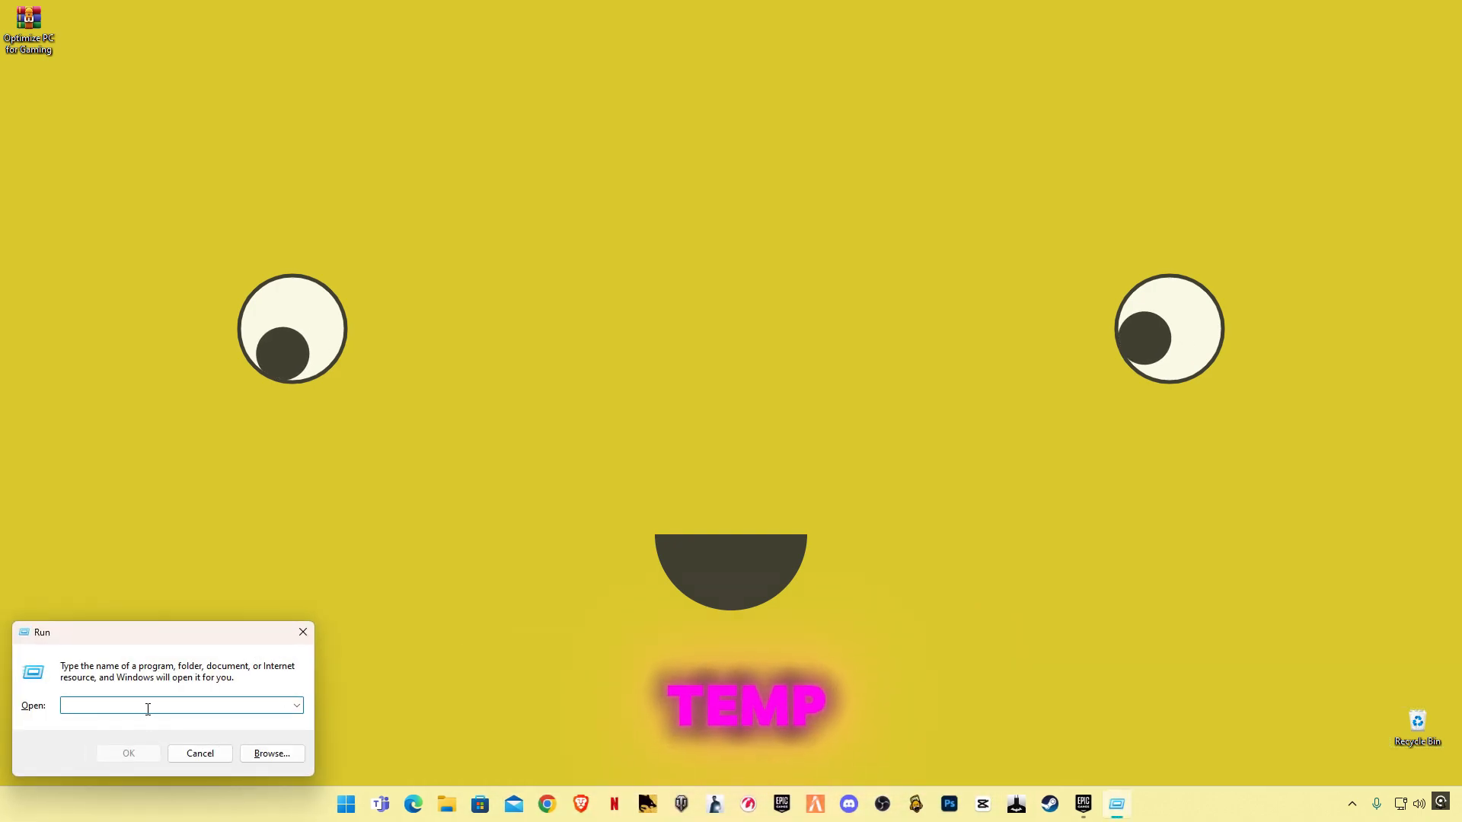
text(temp)
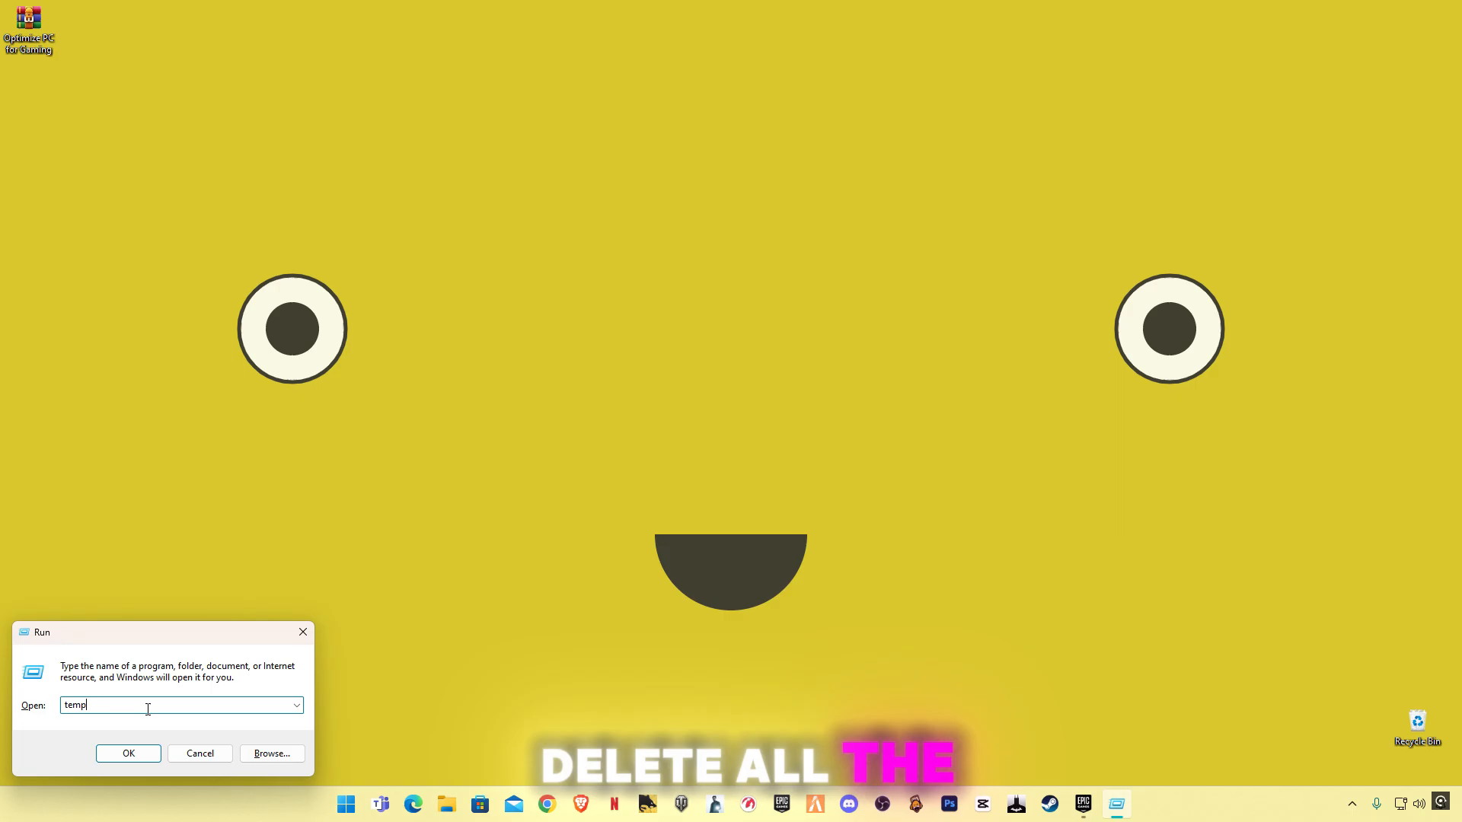
click(128, 753)
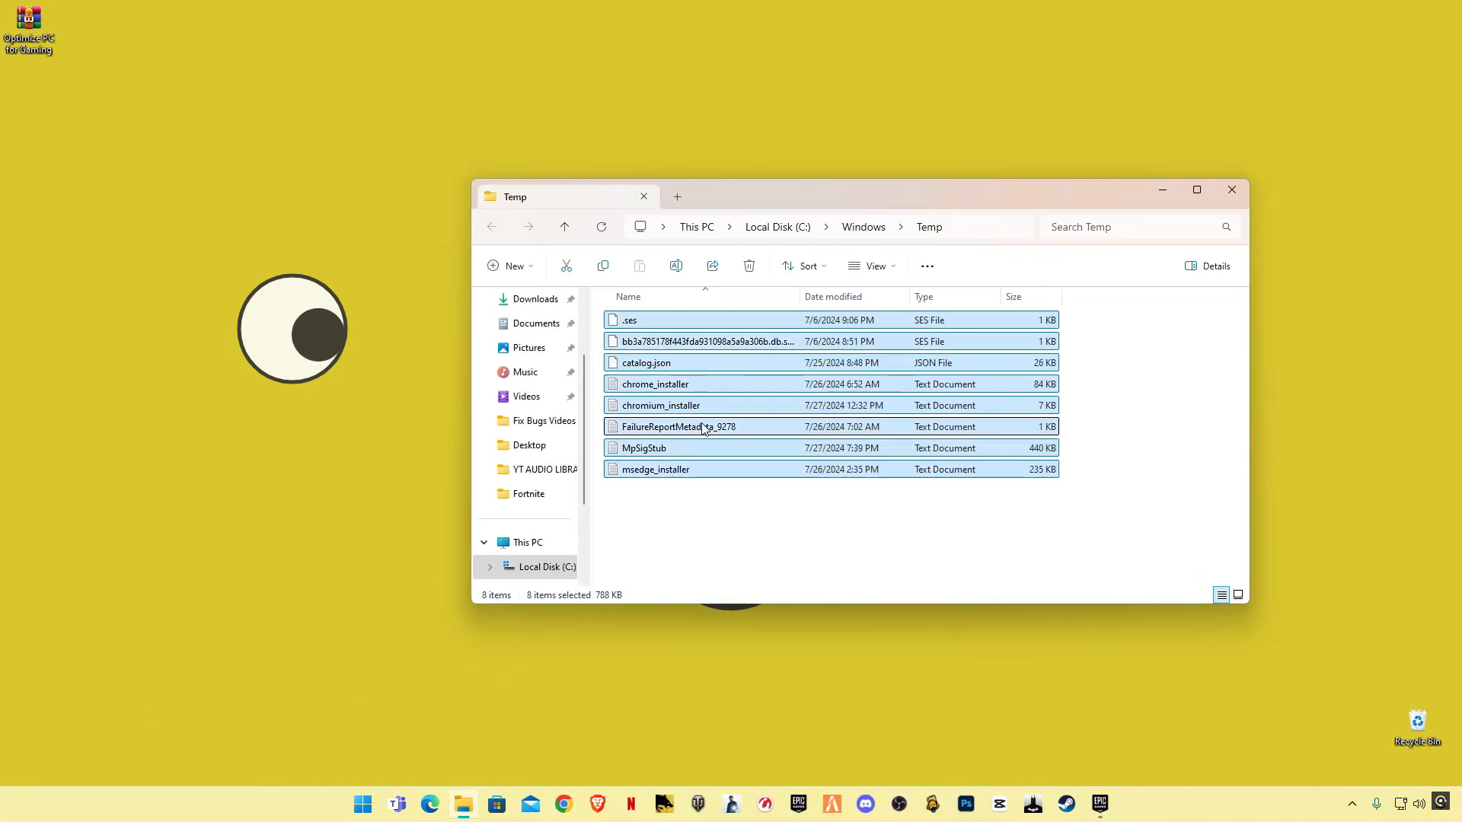
click(748, 266)
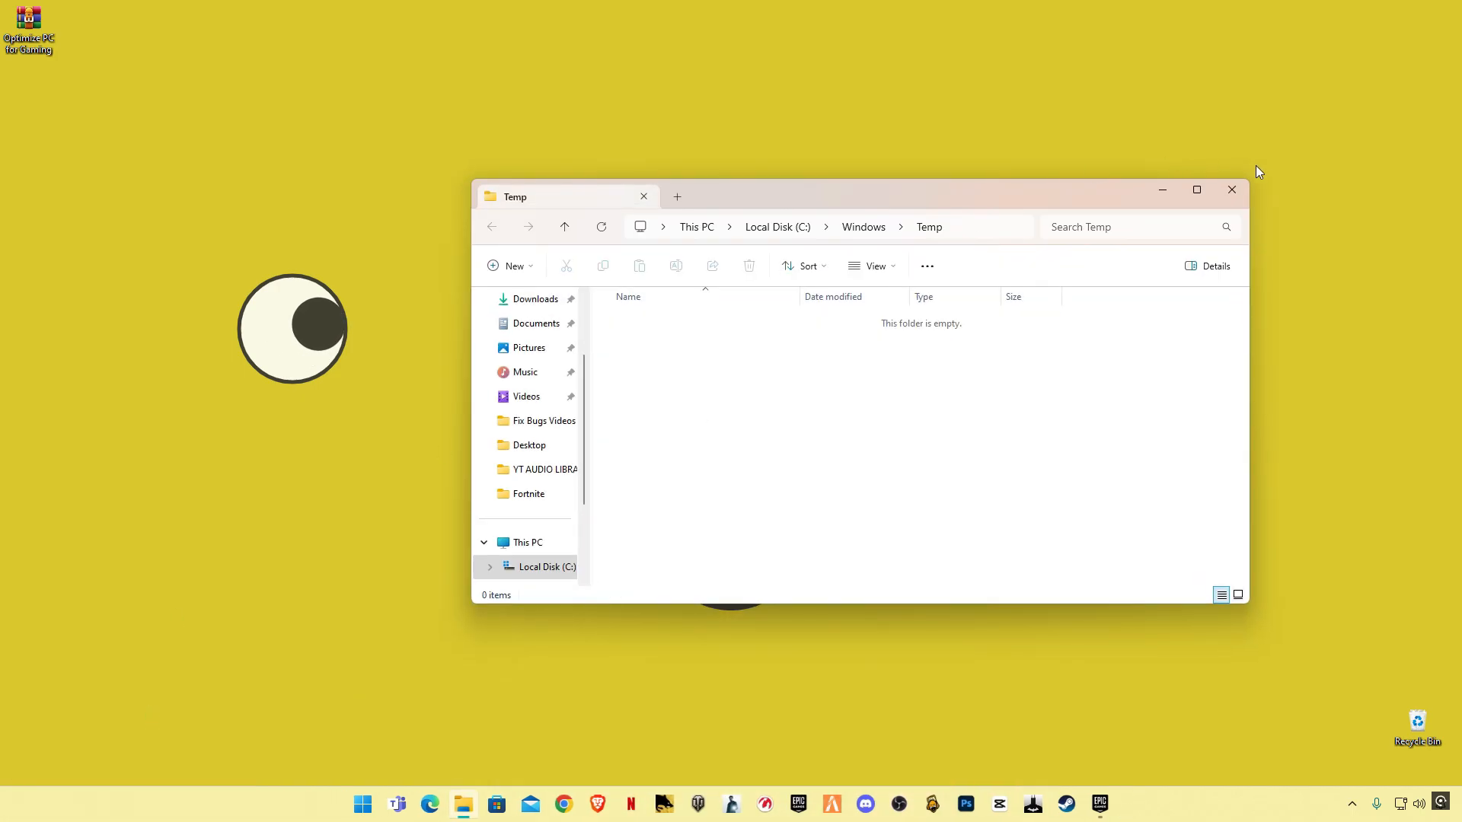
Run '%temp%', delete everything in the user Temp folder, skipping files still in use
key(Win+r)
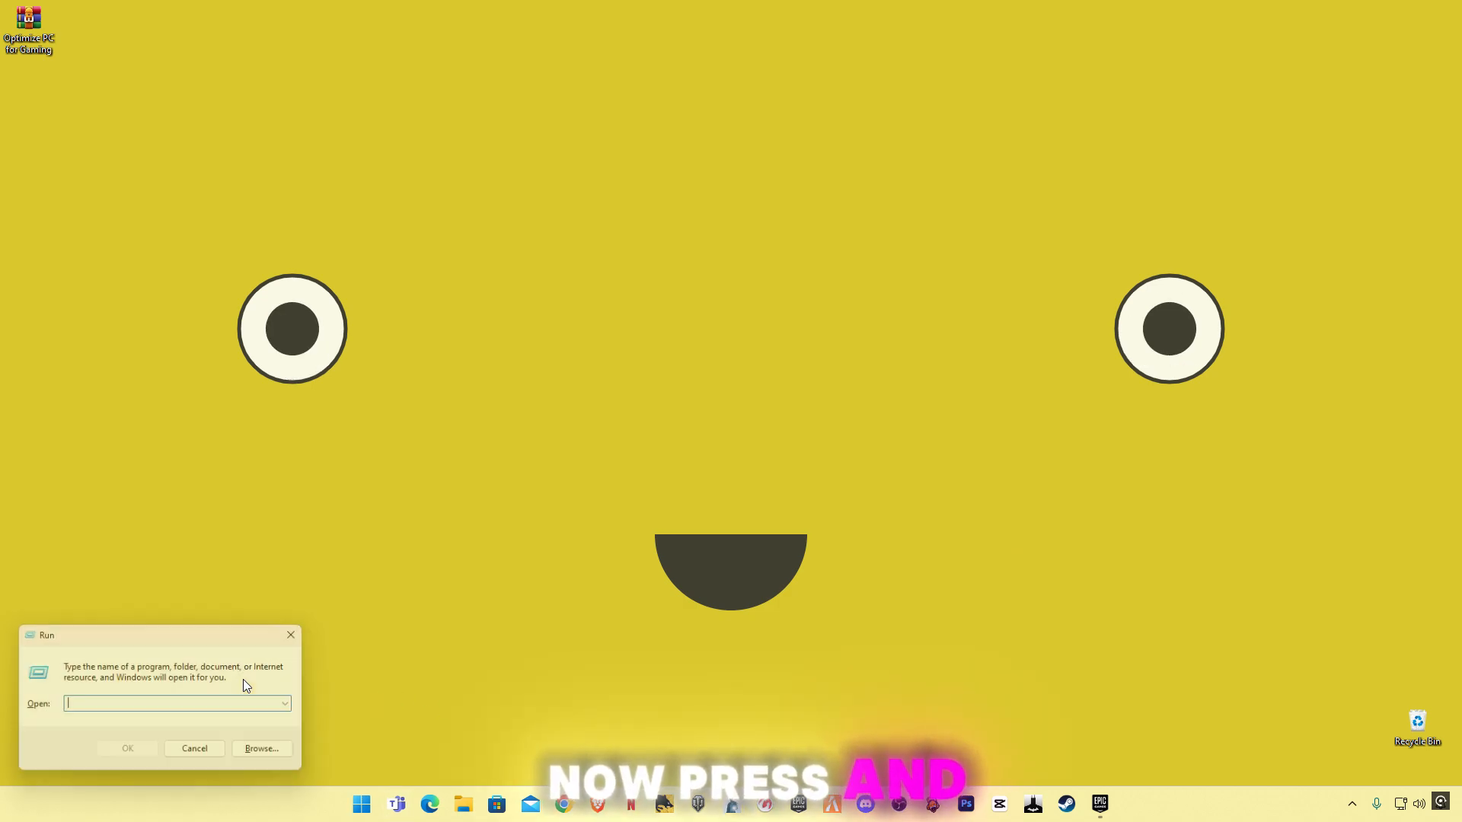
text(%)
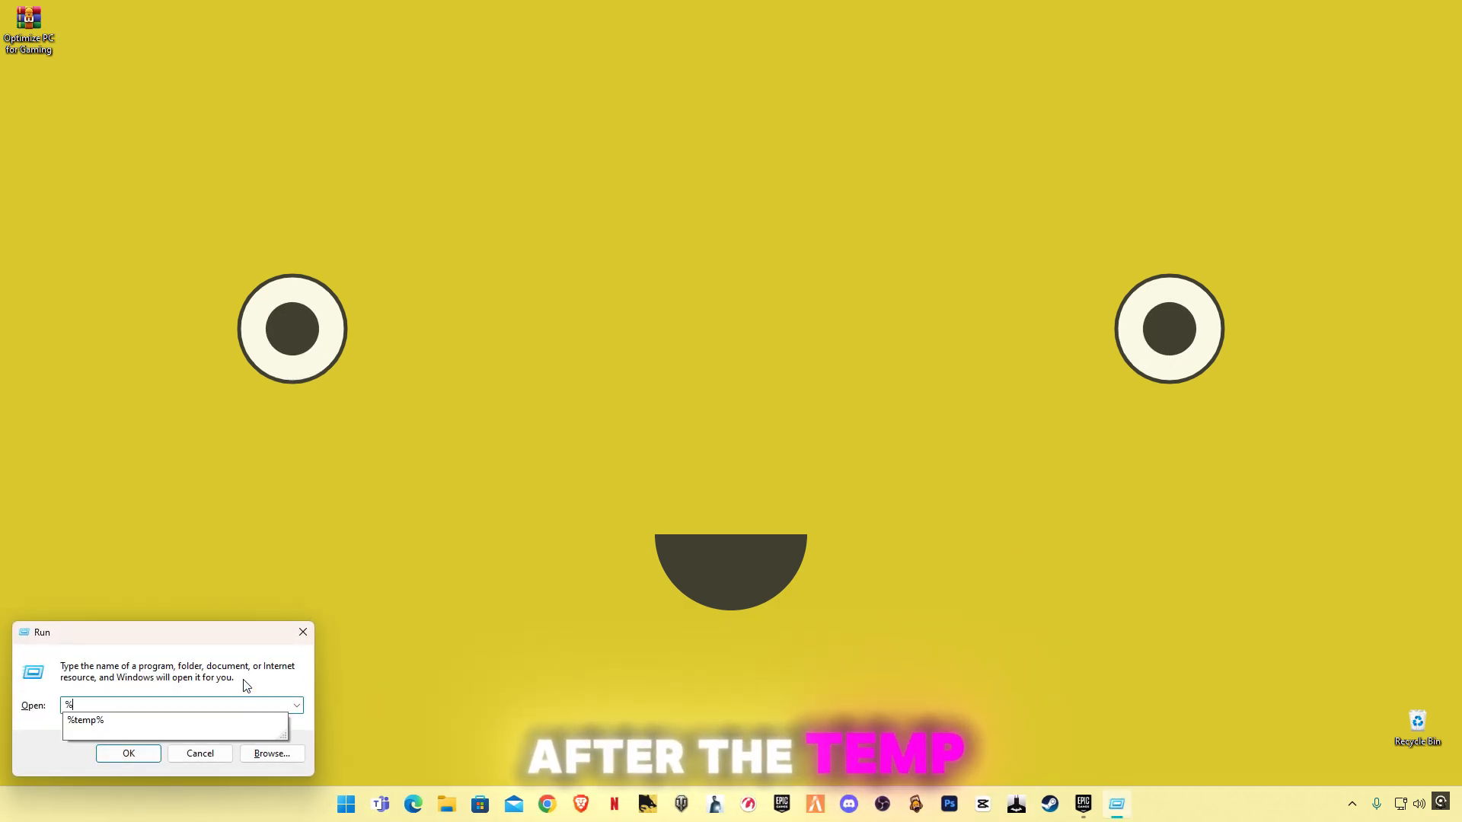
text(temp)
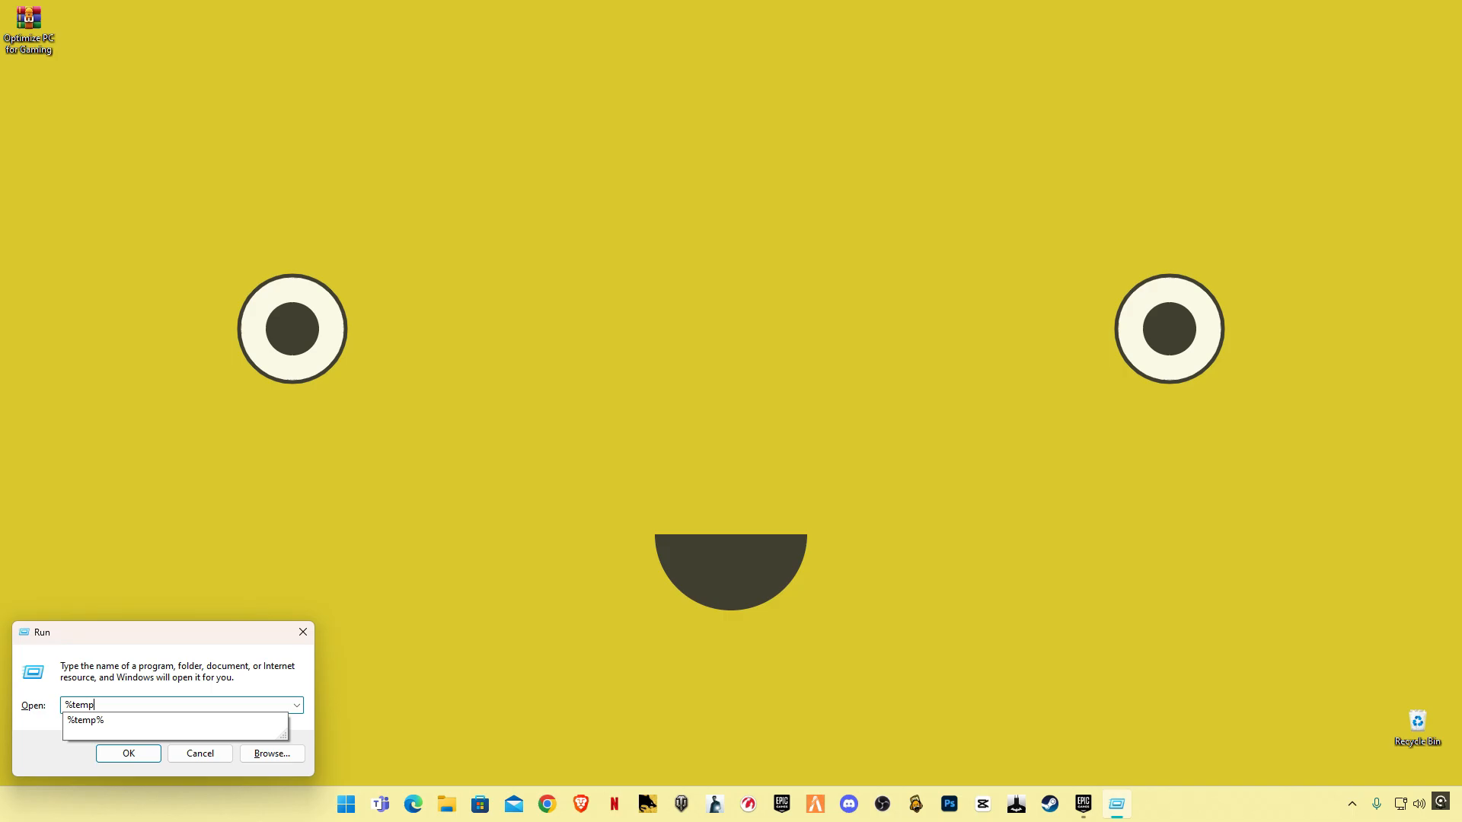
click(128, 753)
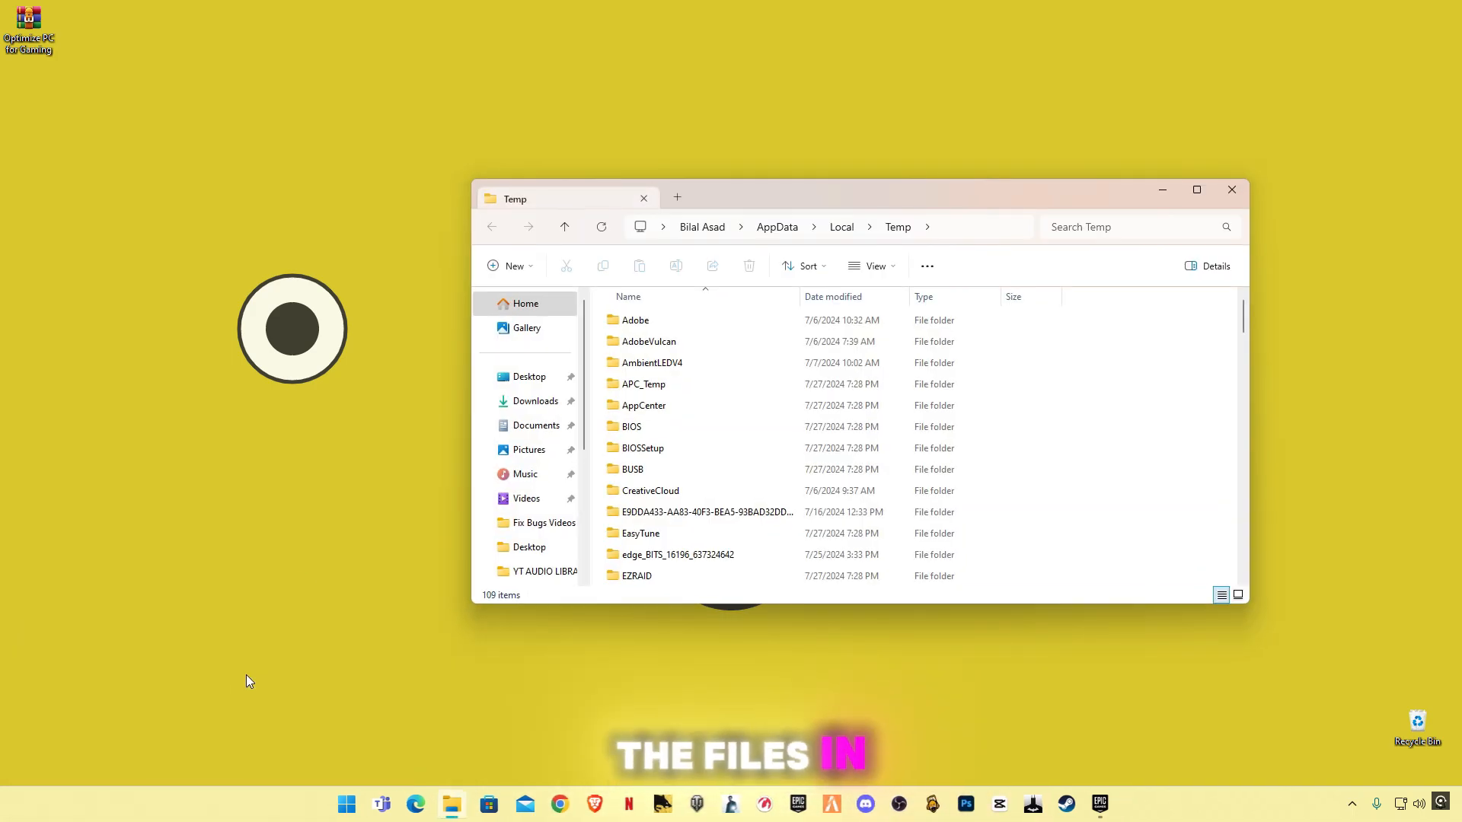
key(ctrl+a)
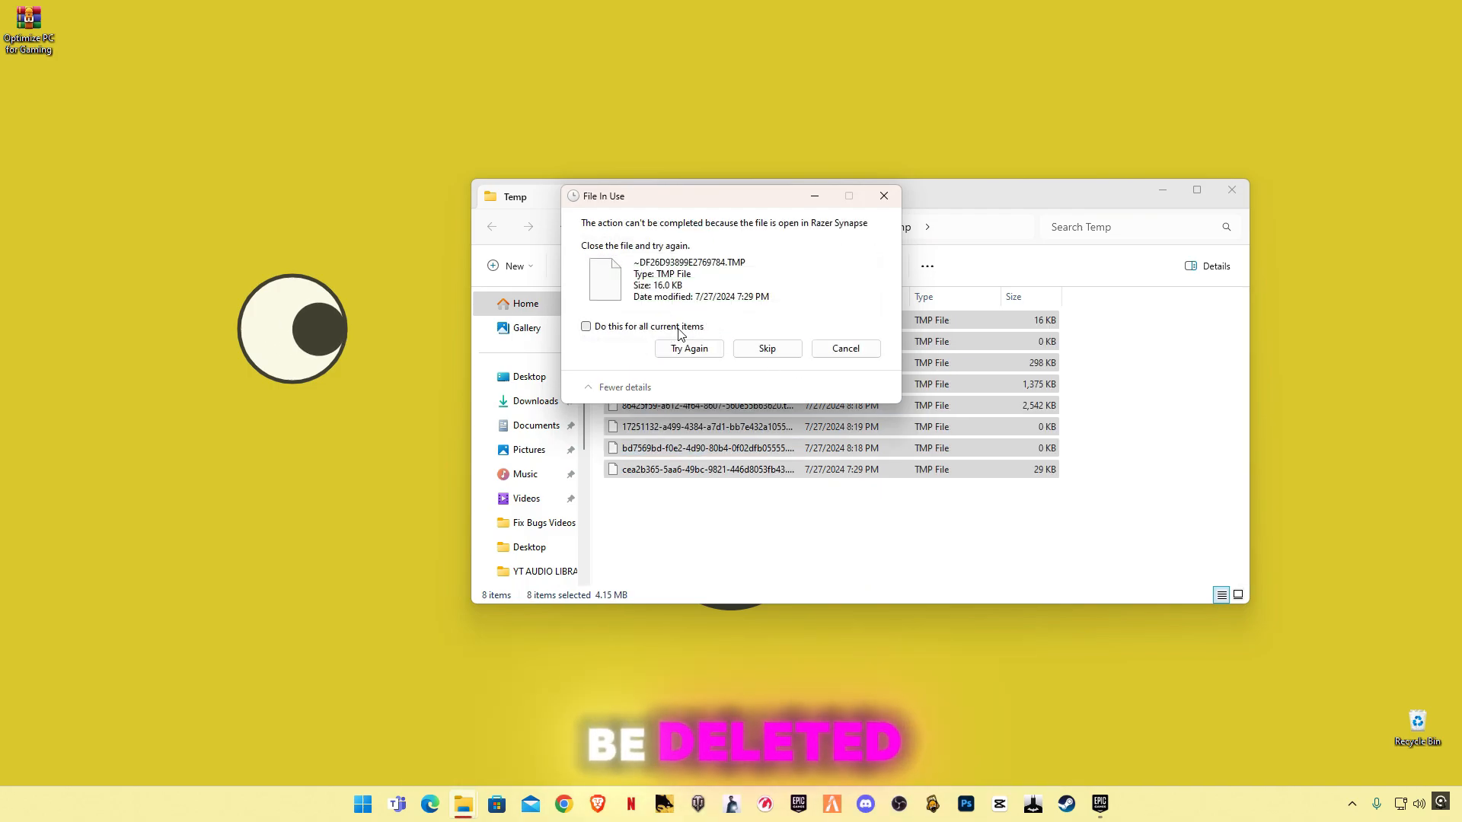
click(766, 348)
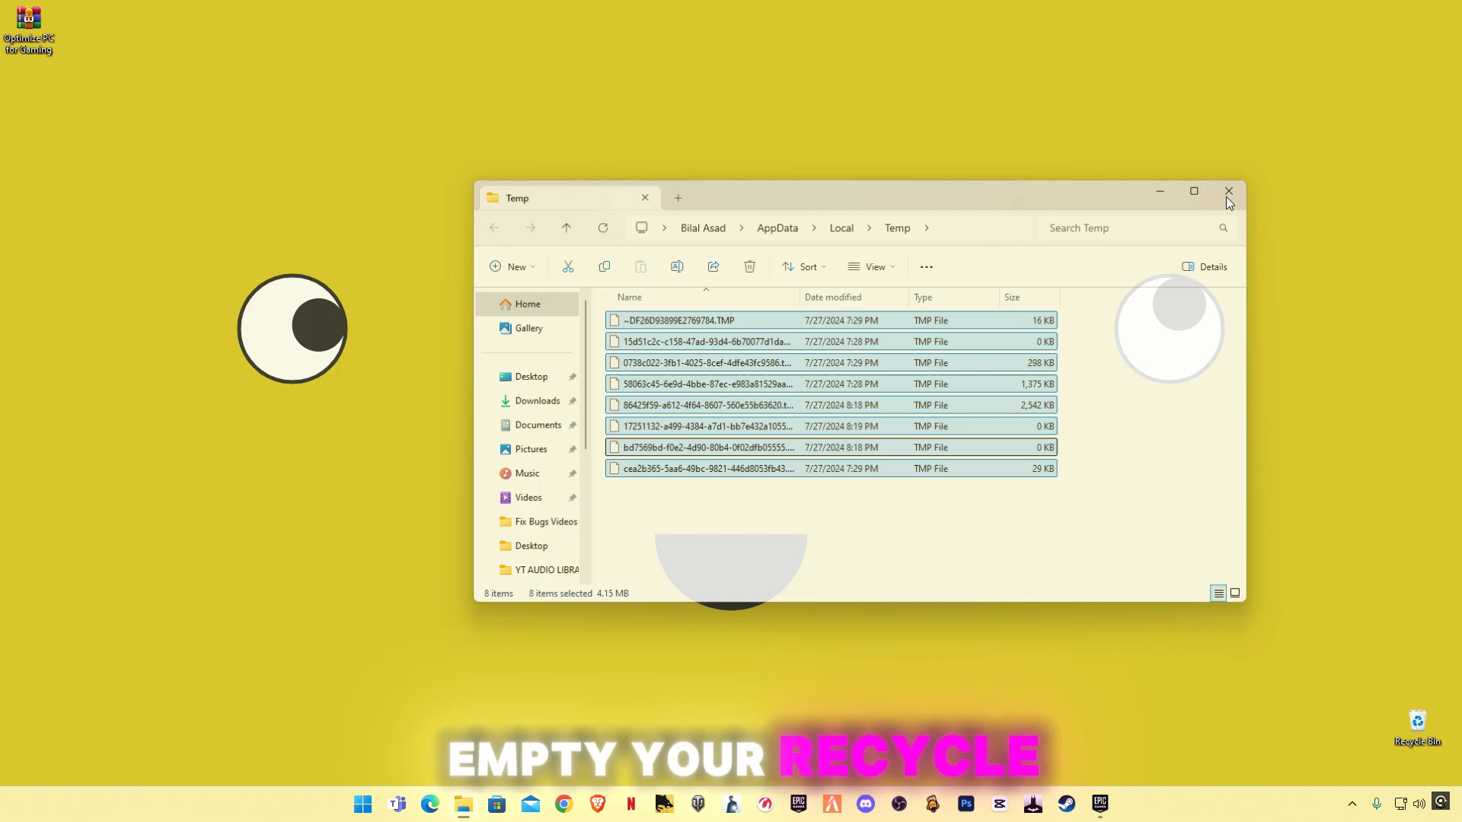
Empty the Recycle Bin from its desktop icon
right_click(1416, 726)
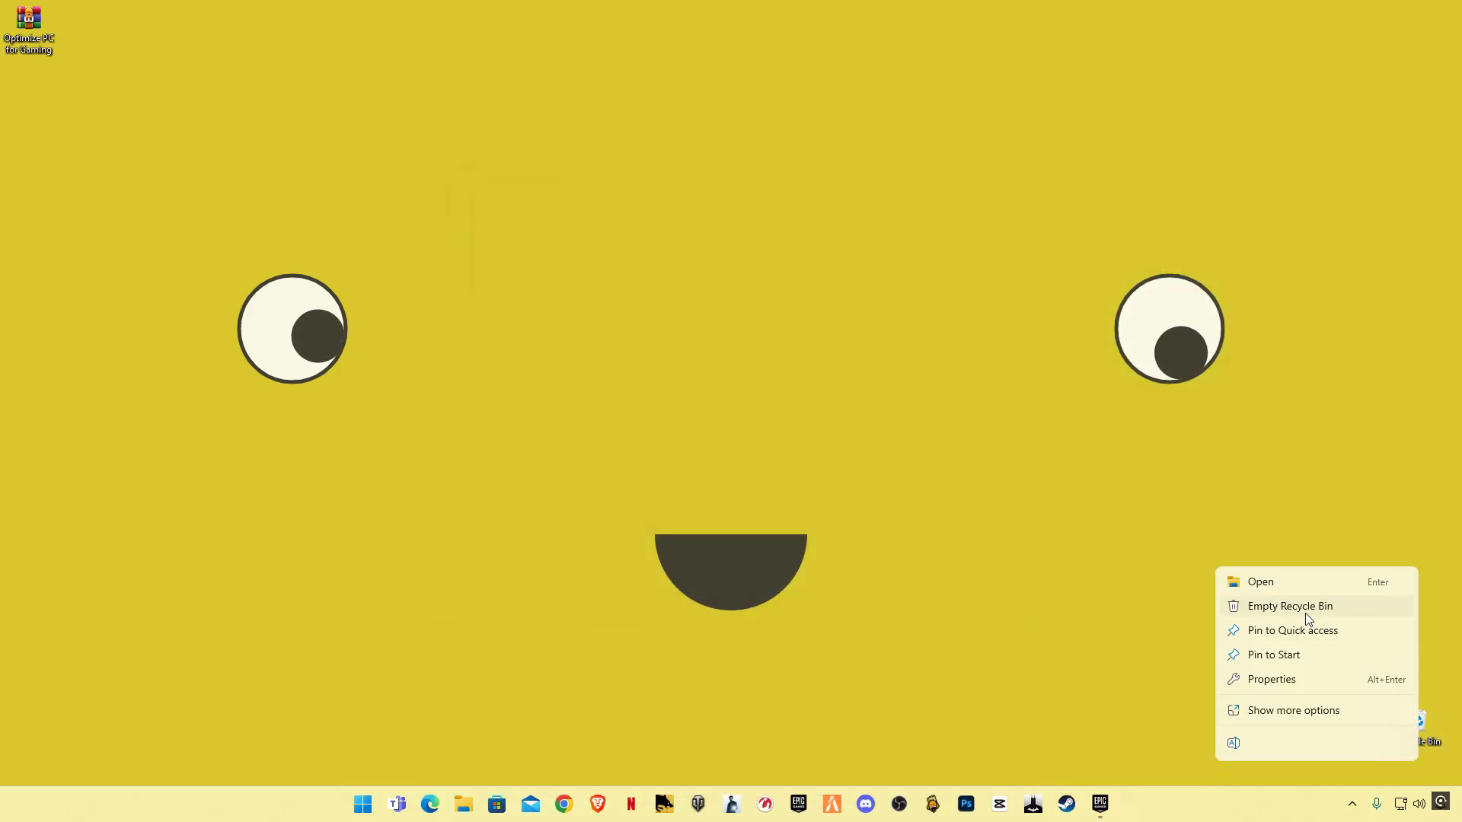
click(809, 425)
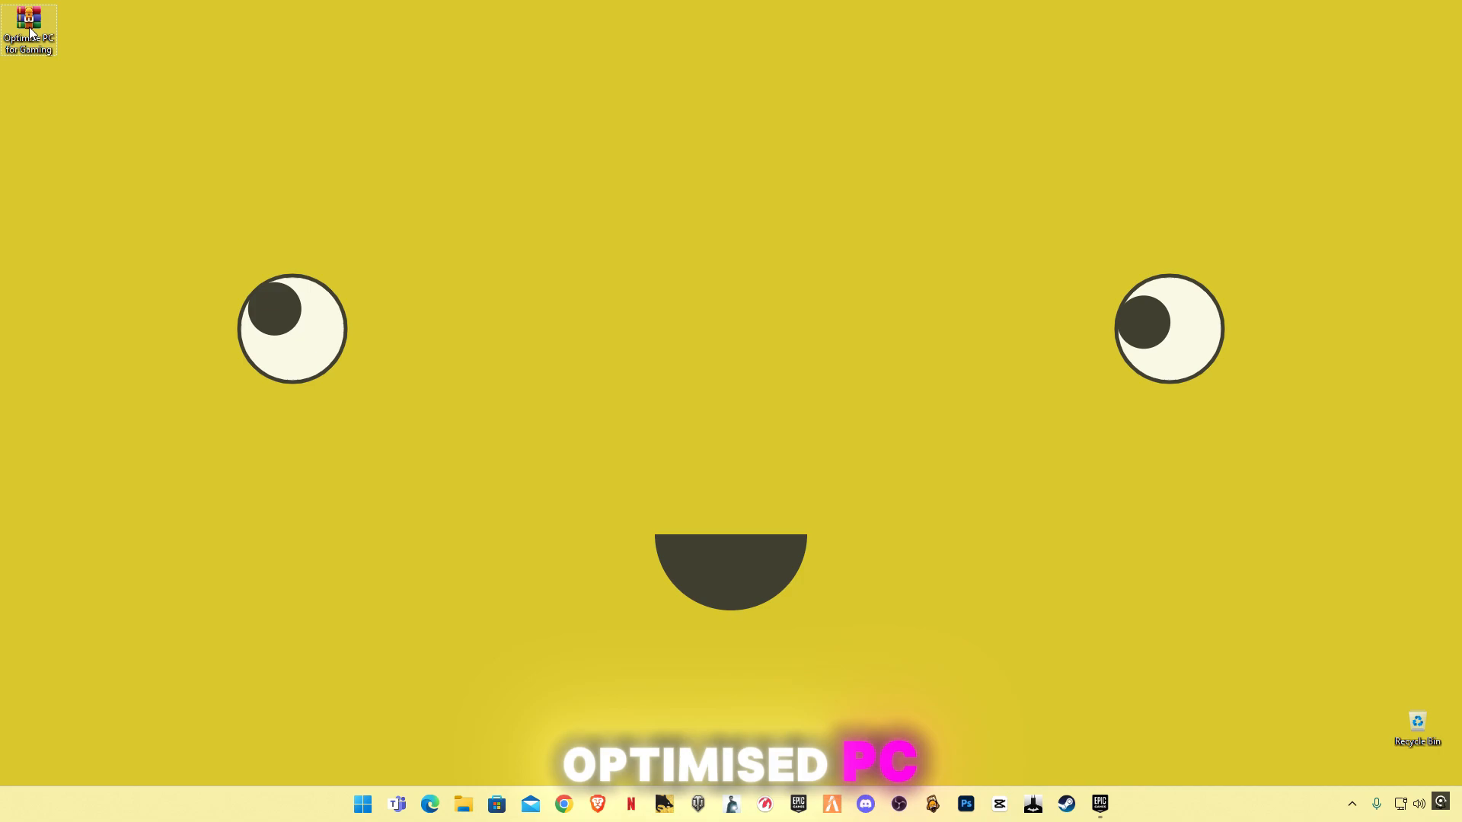
right_click(29, 28)
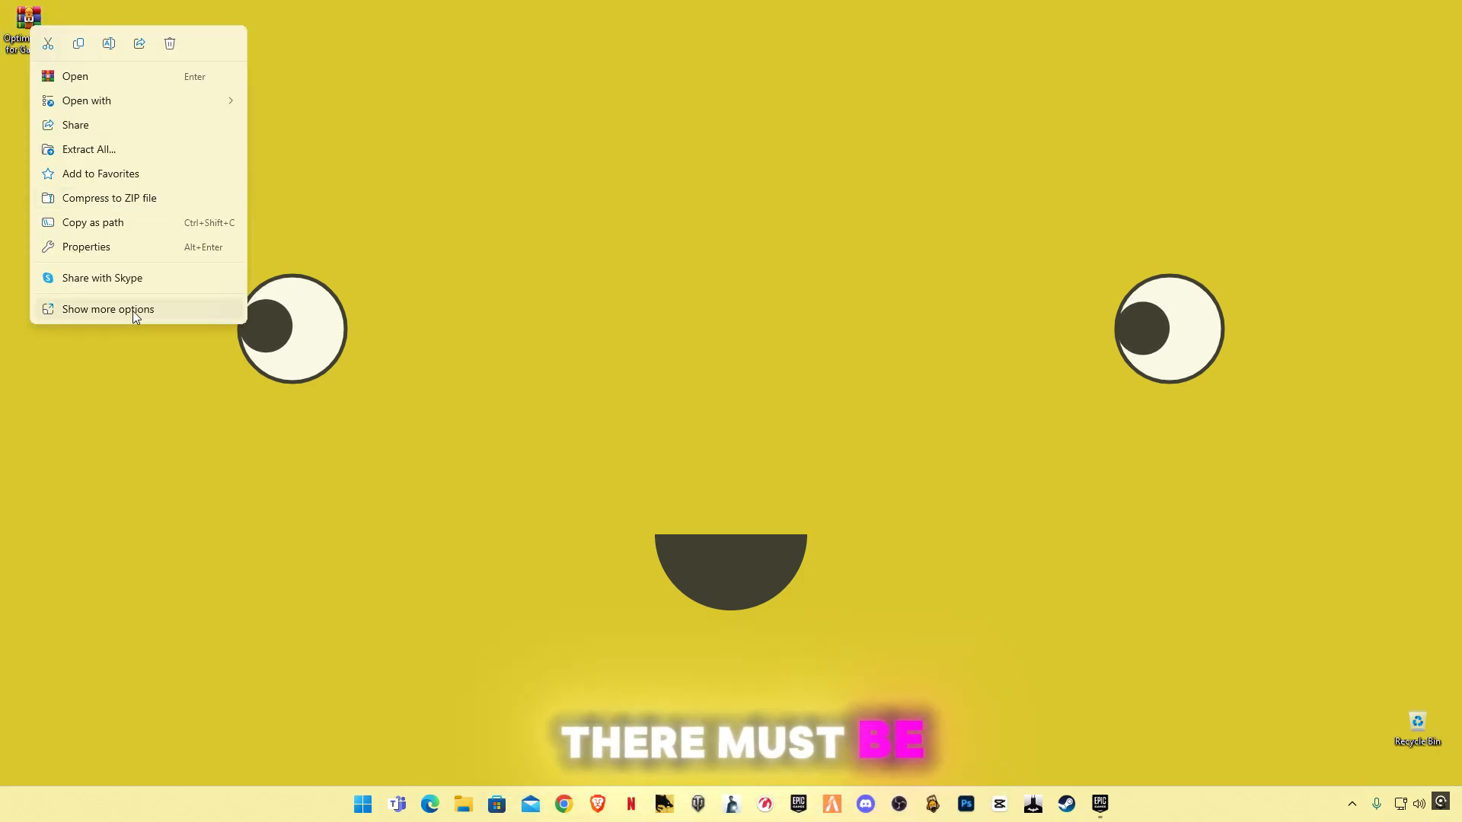
Extract the 'Optimize PC for Gaming' archive to the desktop with WinRAR and enter its folder
click(107, 309)
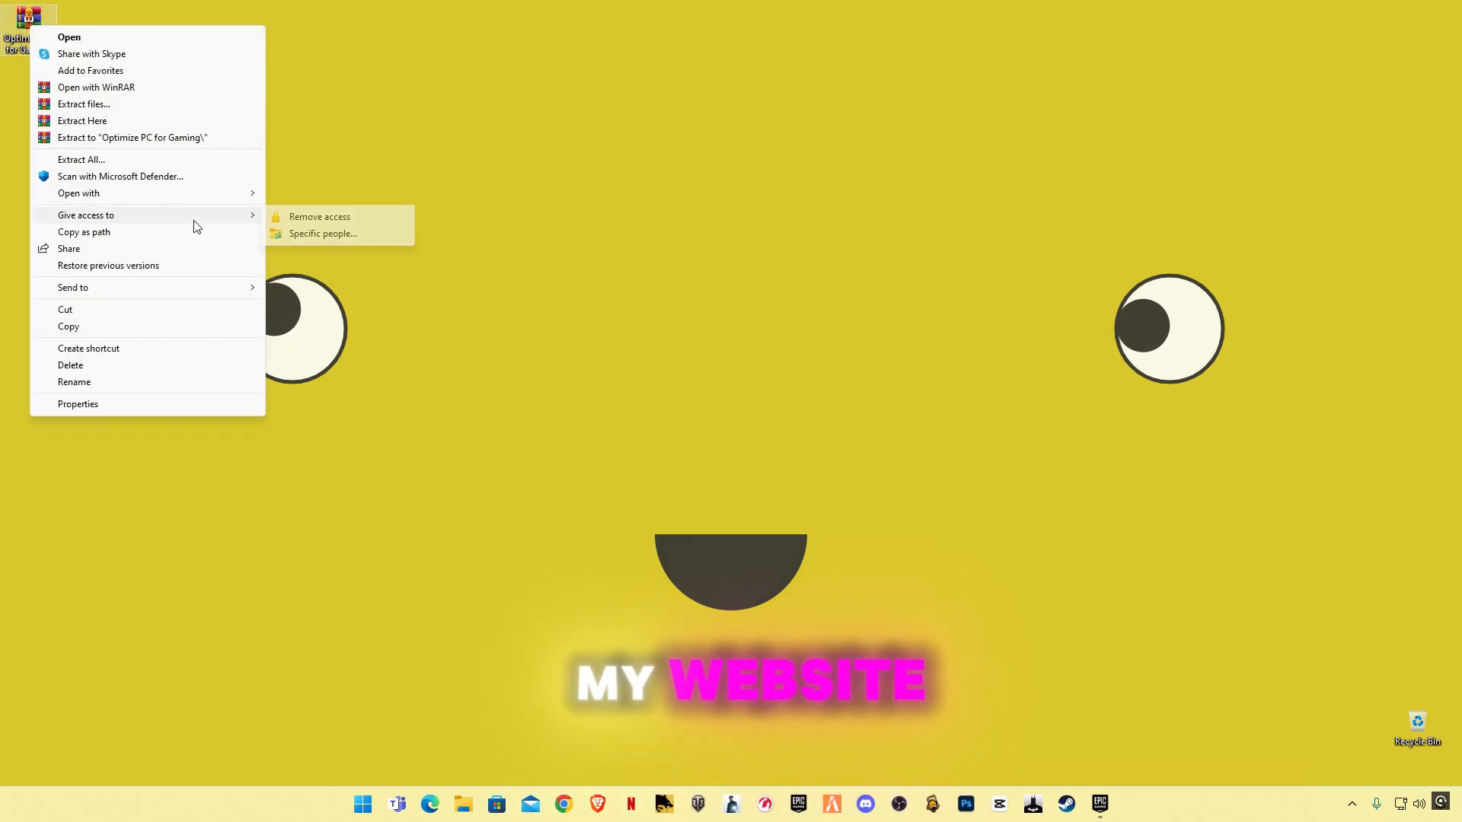
mouse_move(130, 140)
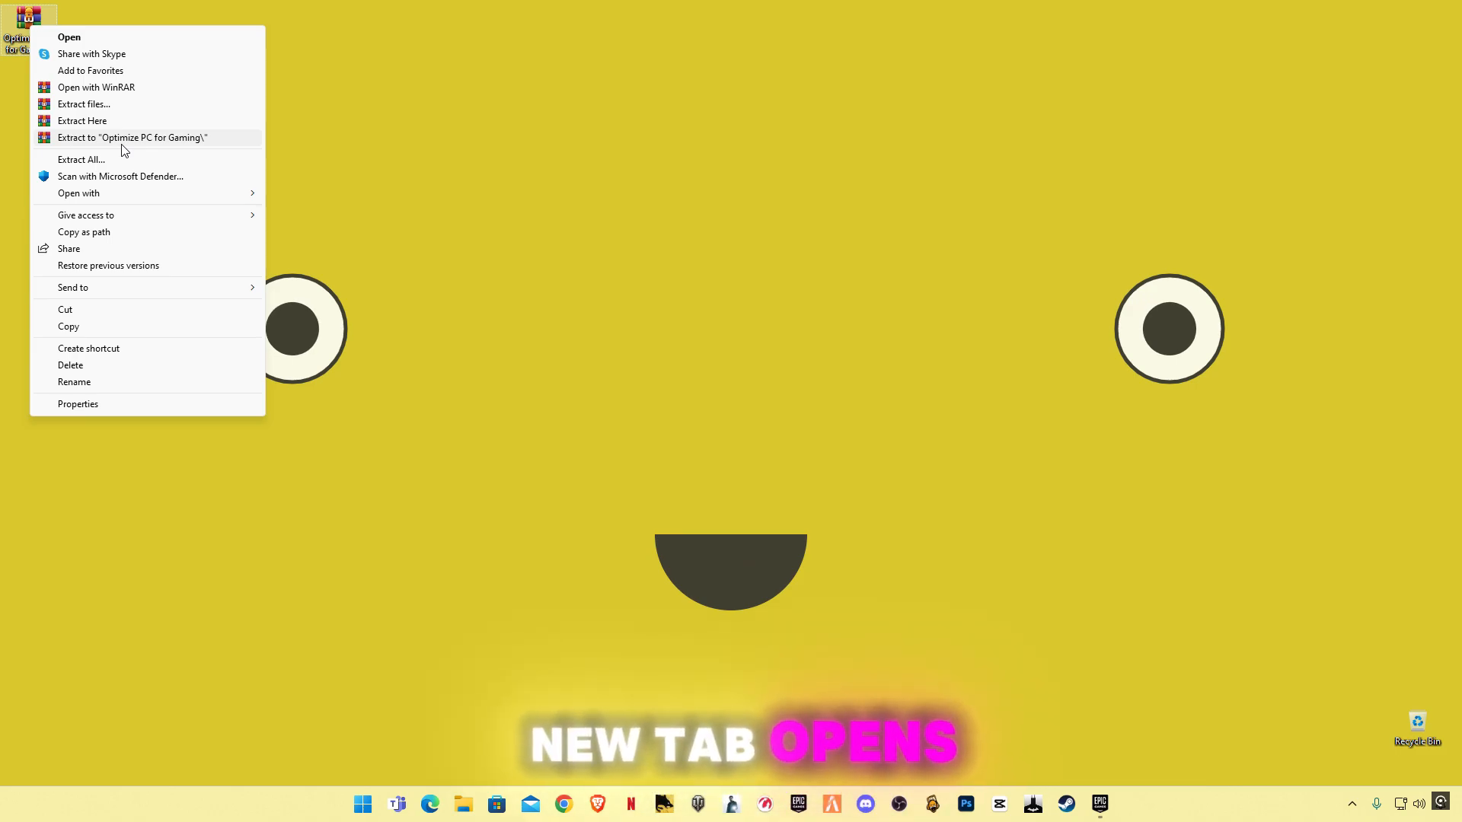
mouse_move(83, 120)
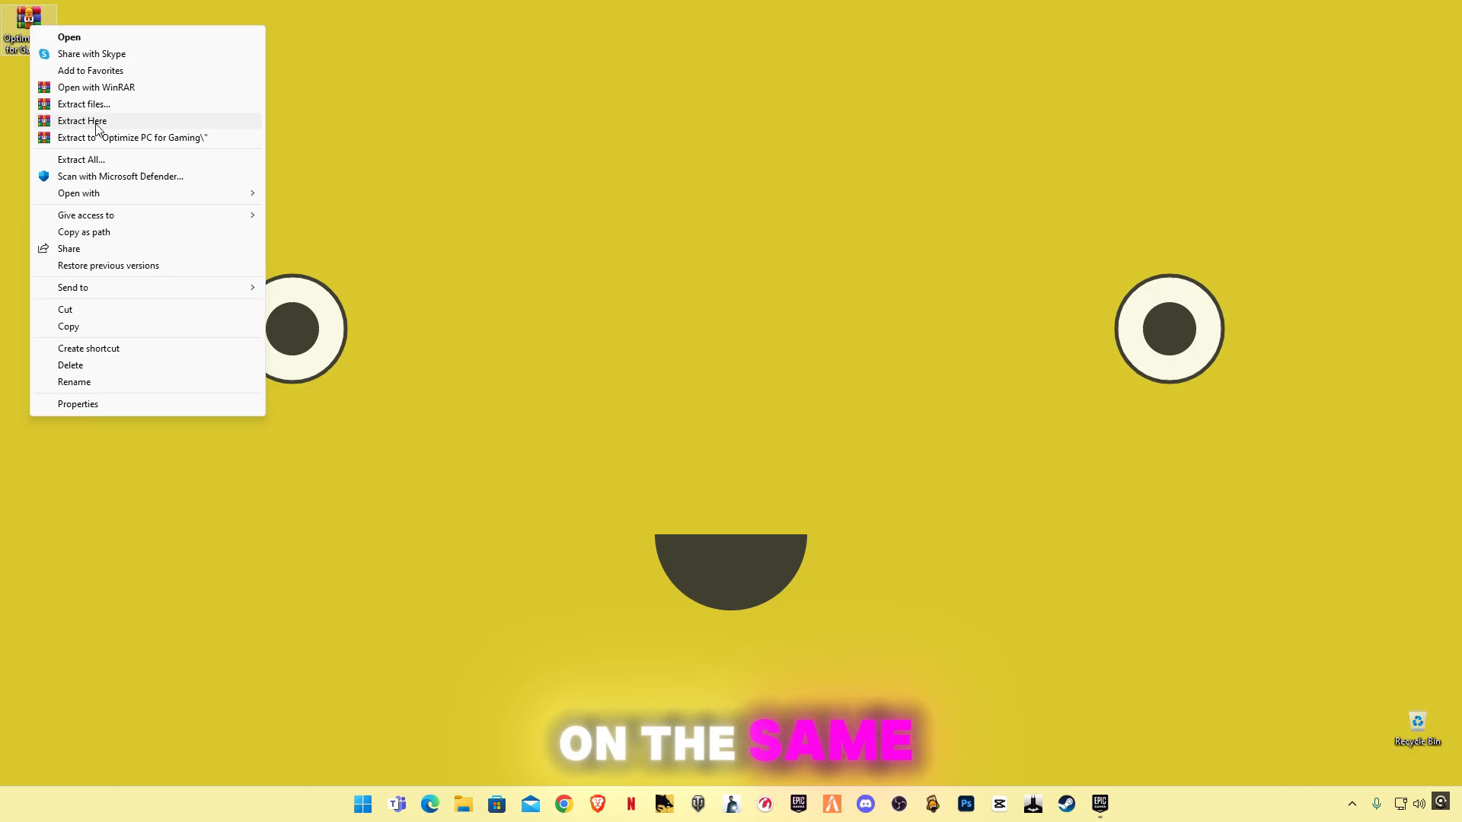
click(82, 121)
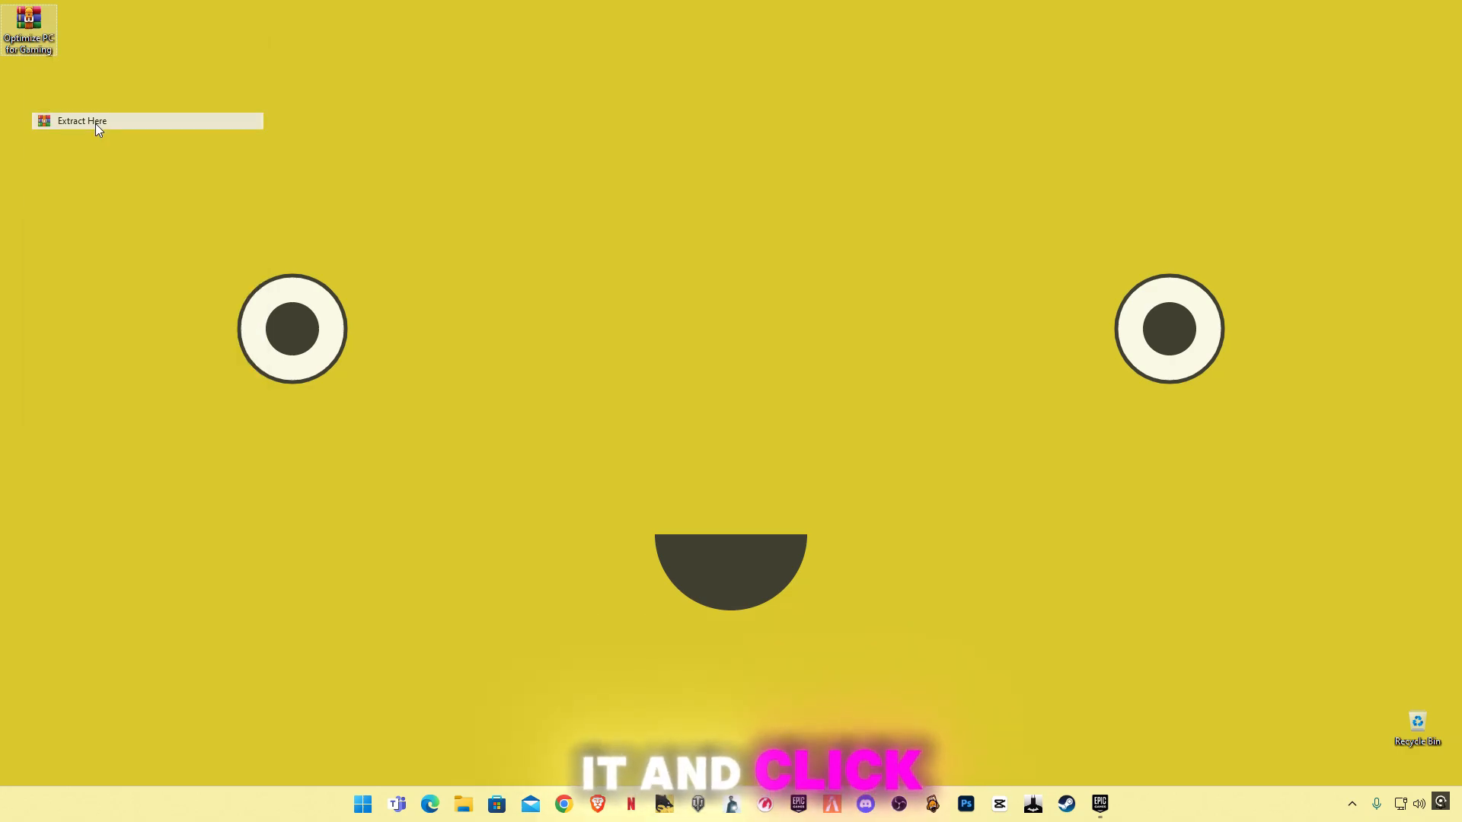
click(82, 120)
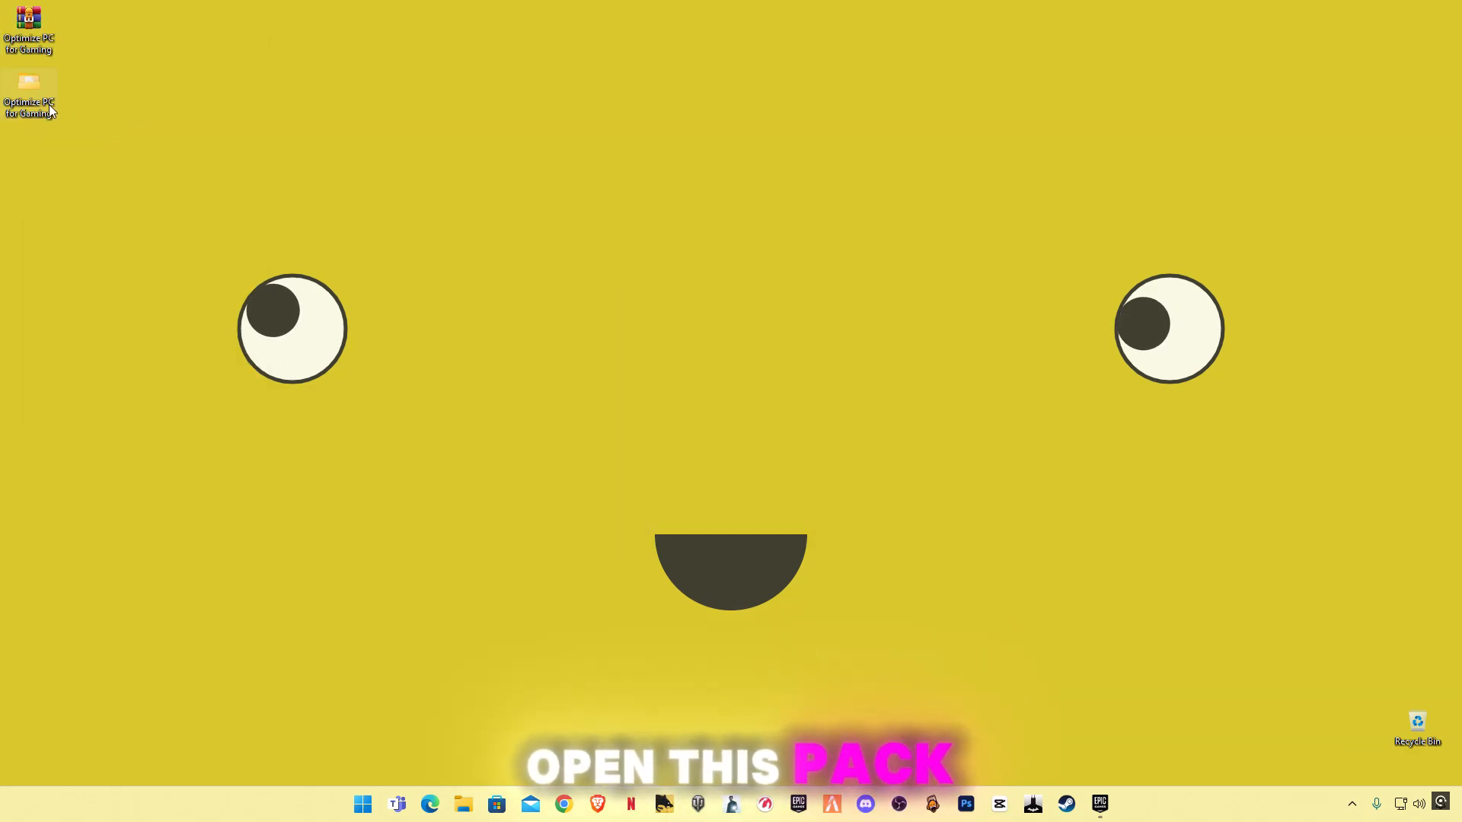
double_click(28, 93)
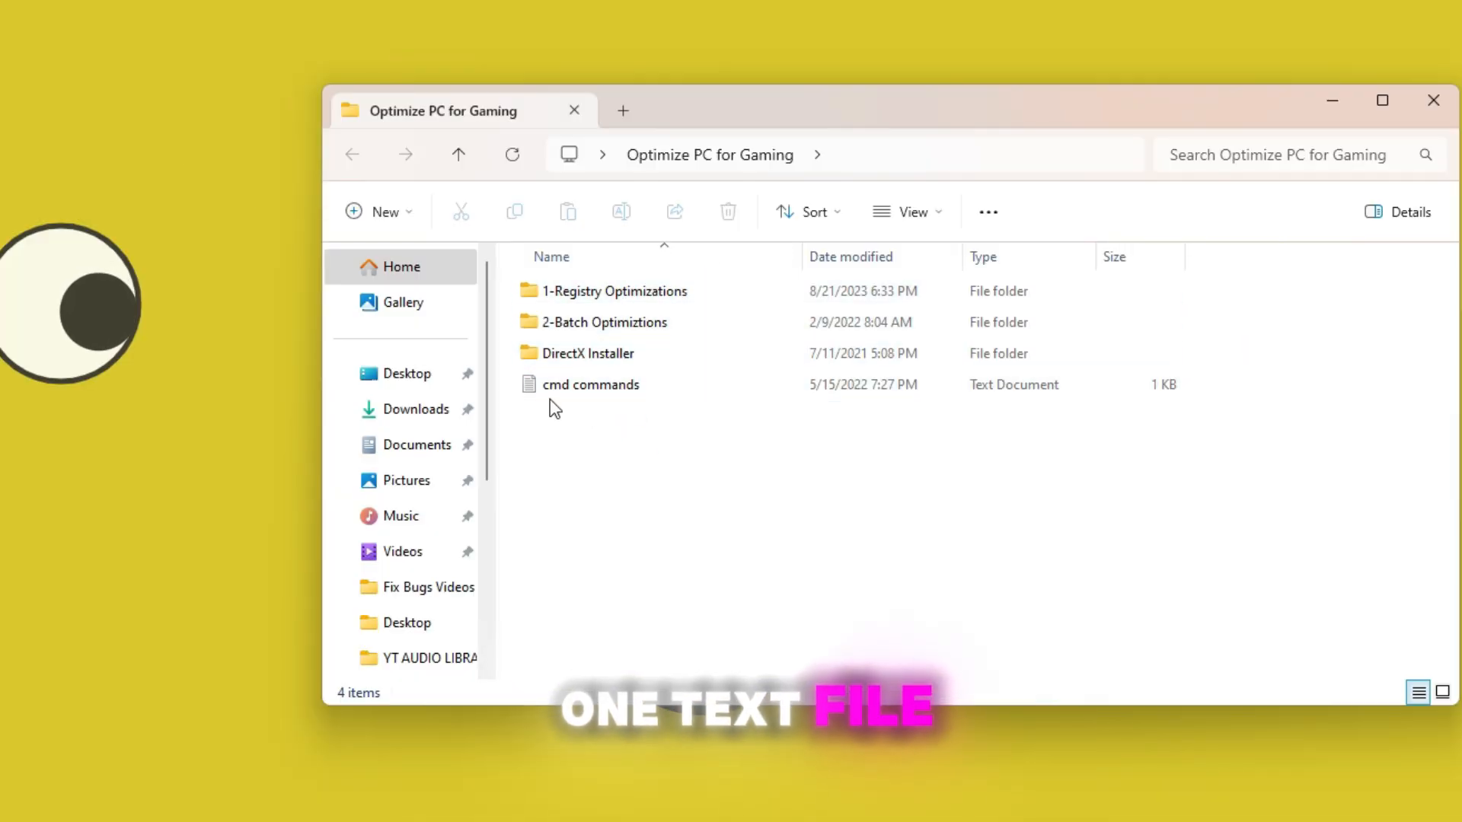
Run the Disable Hibernate .reg file from 1-Registry Optimizations and confirm the registry change
click(612, 291)
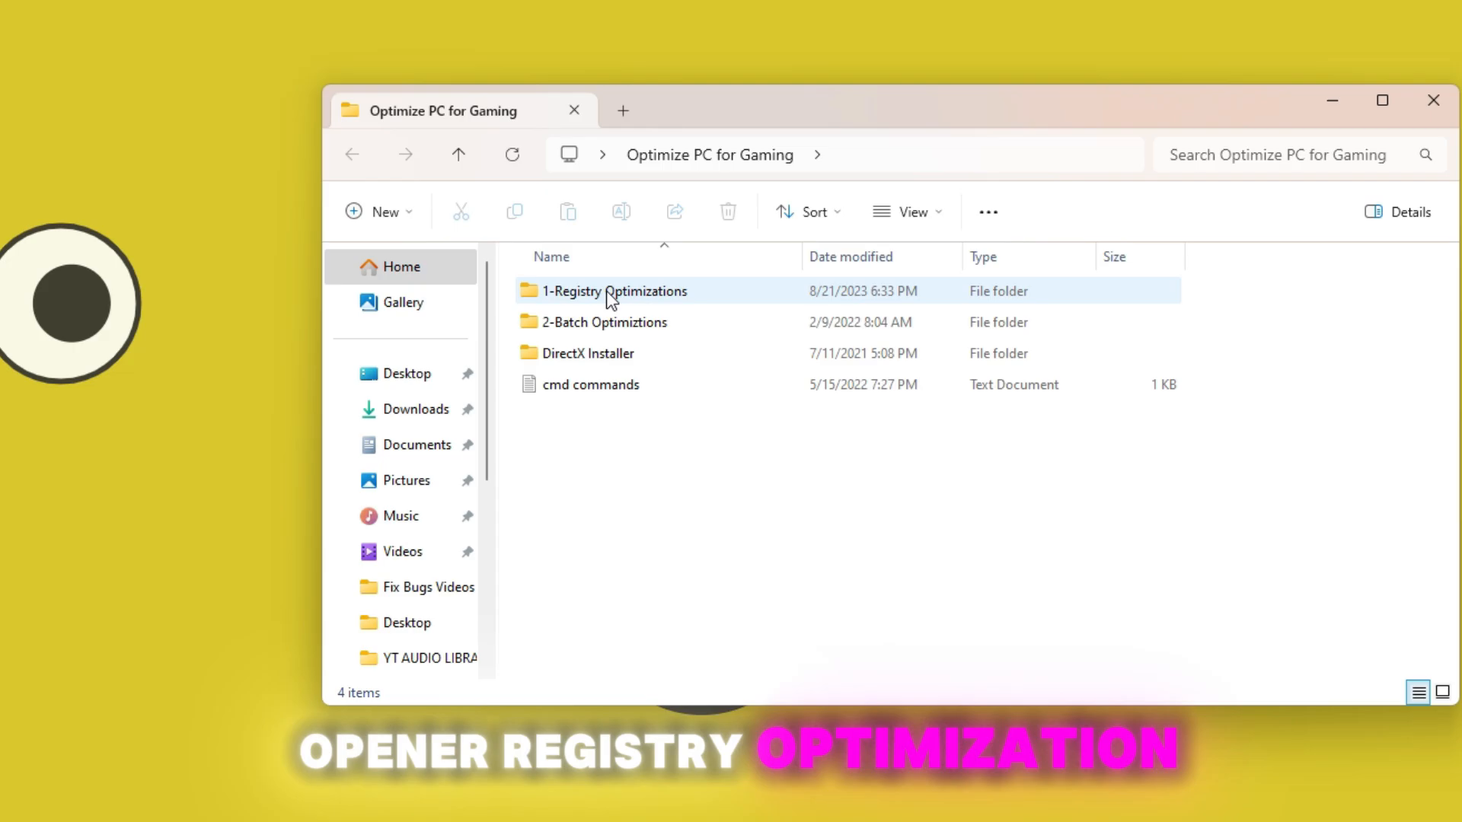
double_click(612, 290)
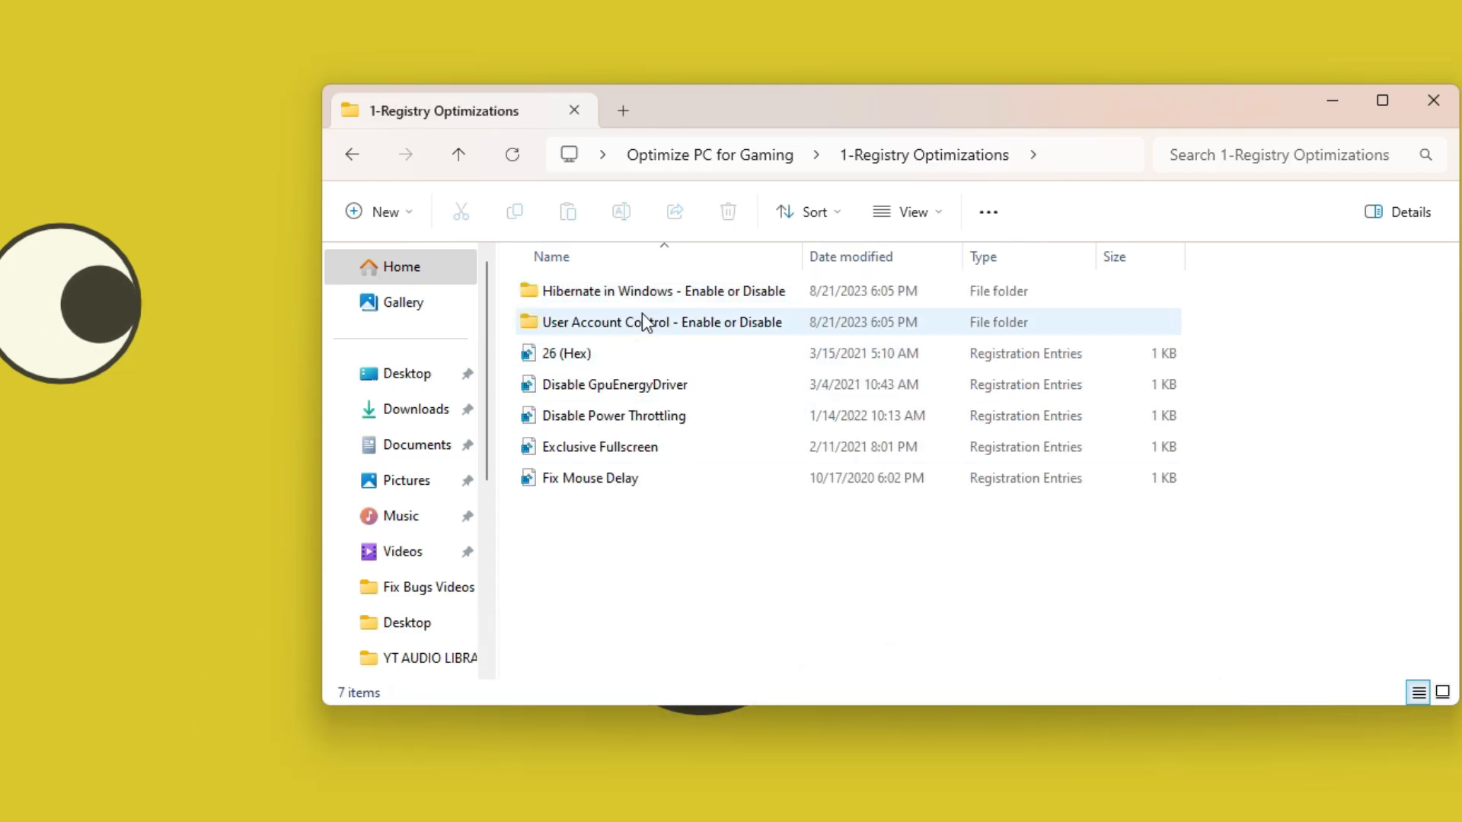
double_click(662, 291)
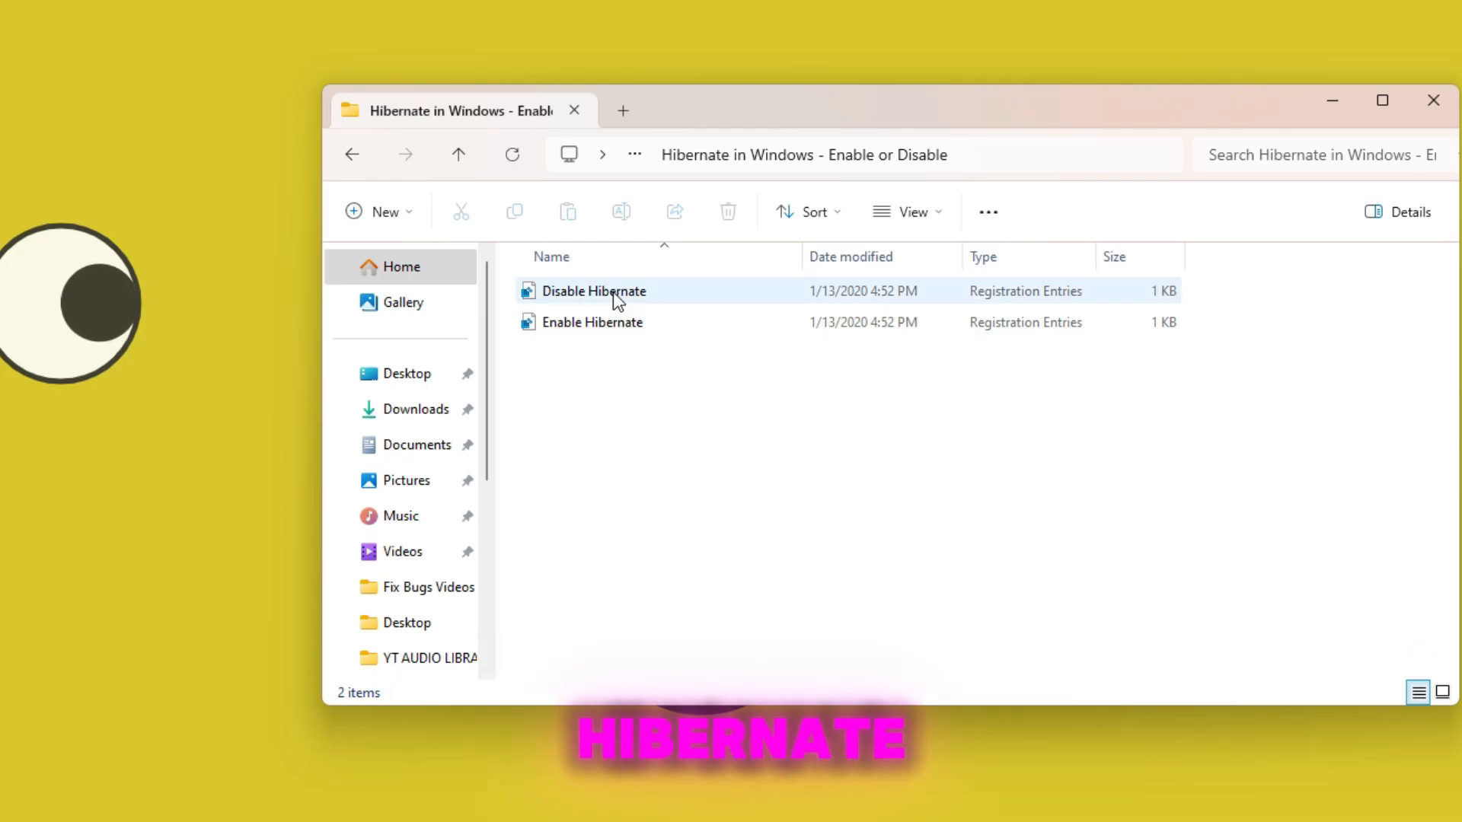
double_click(594, 291)
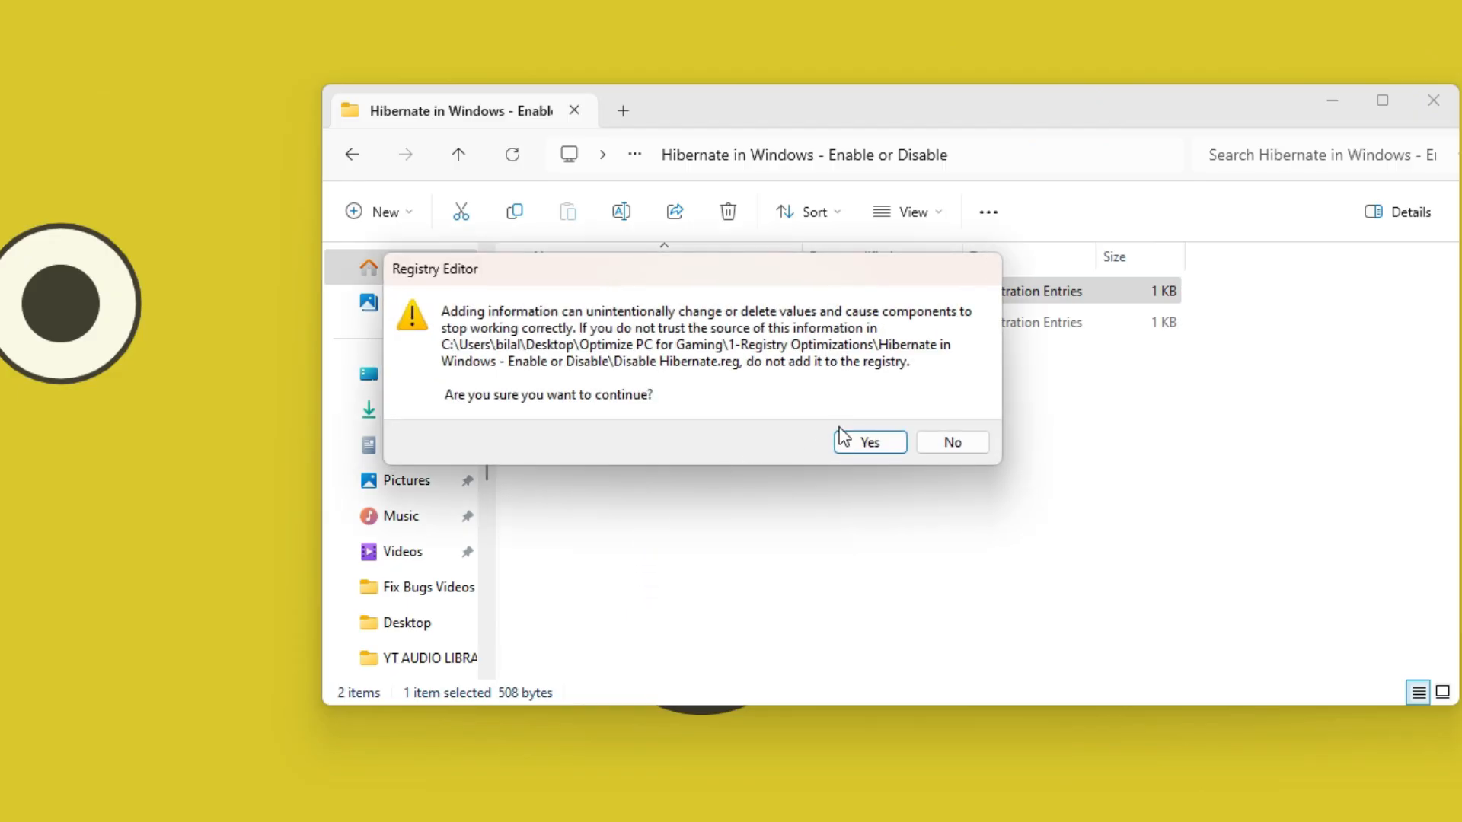
click(868, 442)
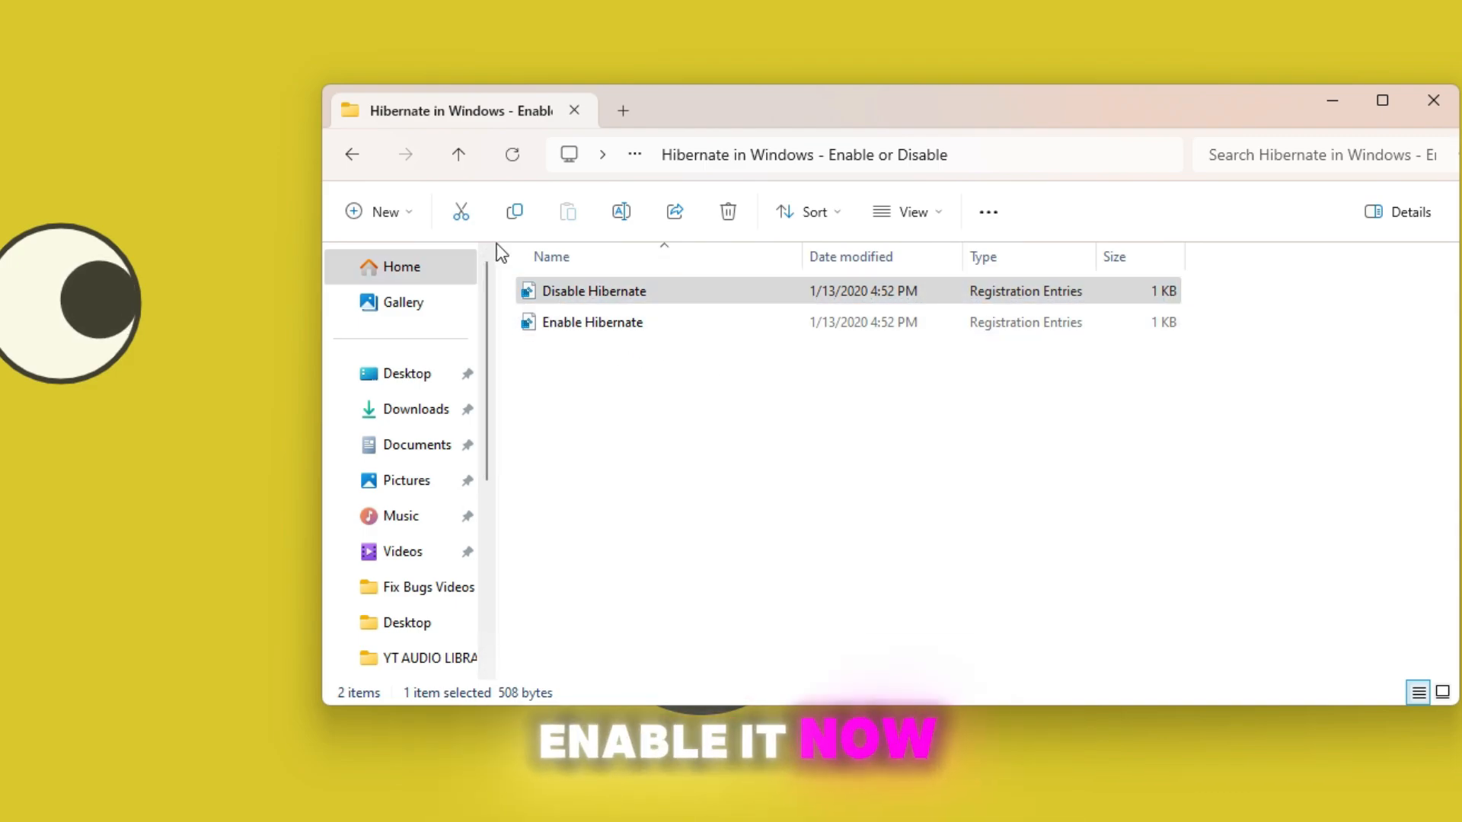
click(593, 321)
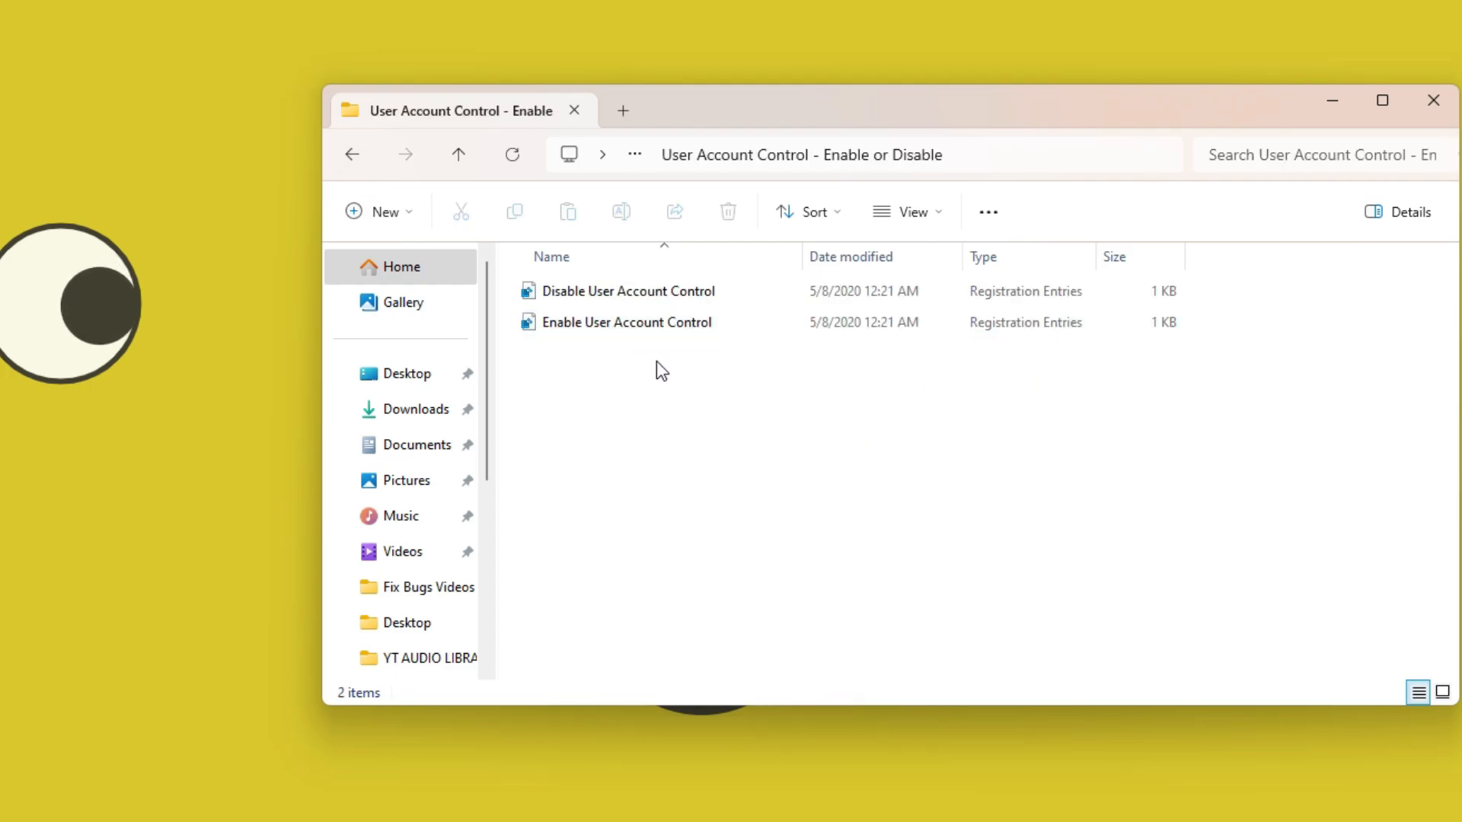
Apply the Disable User Account Control and 26 (Hex) registry tweaks
double_click(629, 291)
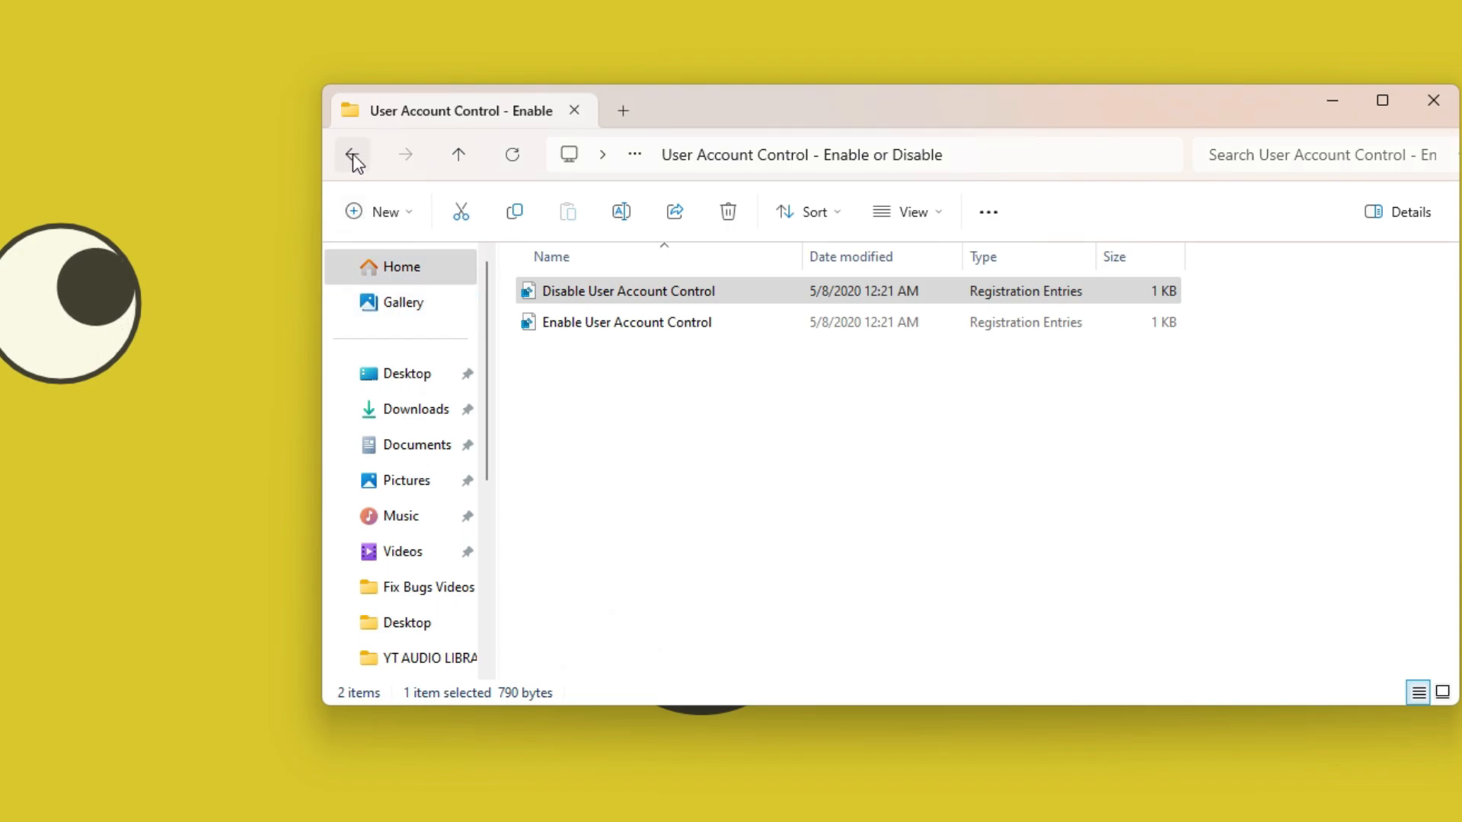
click(353, 155)
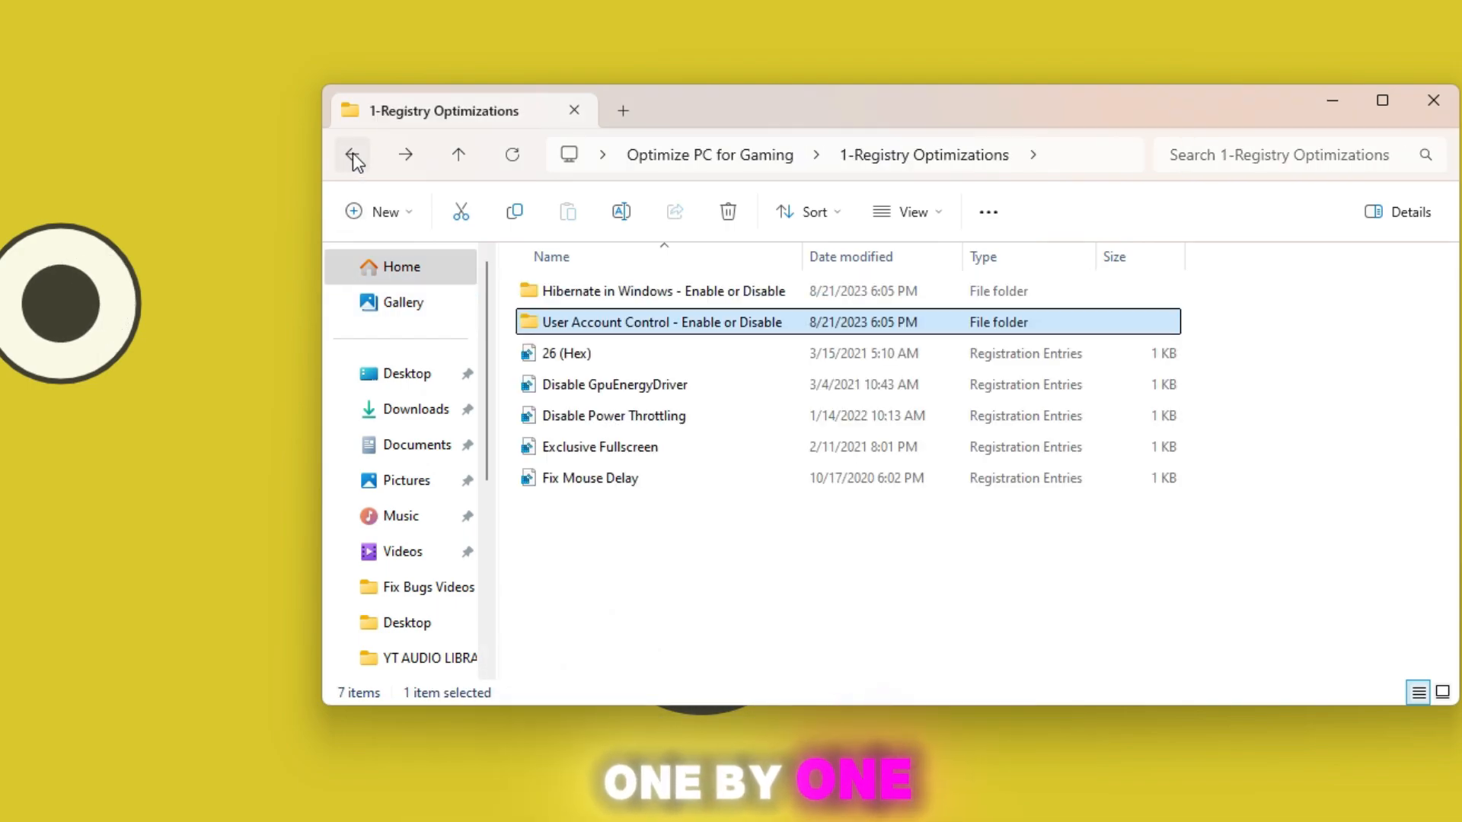
click(597, 352)
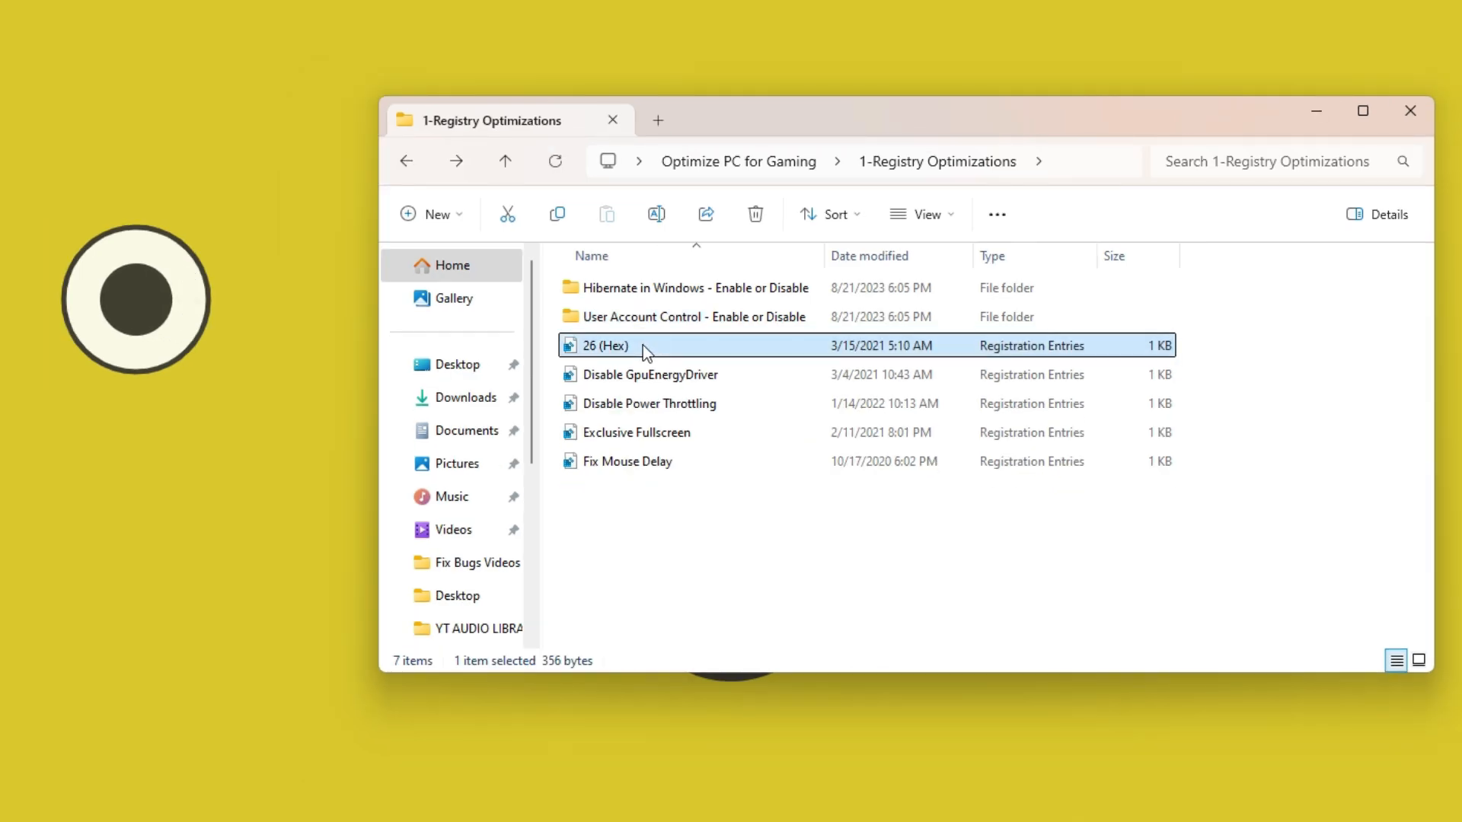
double_click(604, 346)
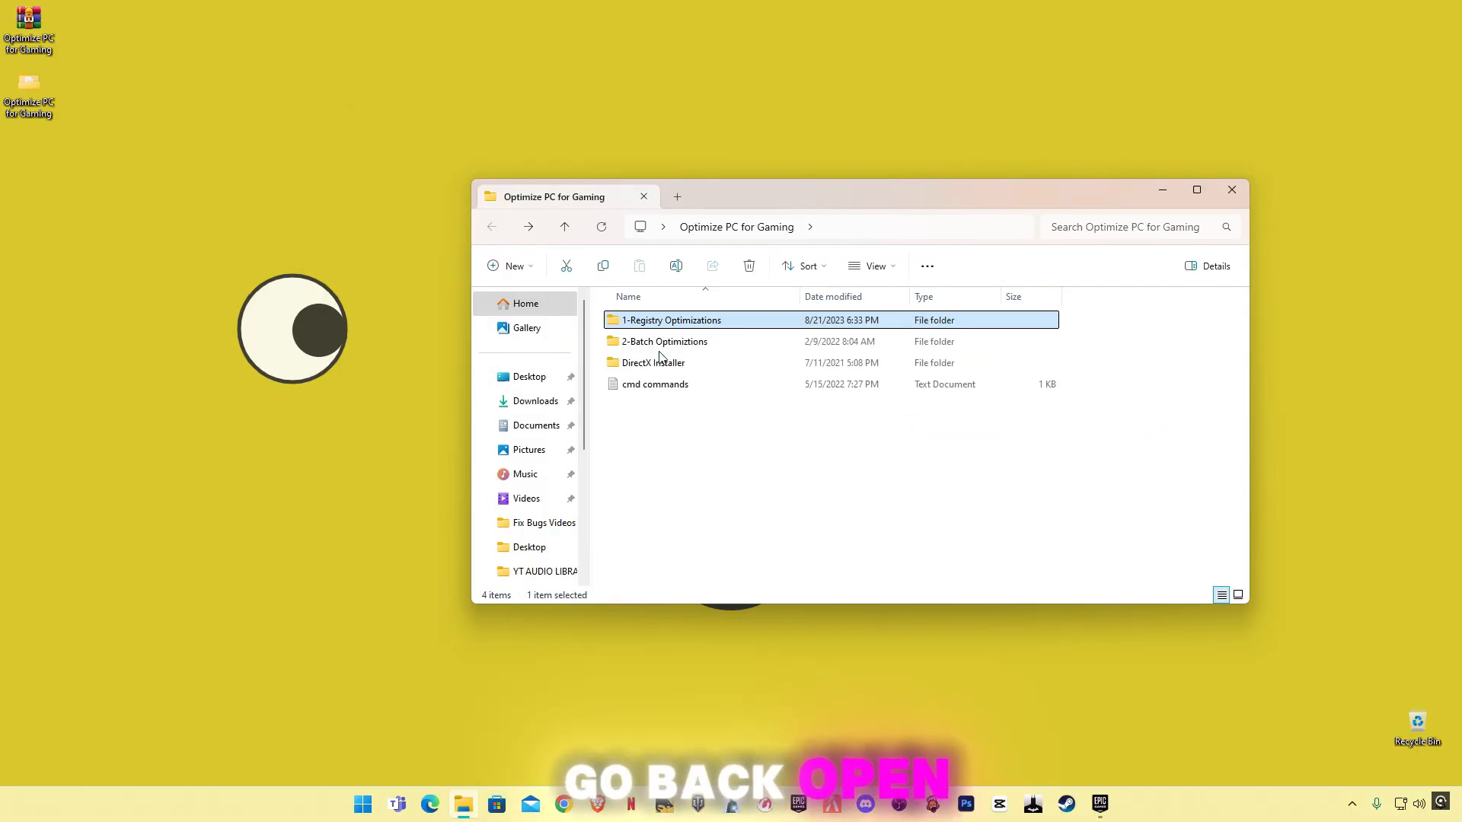
Run Clean Temporary Files and Disable Process Mitigation from the 2-Batch Optimiztions folder
double_click(666, 341)
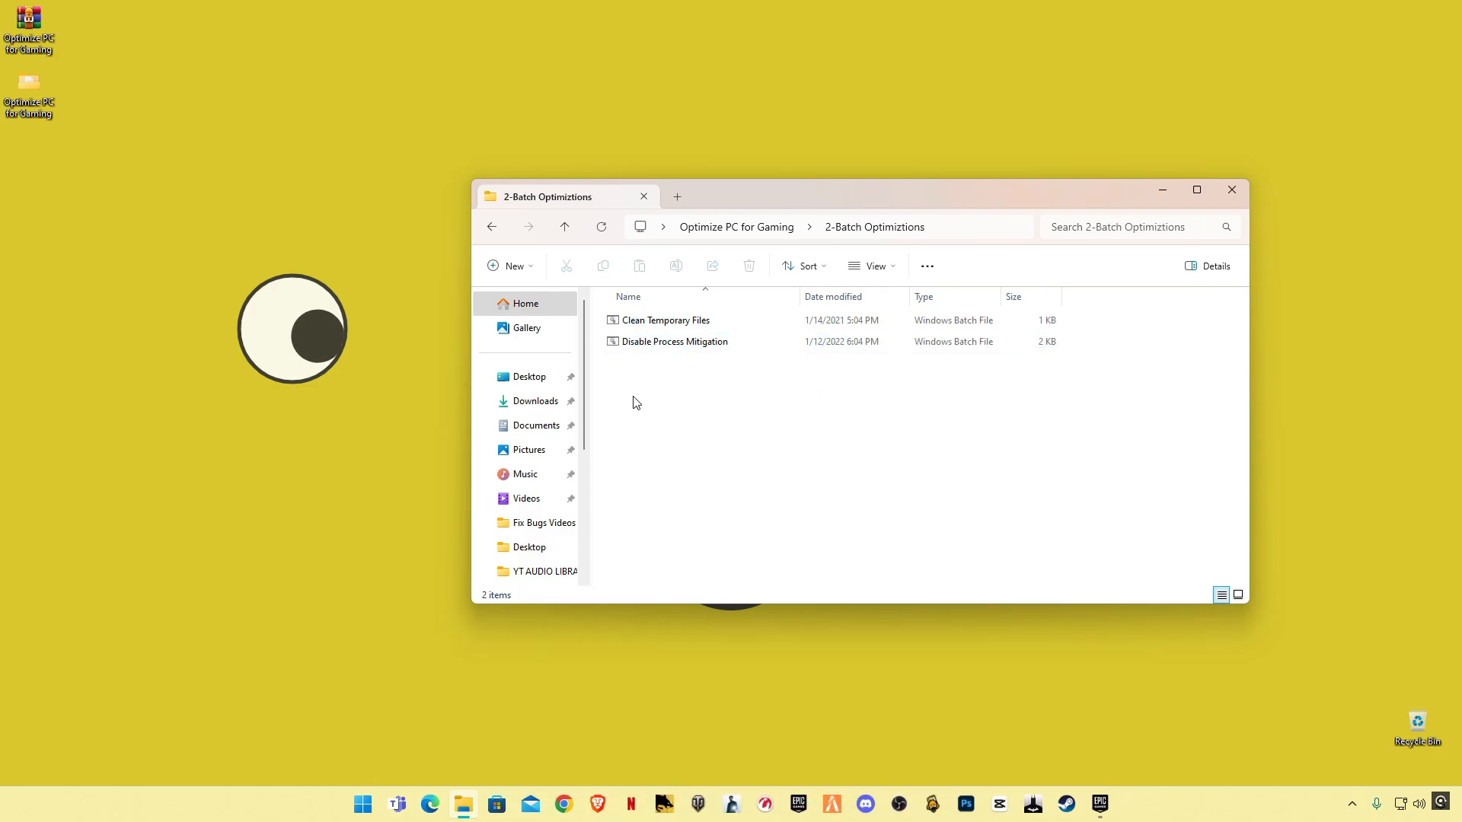
double_click(665, 320)
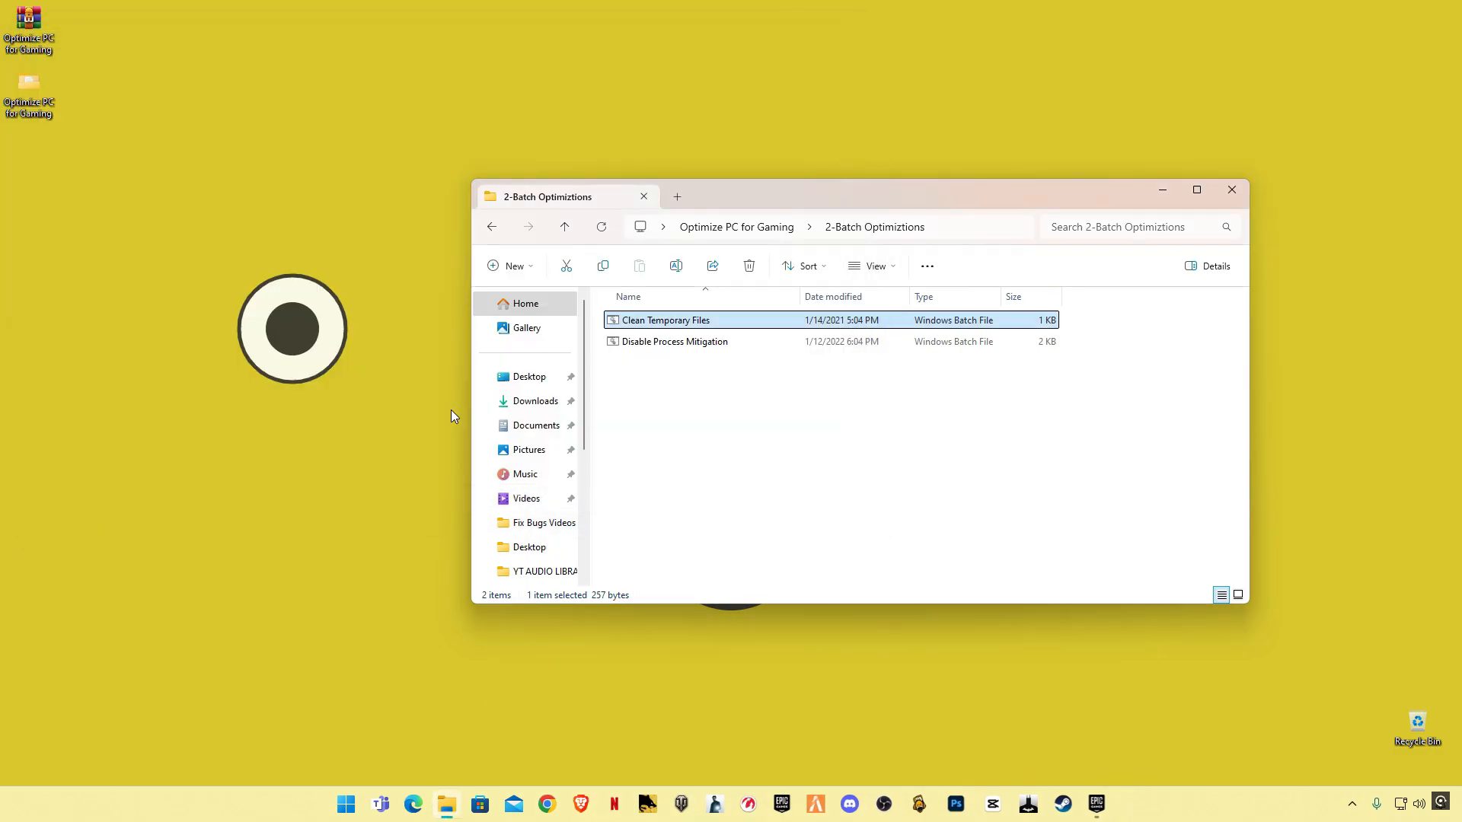
click(673, 341)
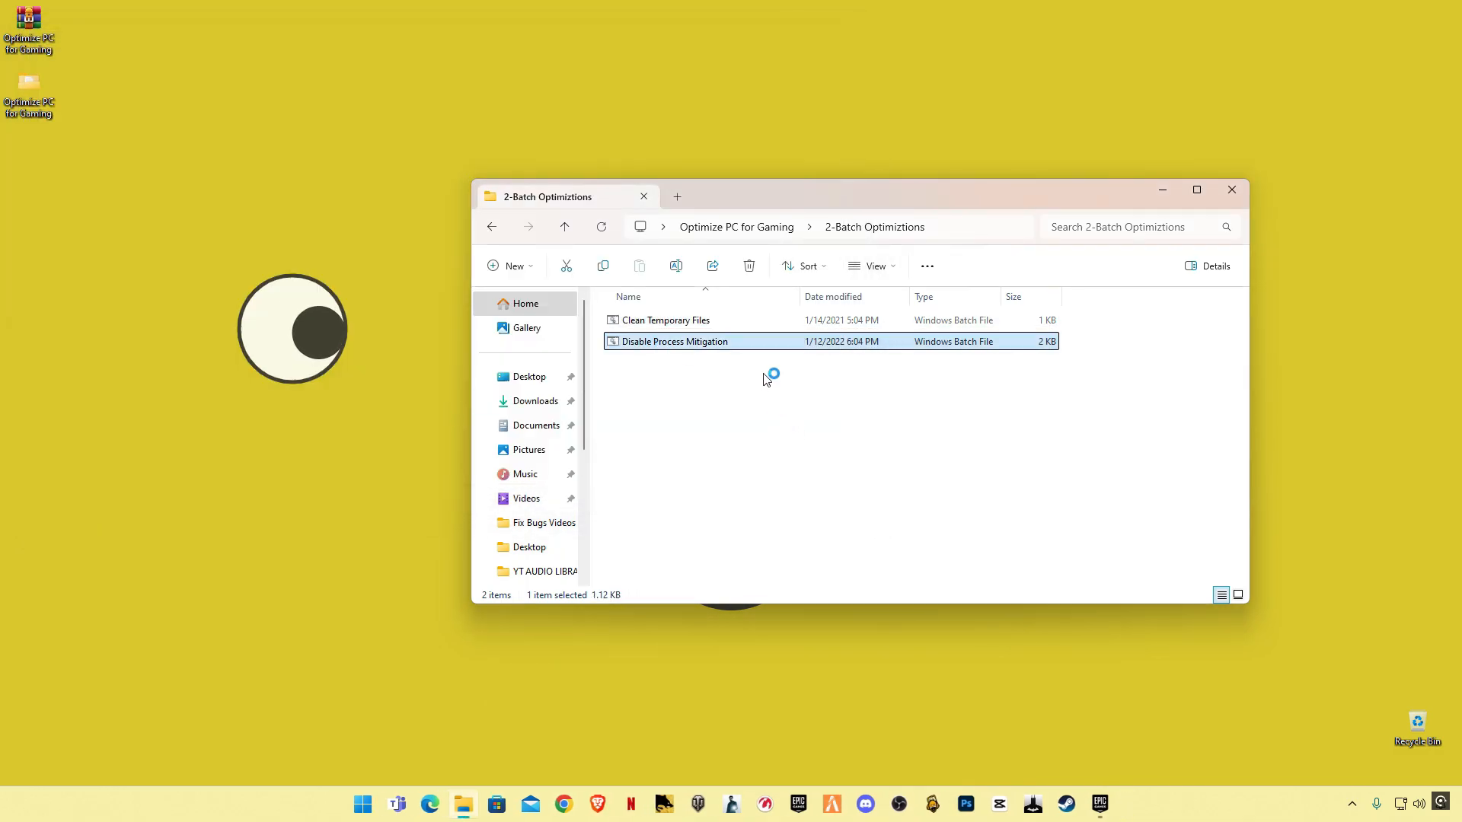
double_click(669, 341)
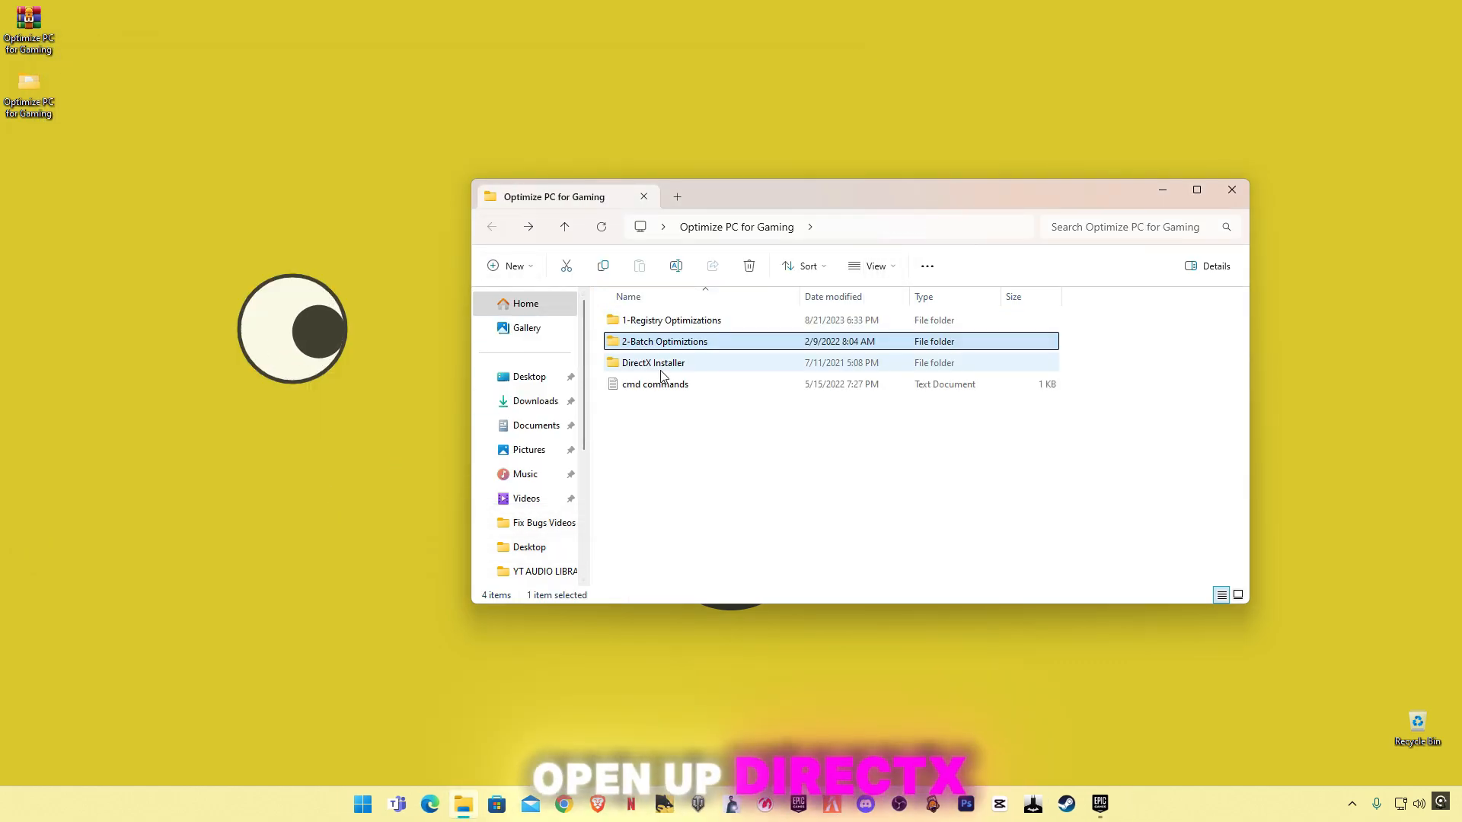
Run dxwebsetup, accept the license, skip the Bing Bar, and finish once DirectX reports it is already current
double_click(652, 362)
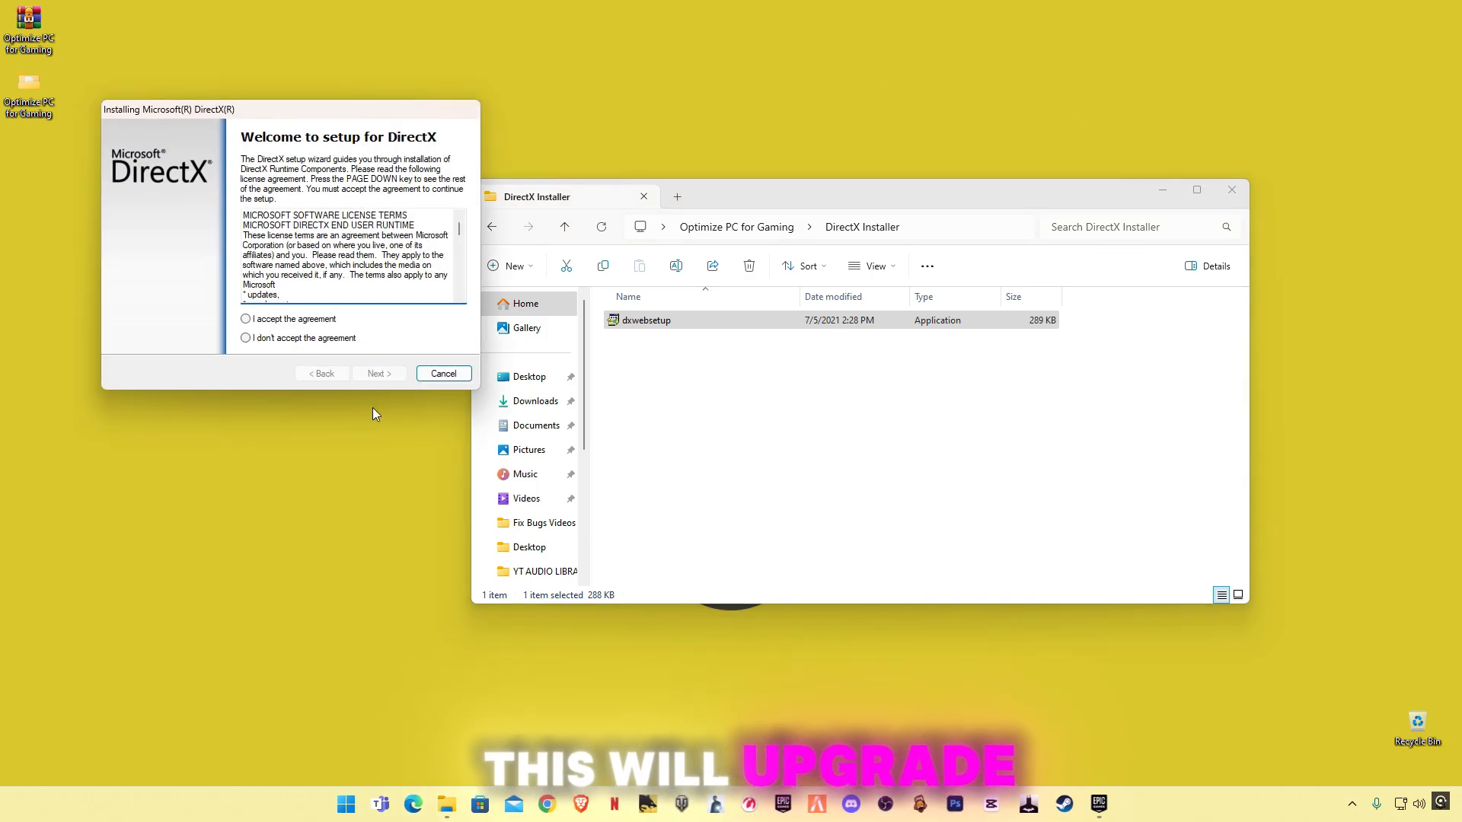
click(379, 373)
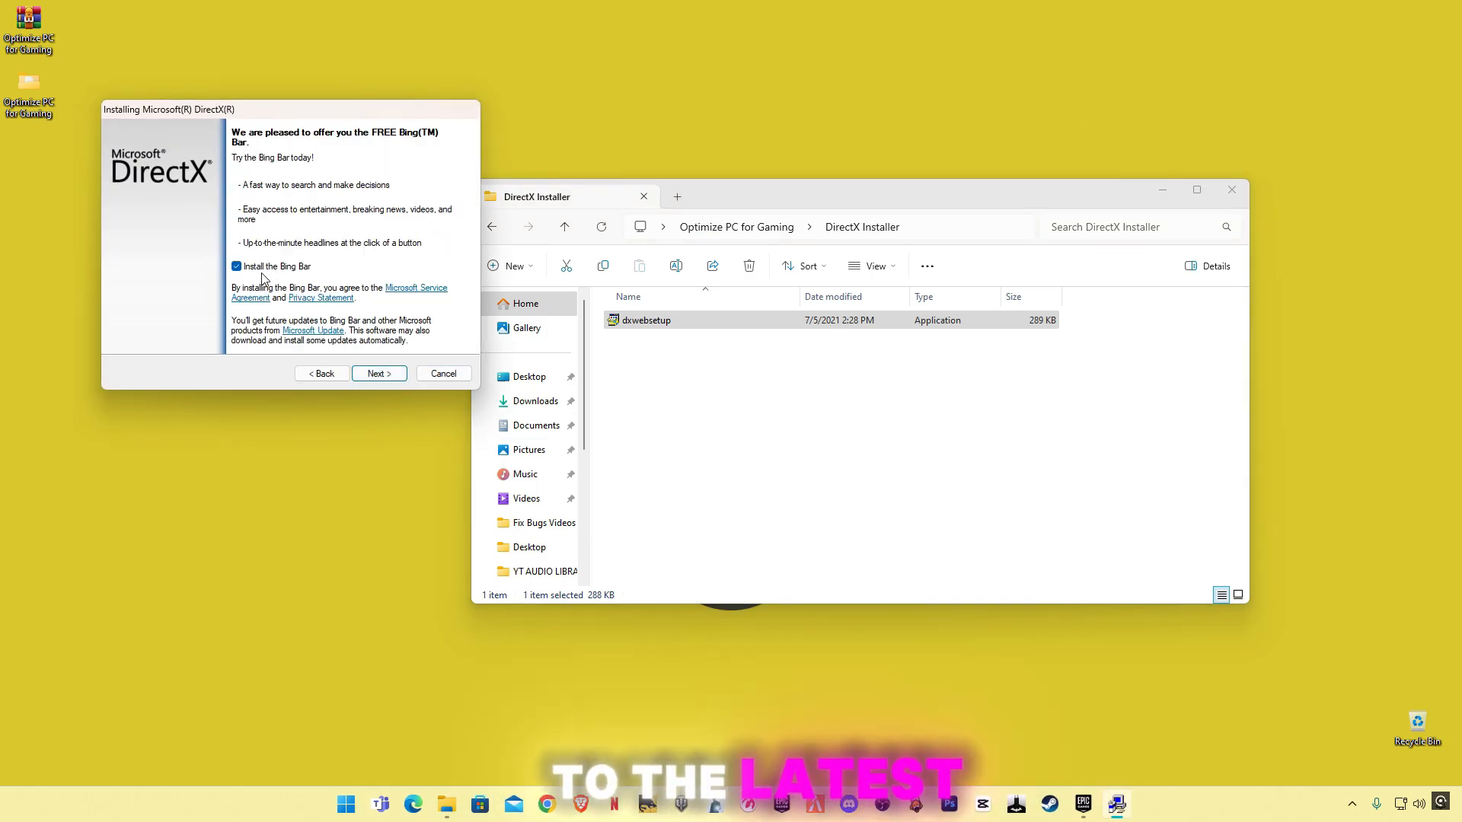
click(378, 373)
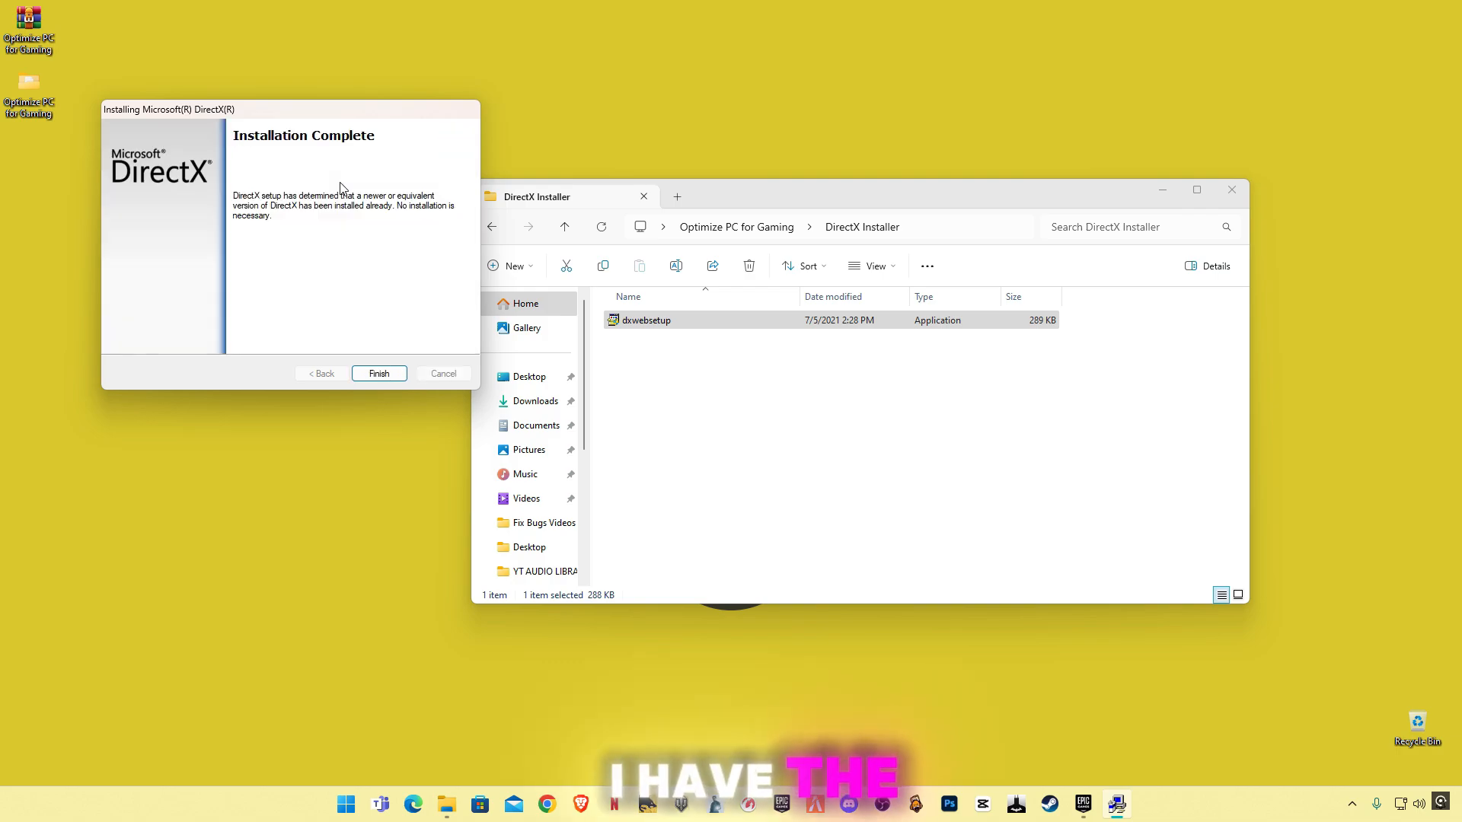
click(378, 373)
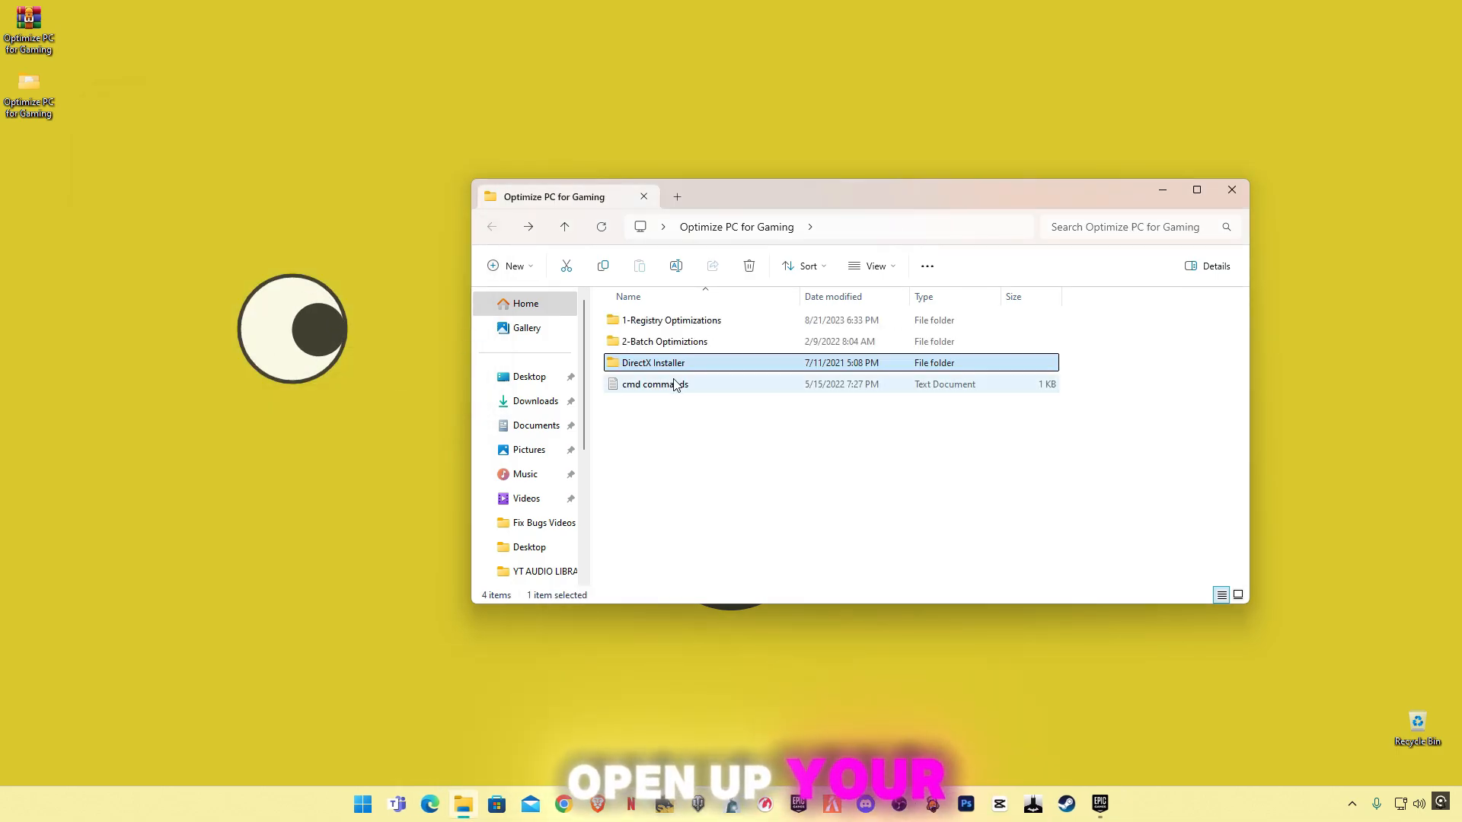
View cmd commands.txt and select its powercfg command line for copying
double_click(653, 384)
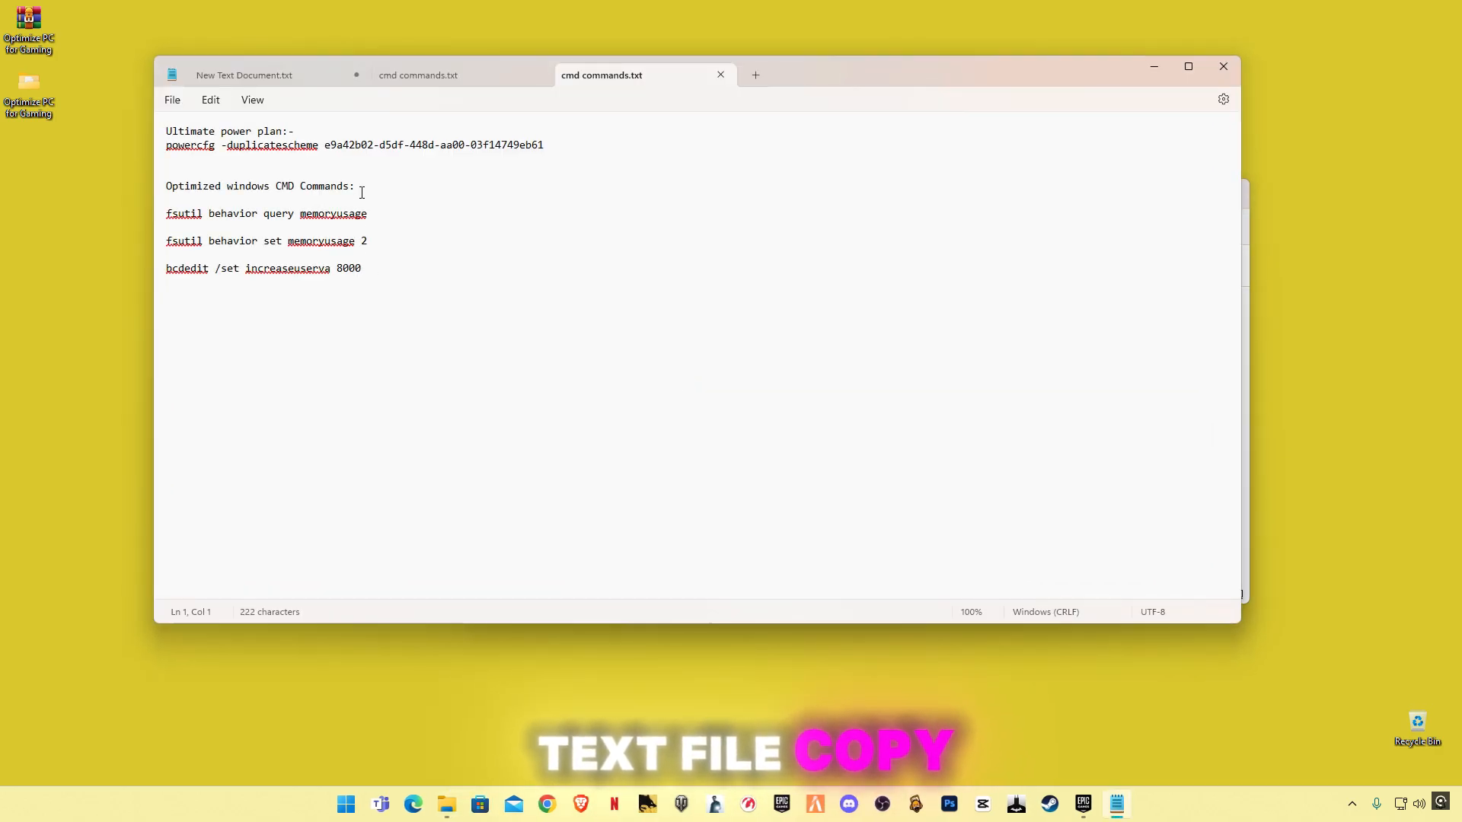
triple_click(354, 145)
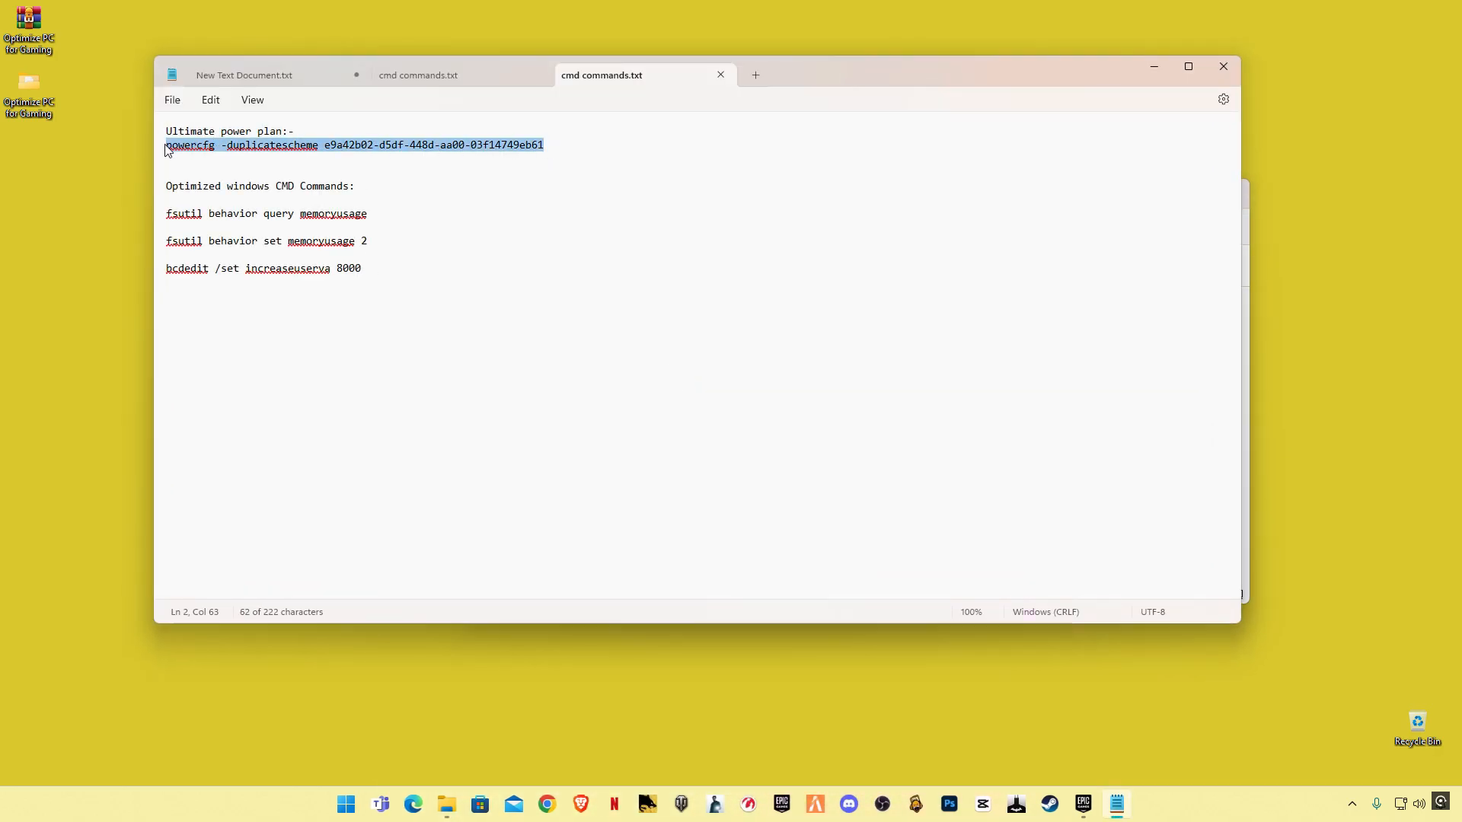
Launch Command Prompt as administrator via a Start search for 'cmd'
click(345, 804)
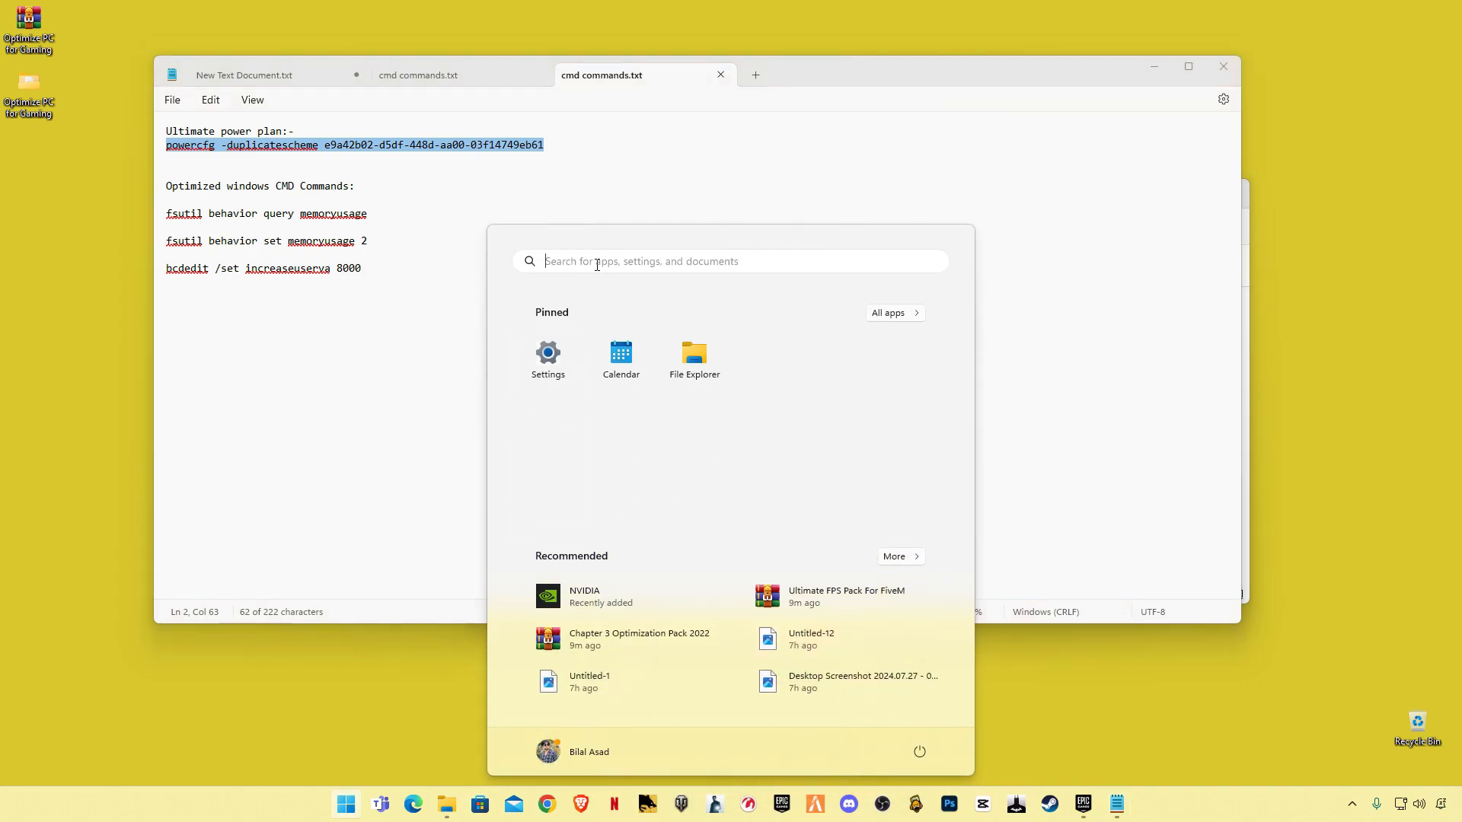
text(cmd)
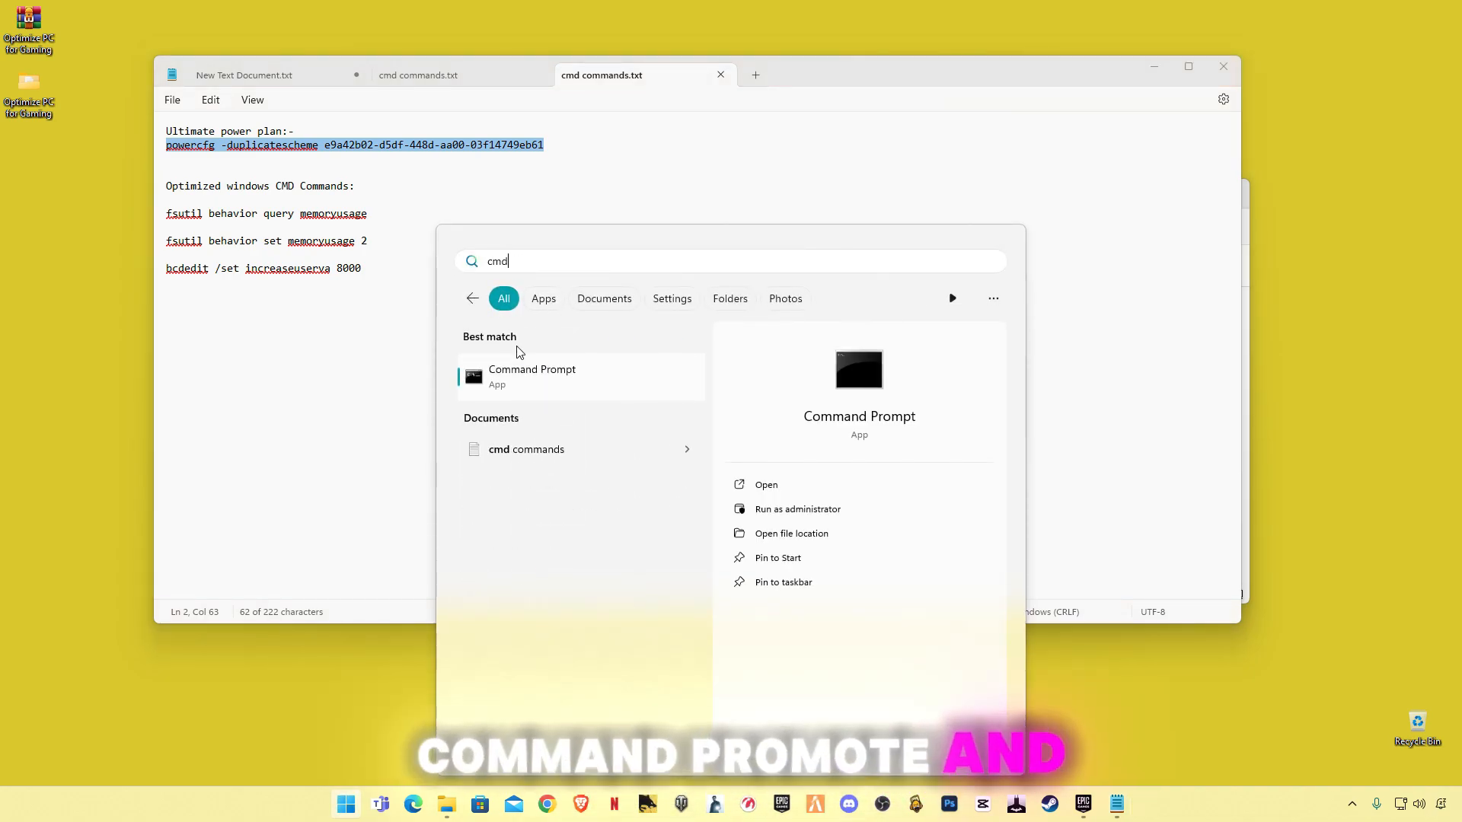
right_click(532, 377)
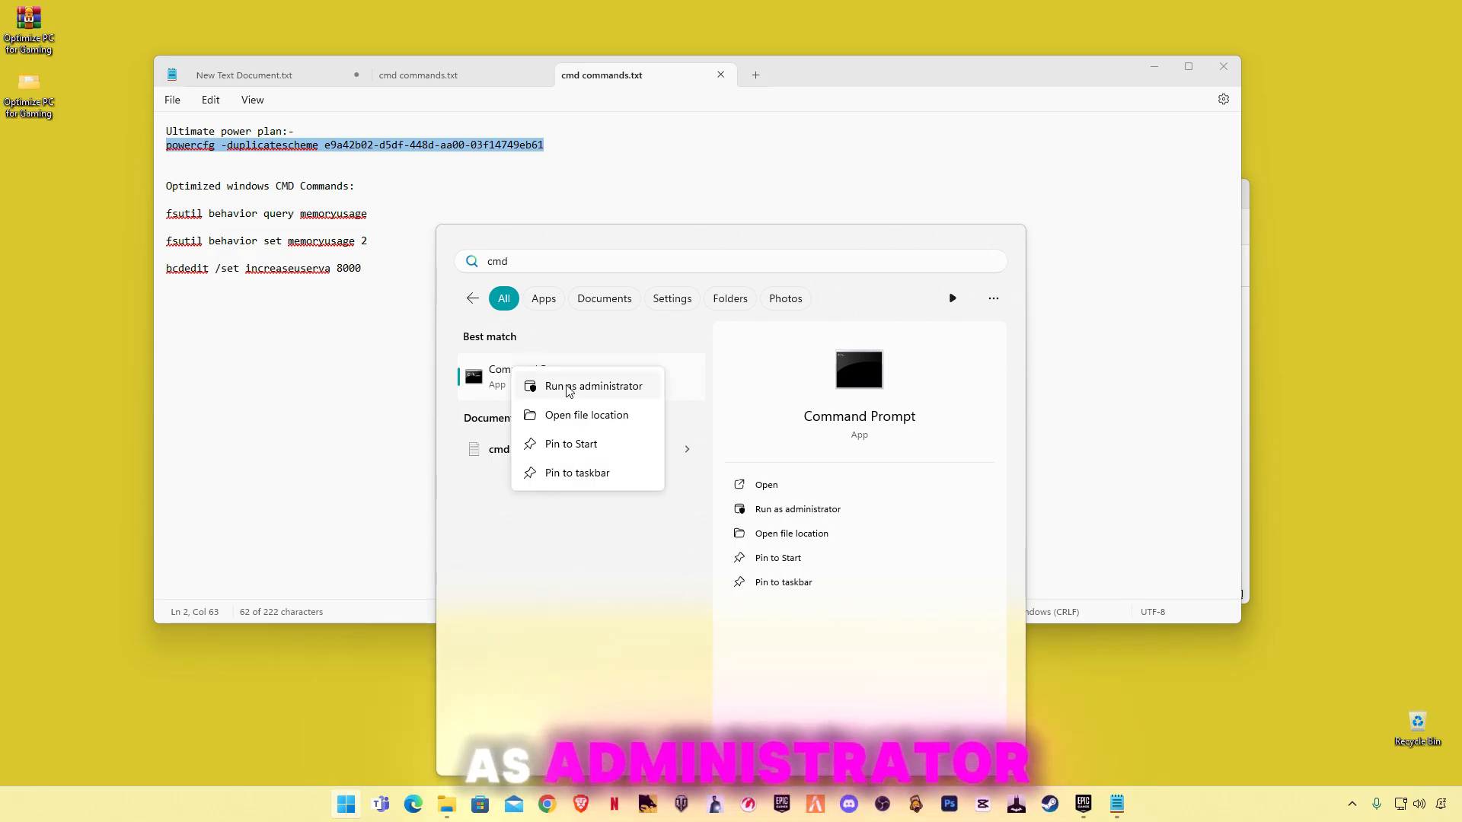
click(593, 387)
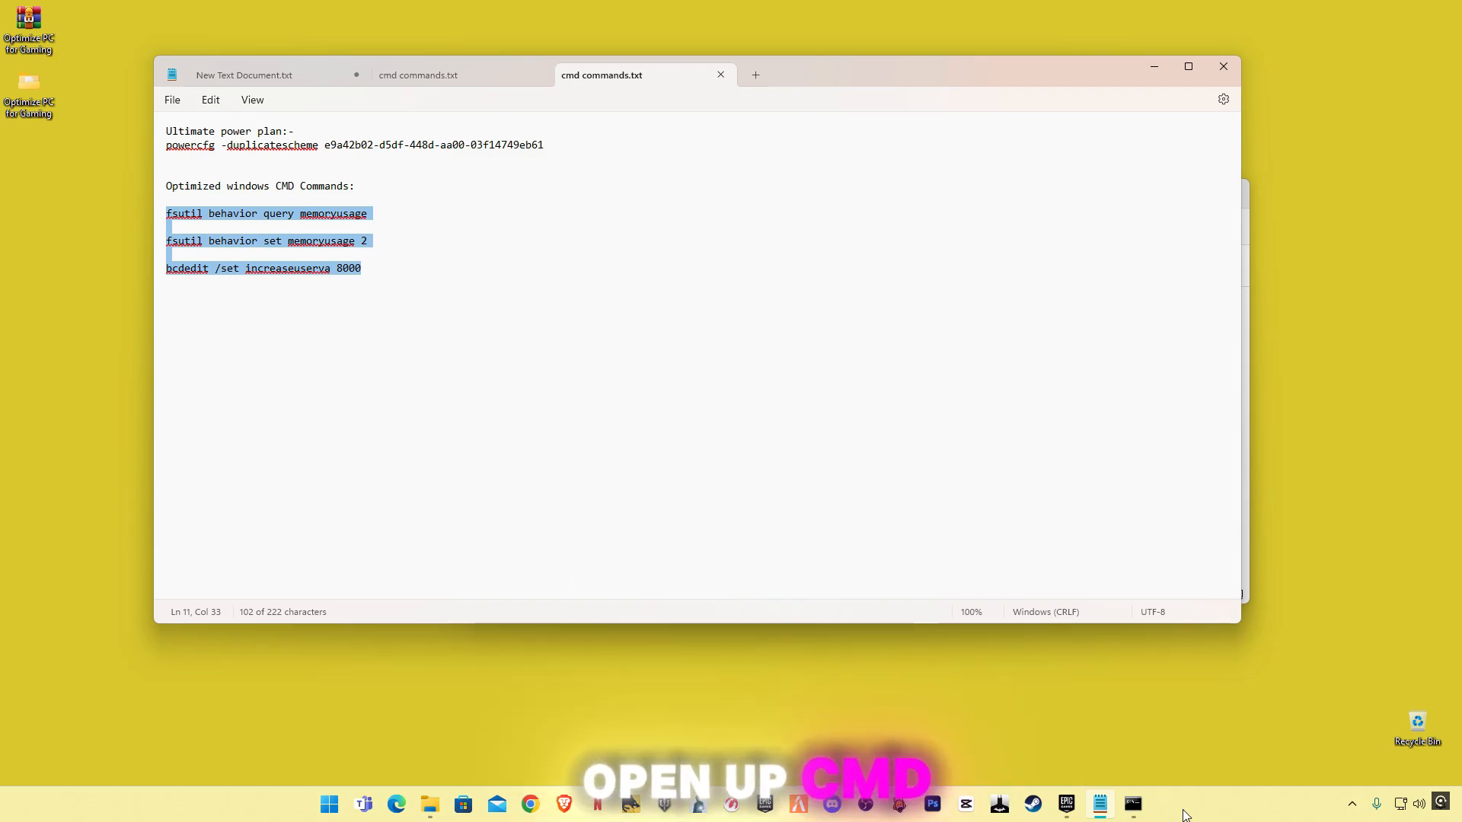
Run the bcdedit increaseuserva 8000 command in the elevated prompt, then exit it
click(1131, 804)
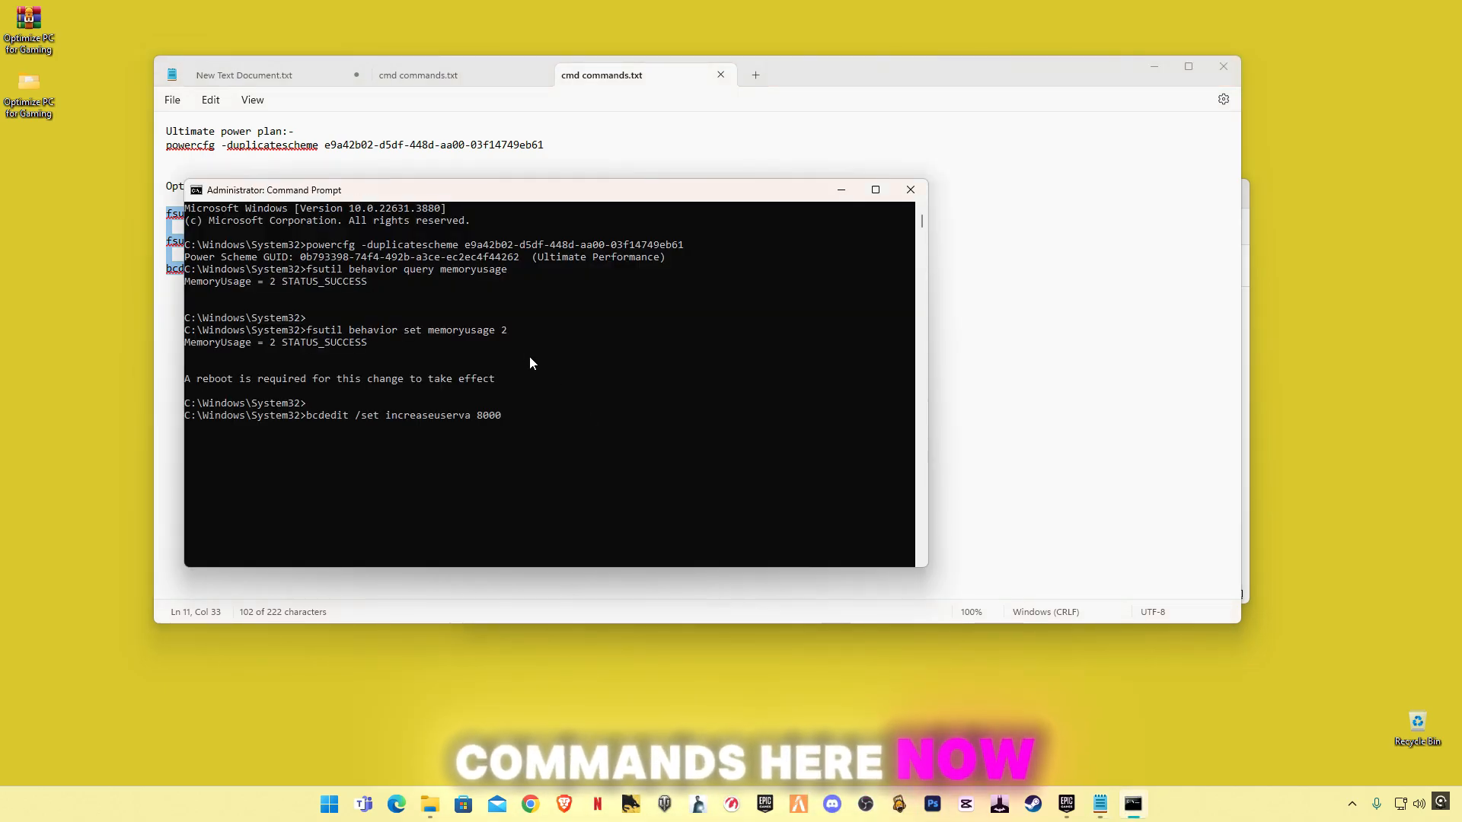
key(Return)
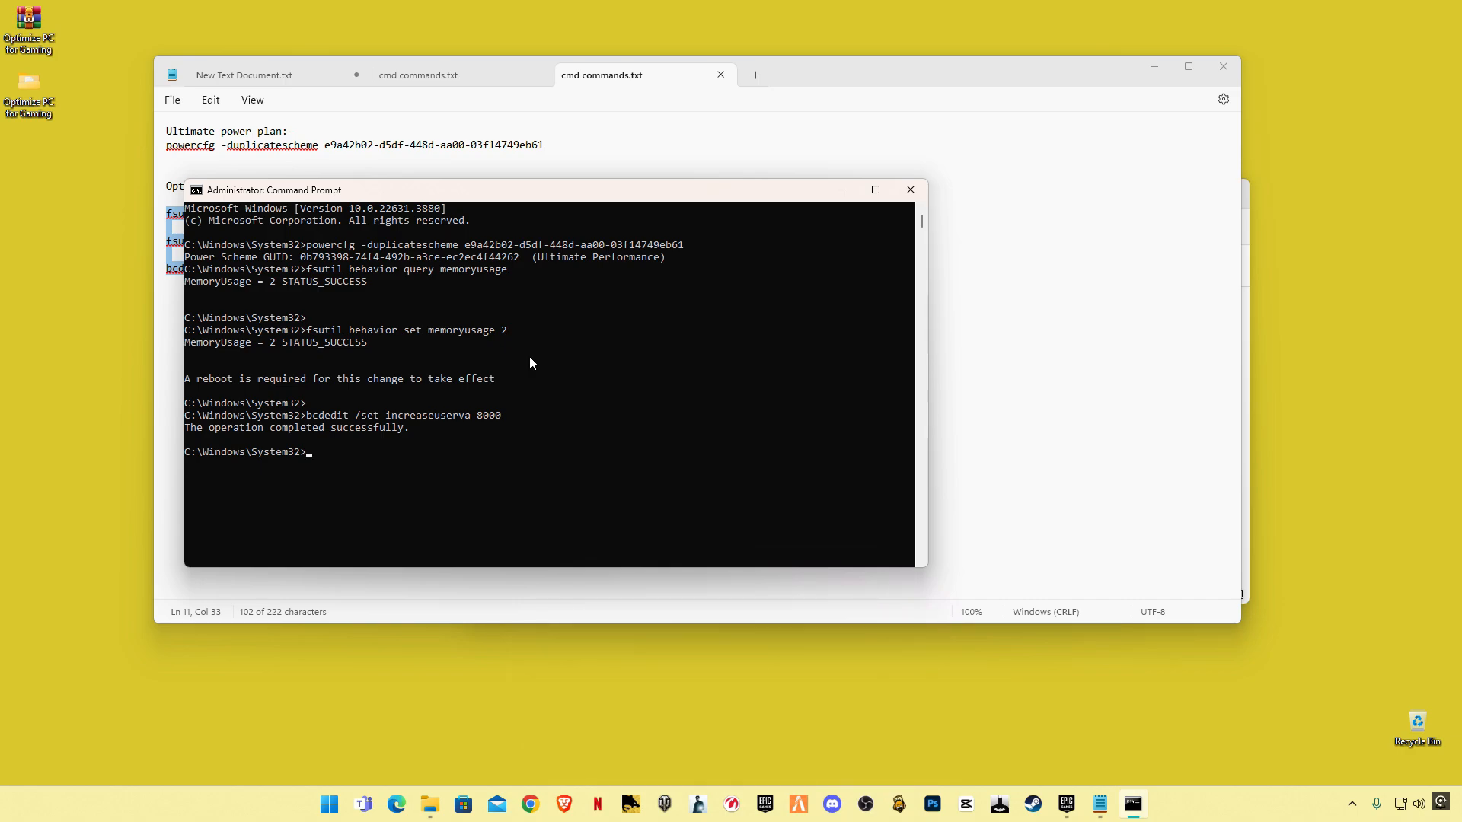
text(exit)
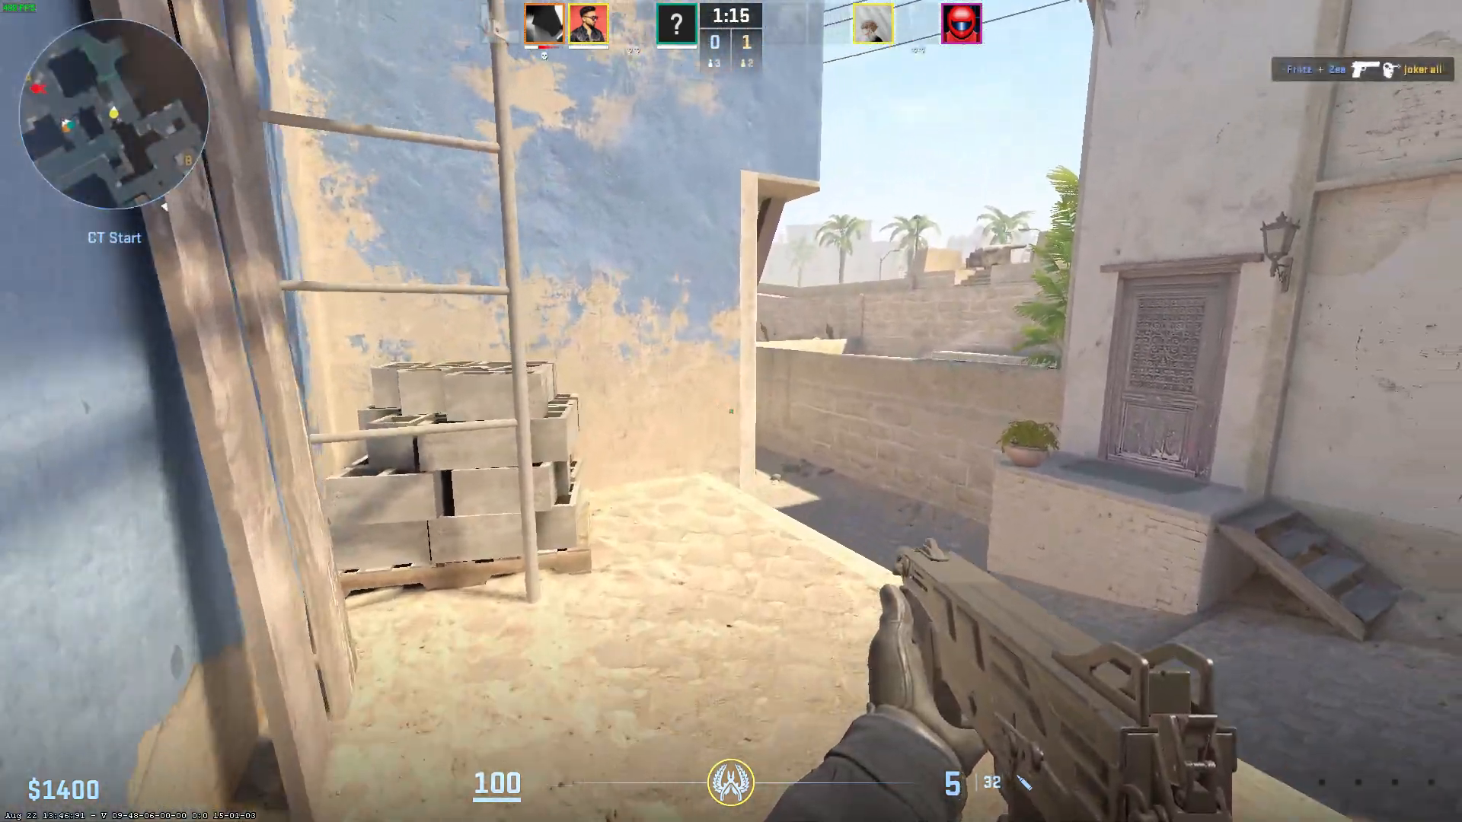
mouse_move(731, 411)
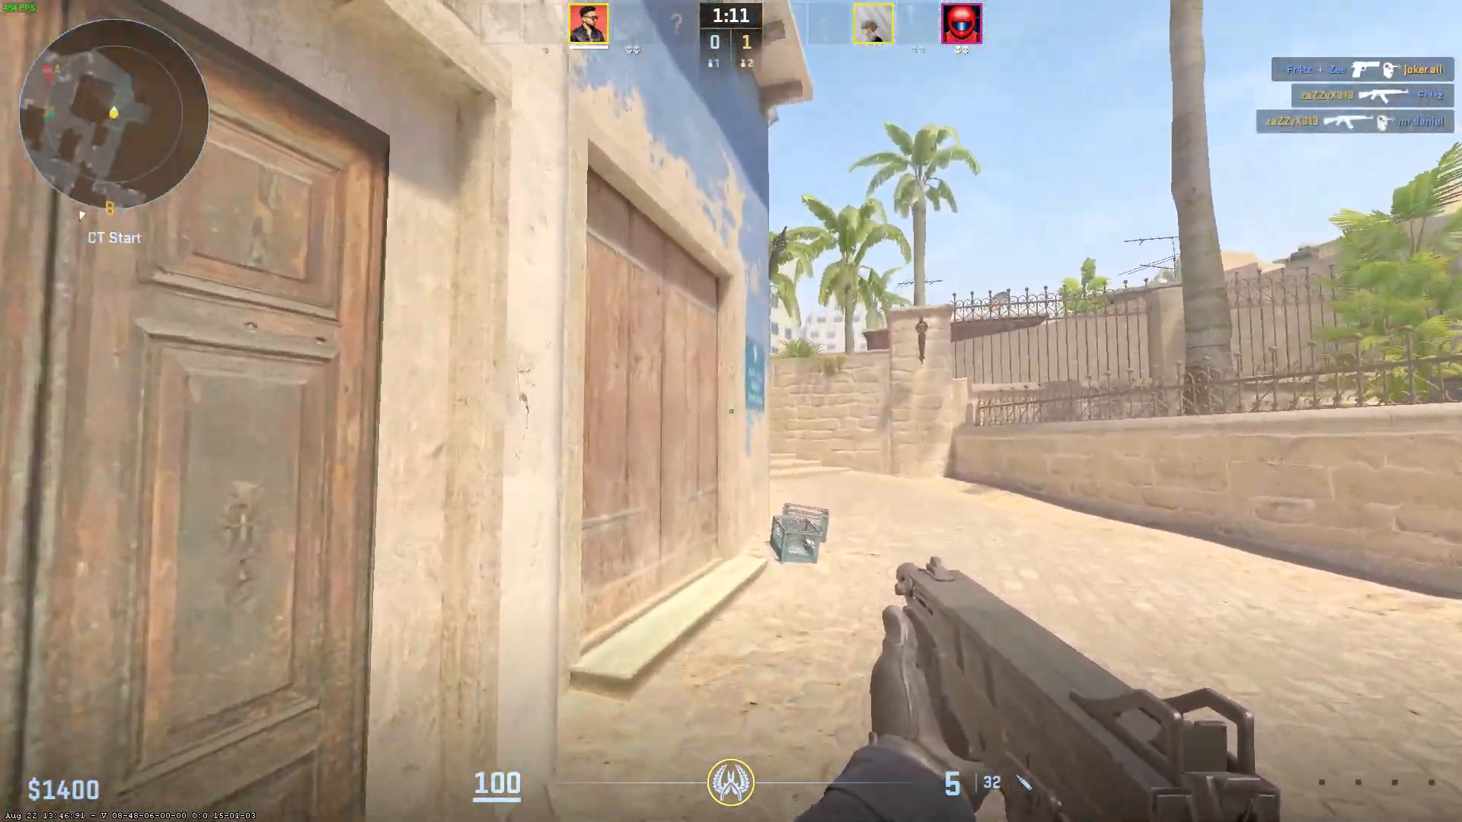
mouse_move(731, 412)
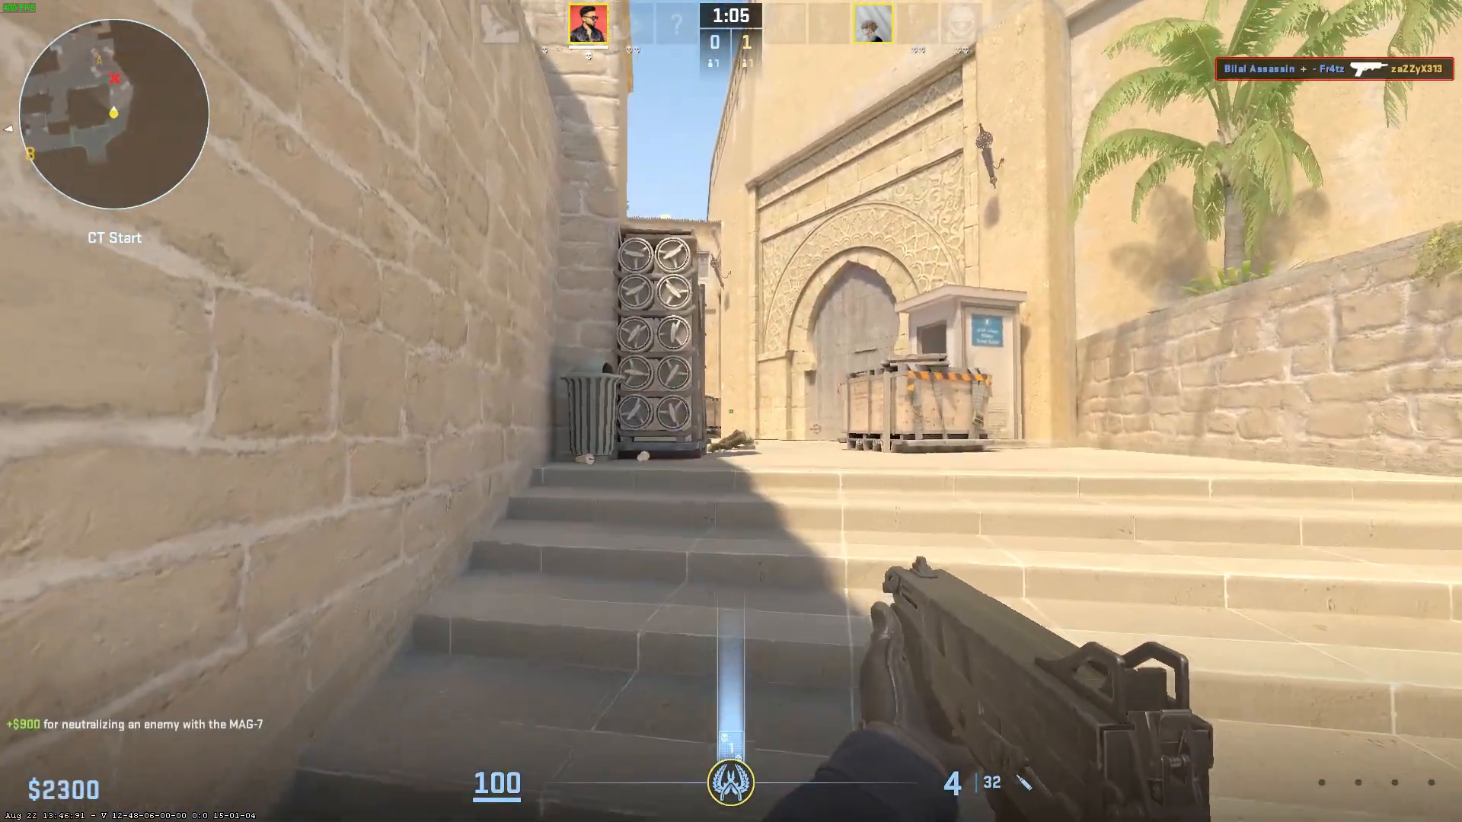
mouse_move(731, 411)
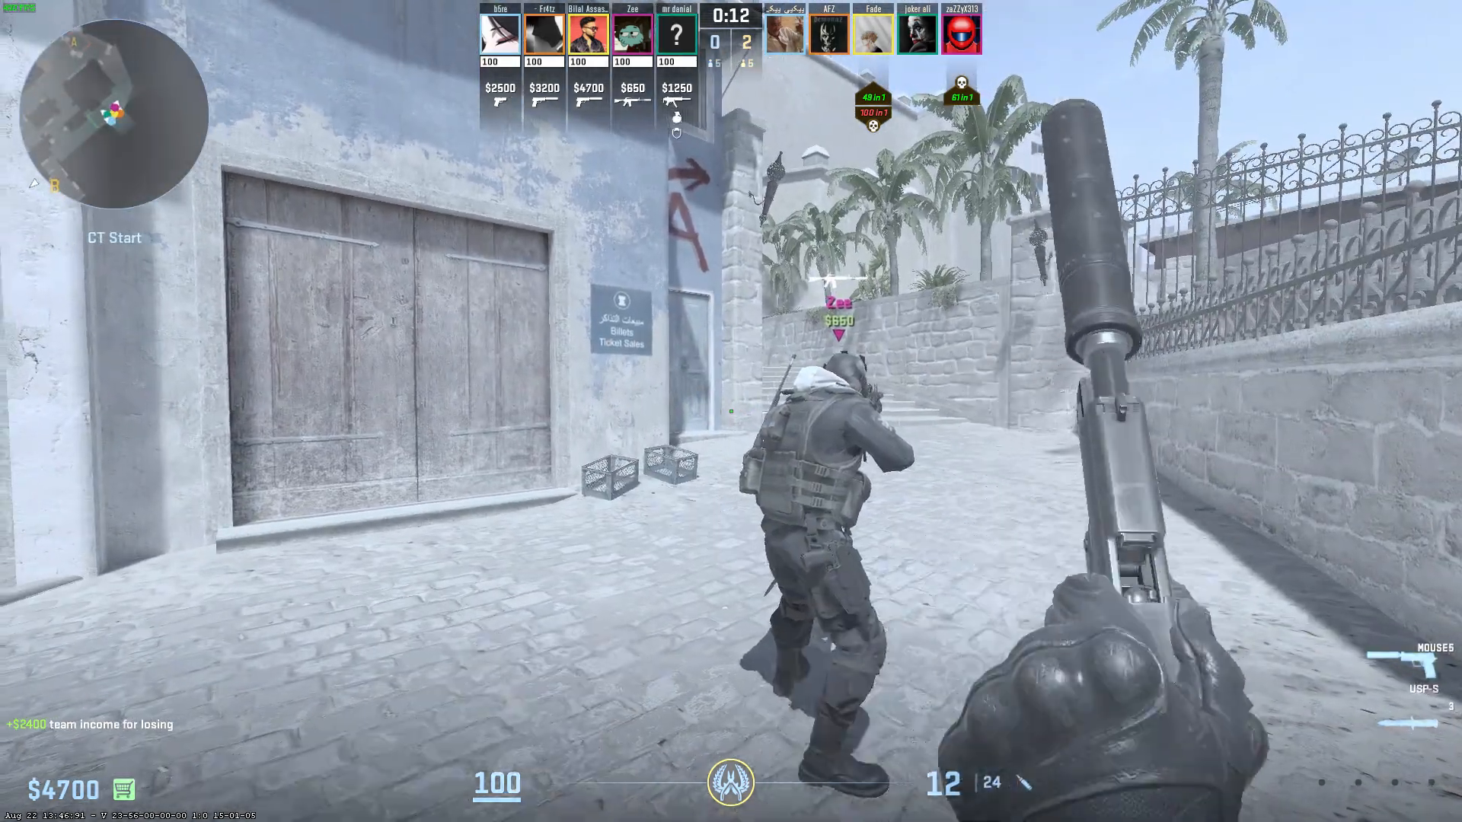
After the round with the MAG-7 kill, bring up the buy menu holding $4700
key(Tab)
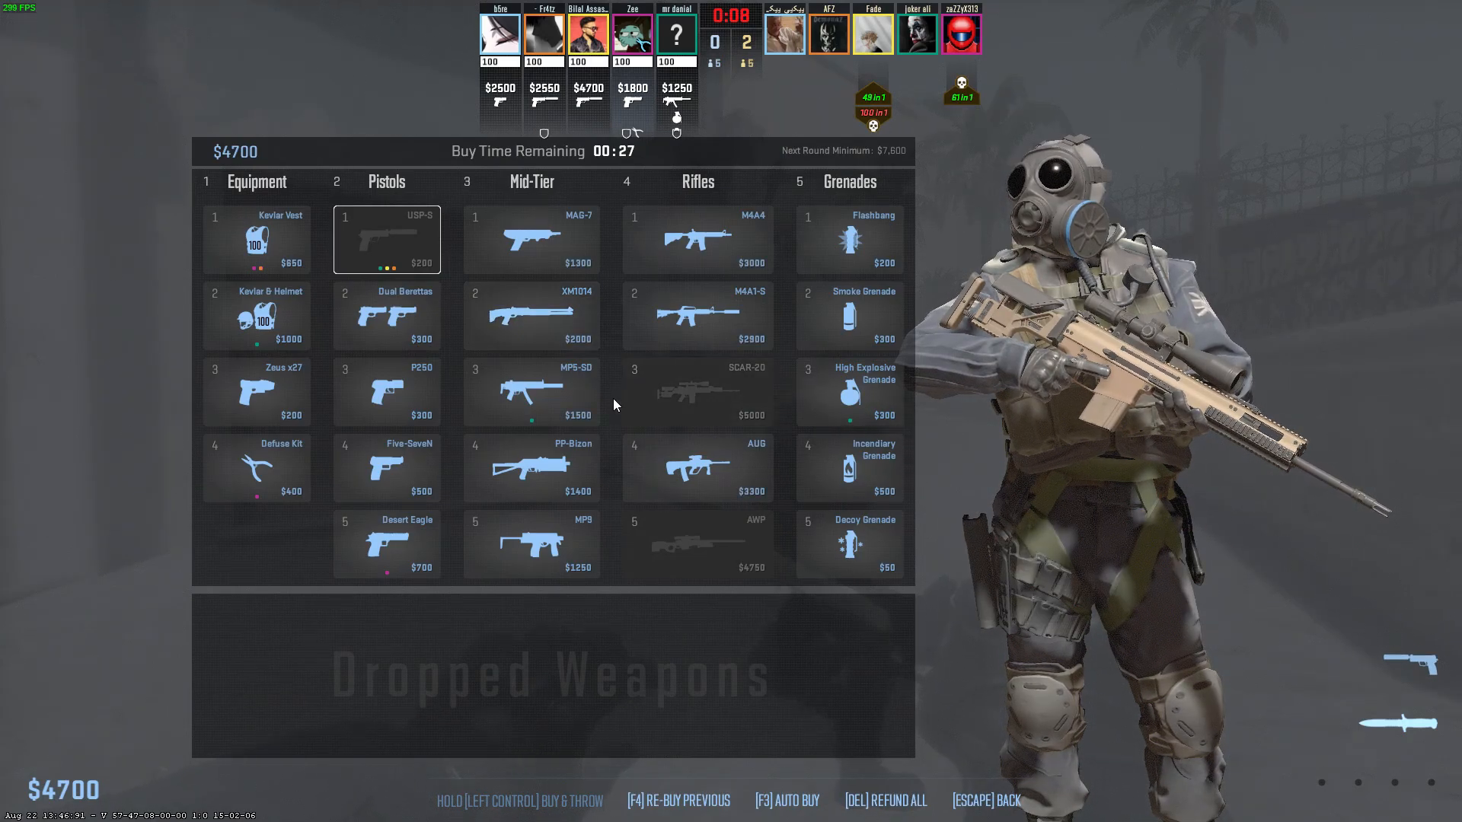
mouse_move(227, 338)
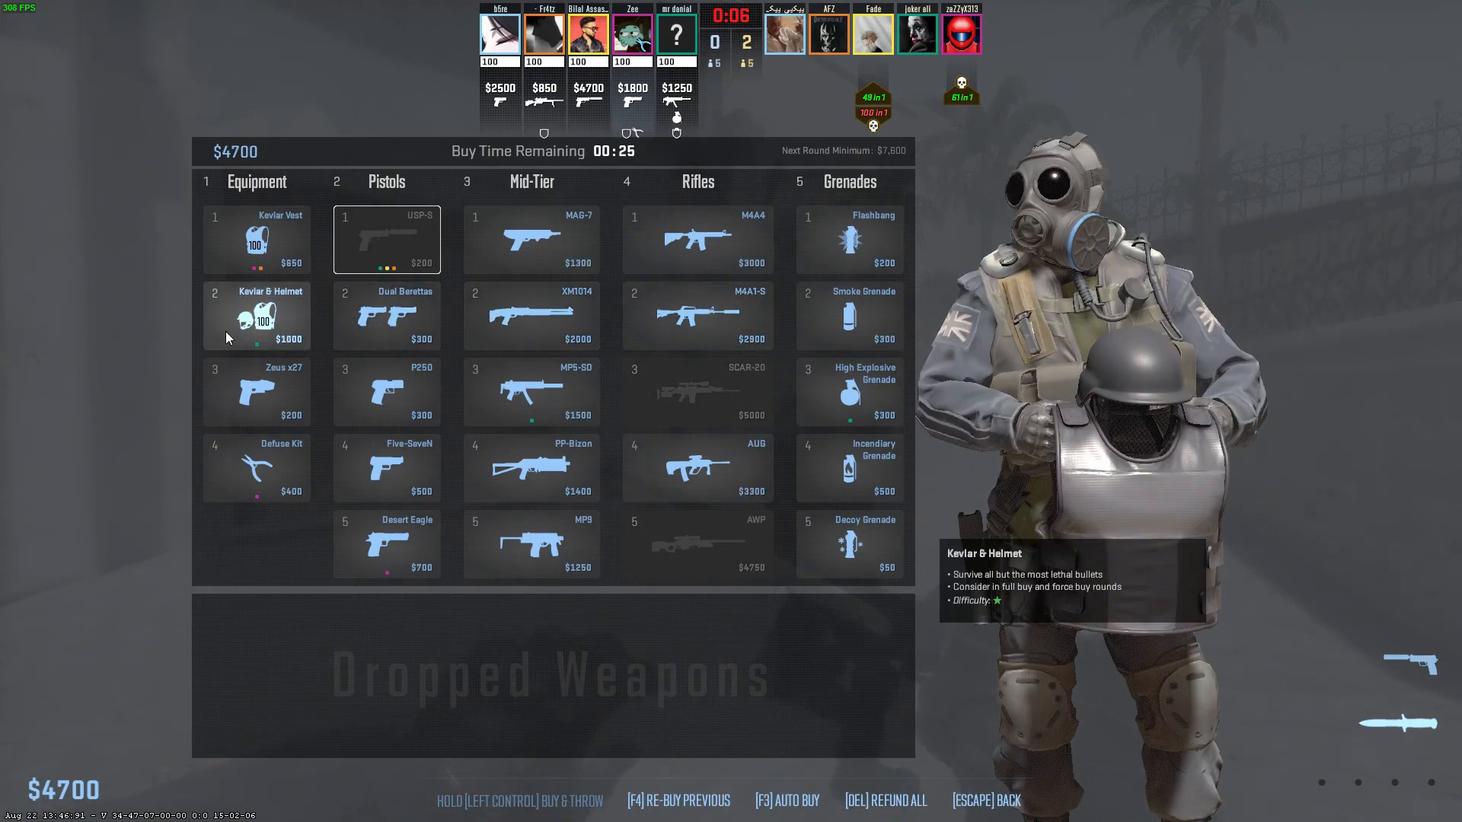
Buy Kevlar & Helmet under Equipment for the next round
click(698, 315)
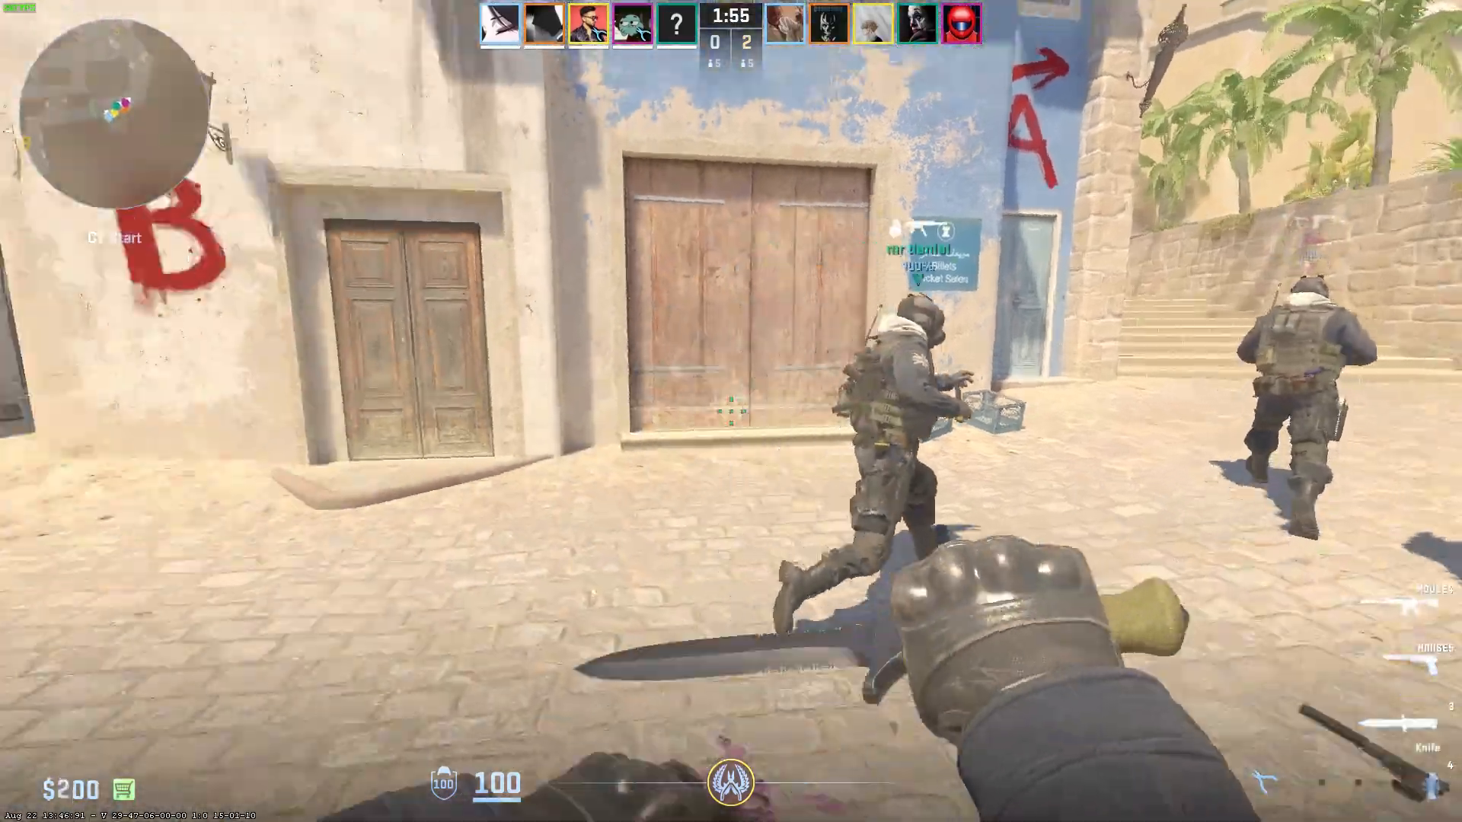
mouse_move(732, 411)
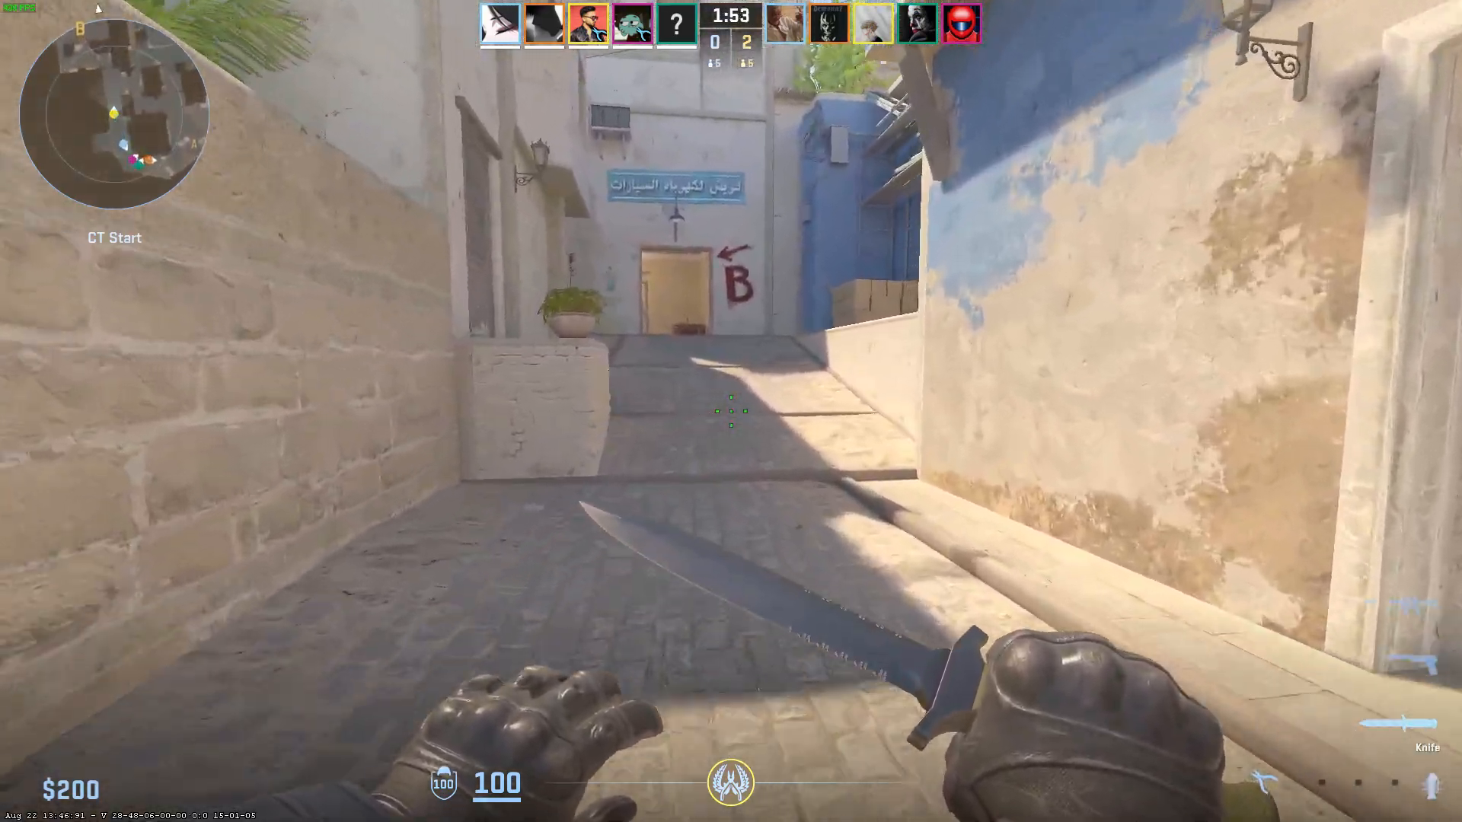